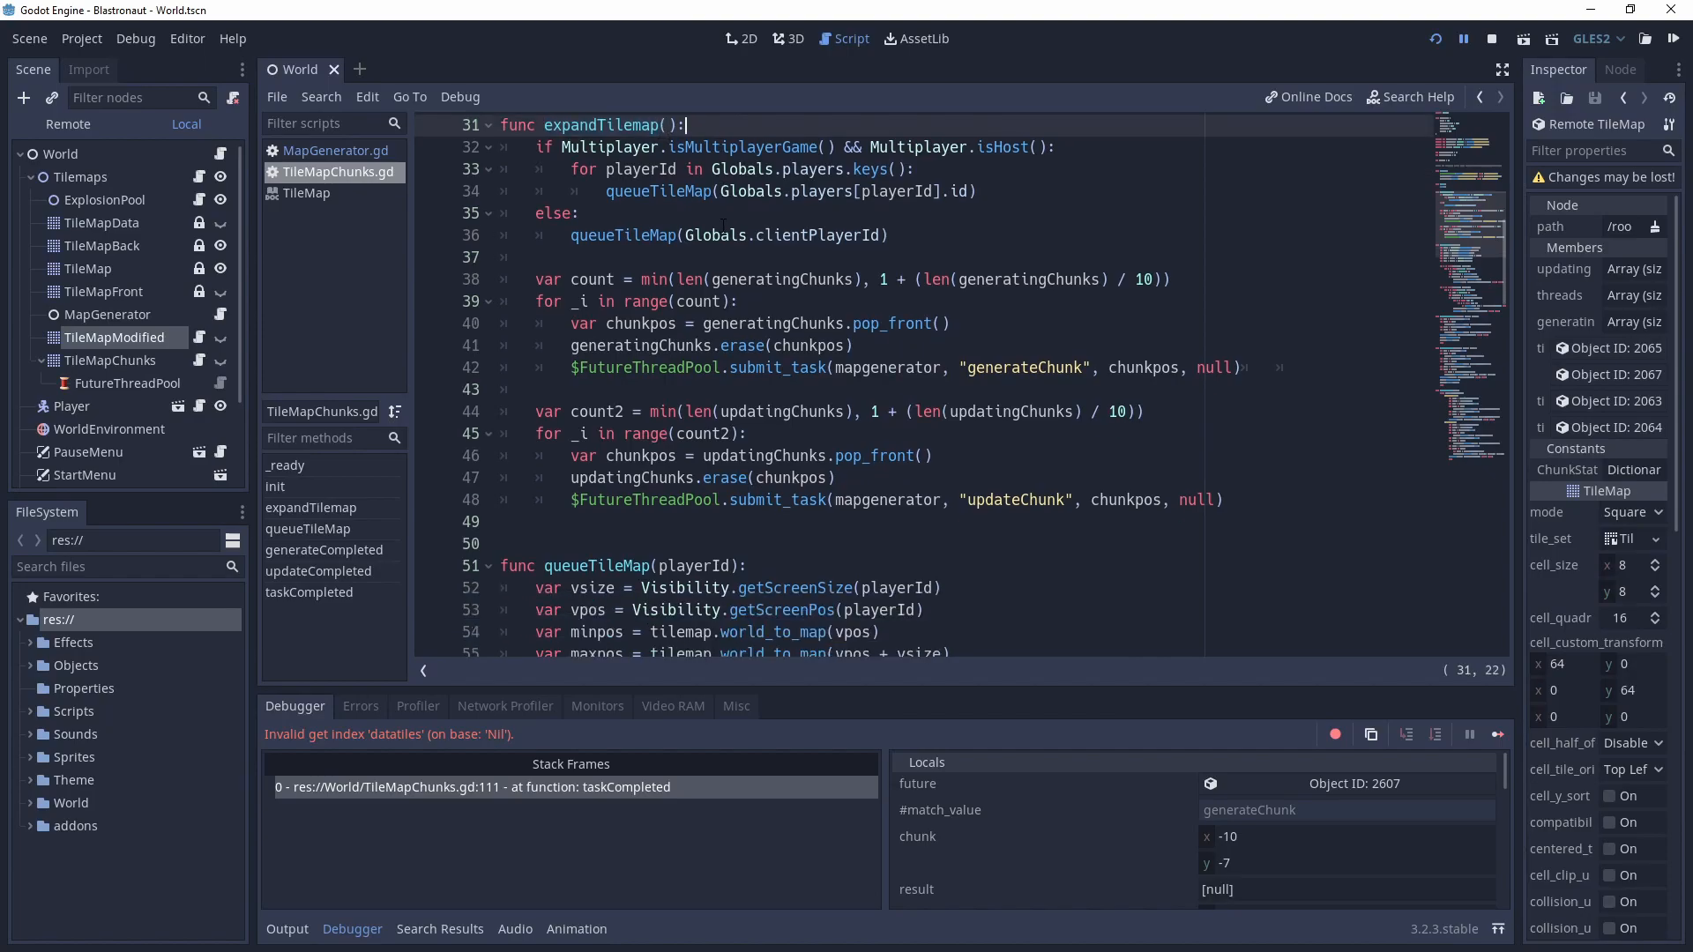
Note the MapGenerator passed to the thread pool, then open MapGenerator.gd.
left_click(999, 367)
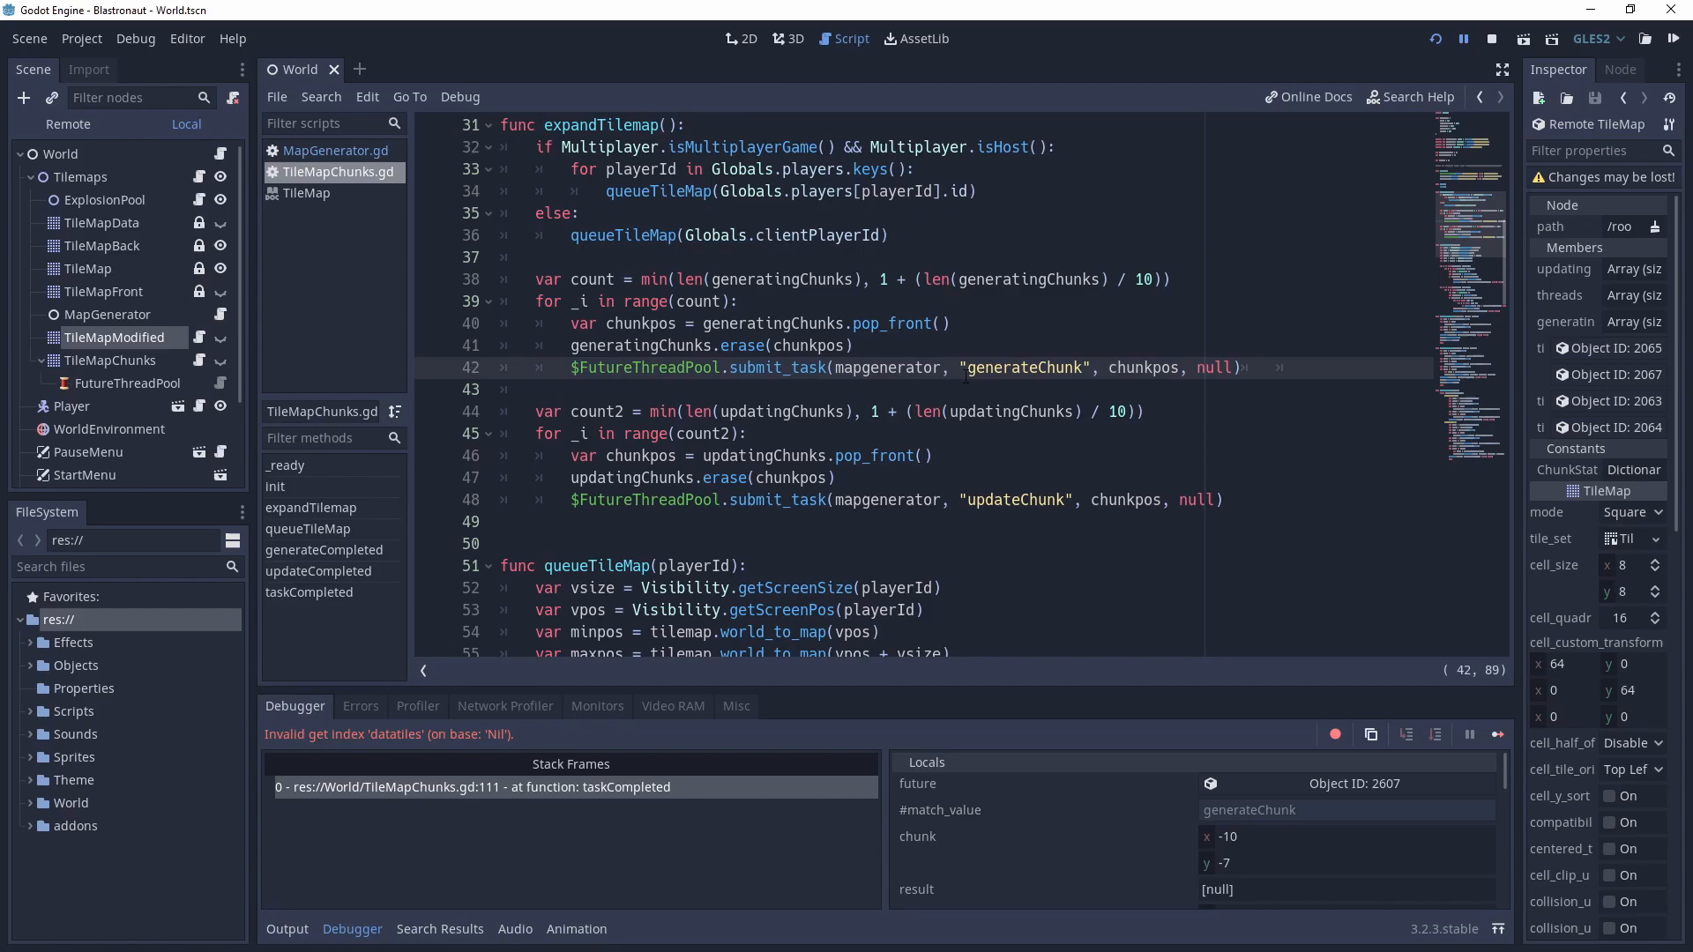
left_click(990, 500)
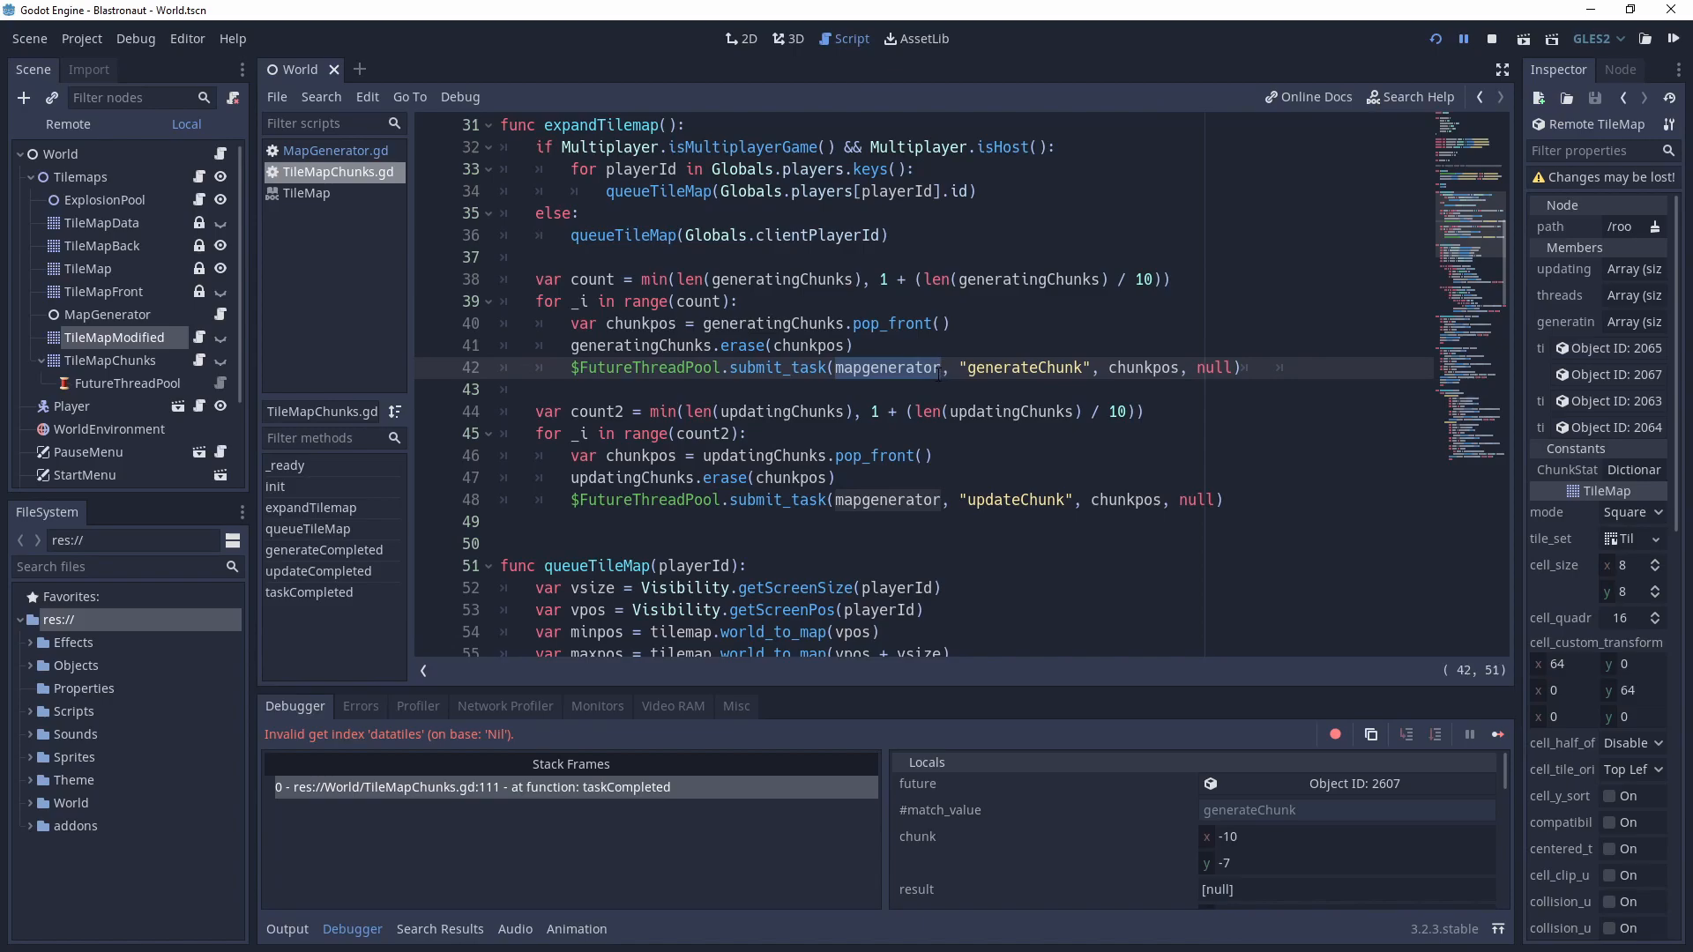
left_click(335, 150)
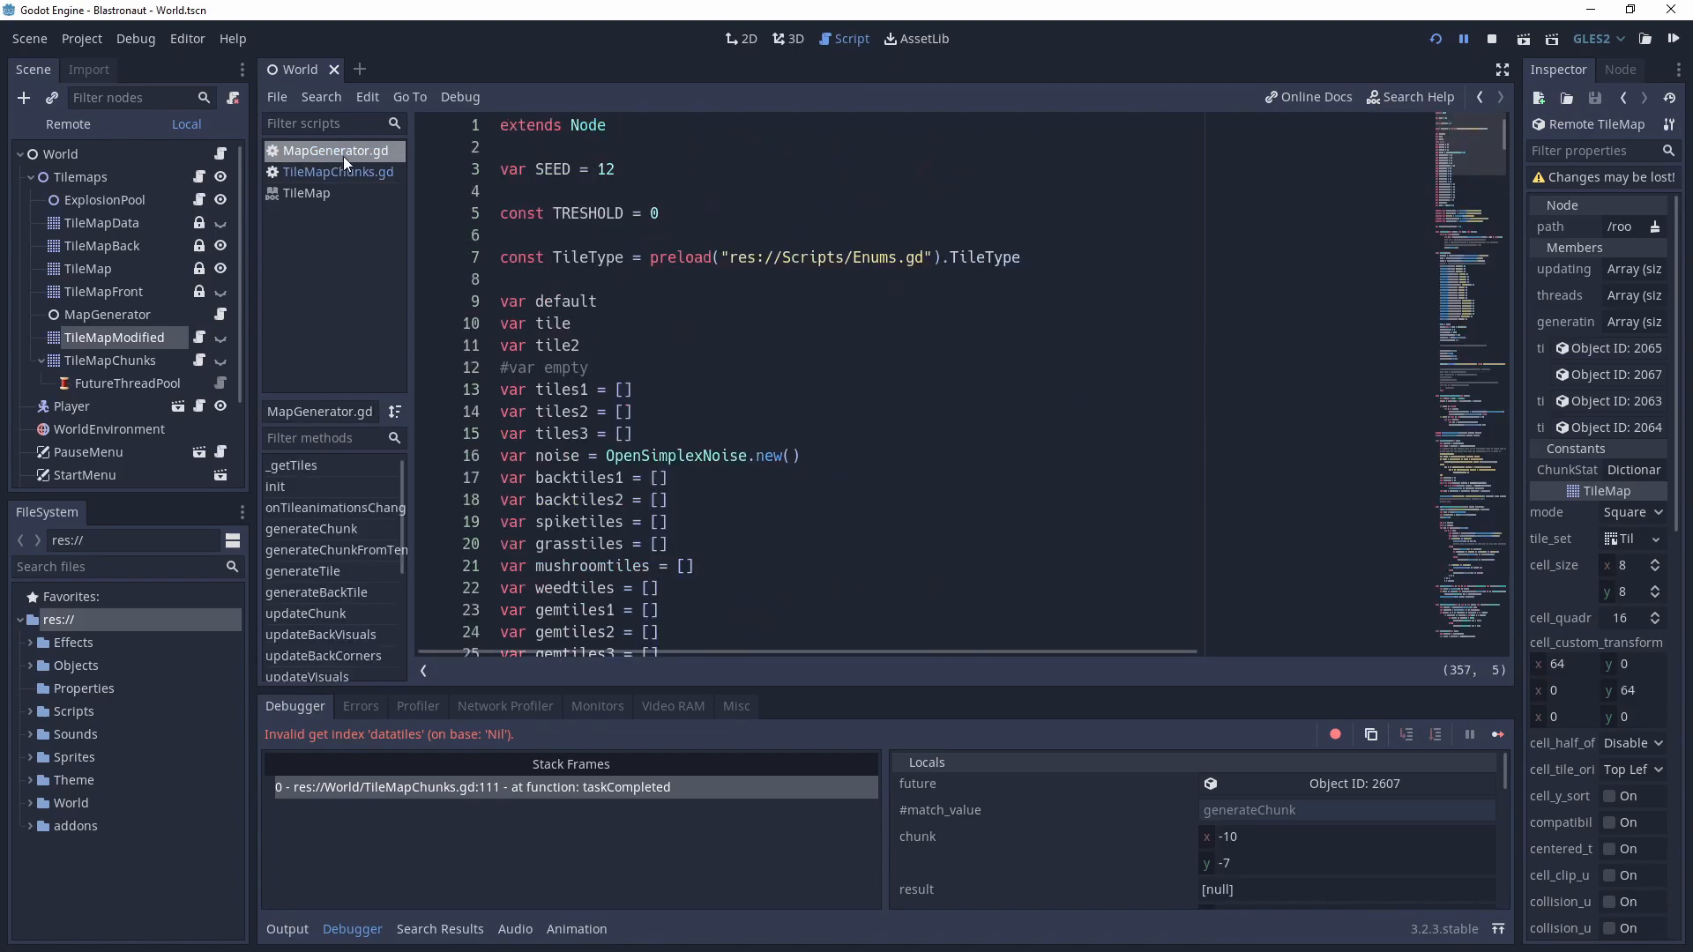
Scroll to the updateChunk function that builds tiles, datatiles and backtiles.
scroll("down", 3)
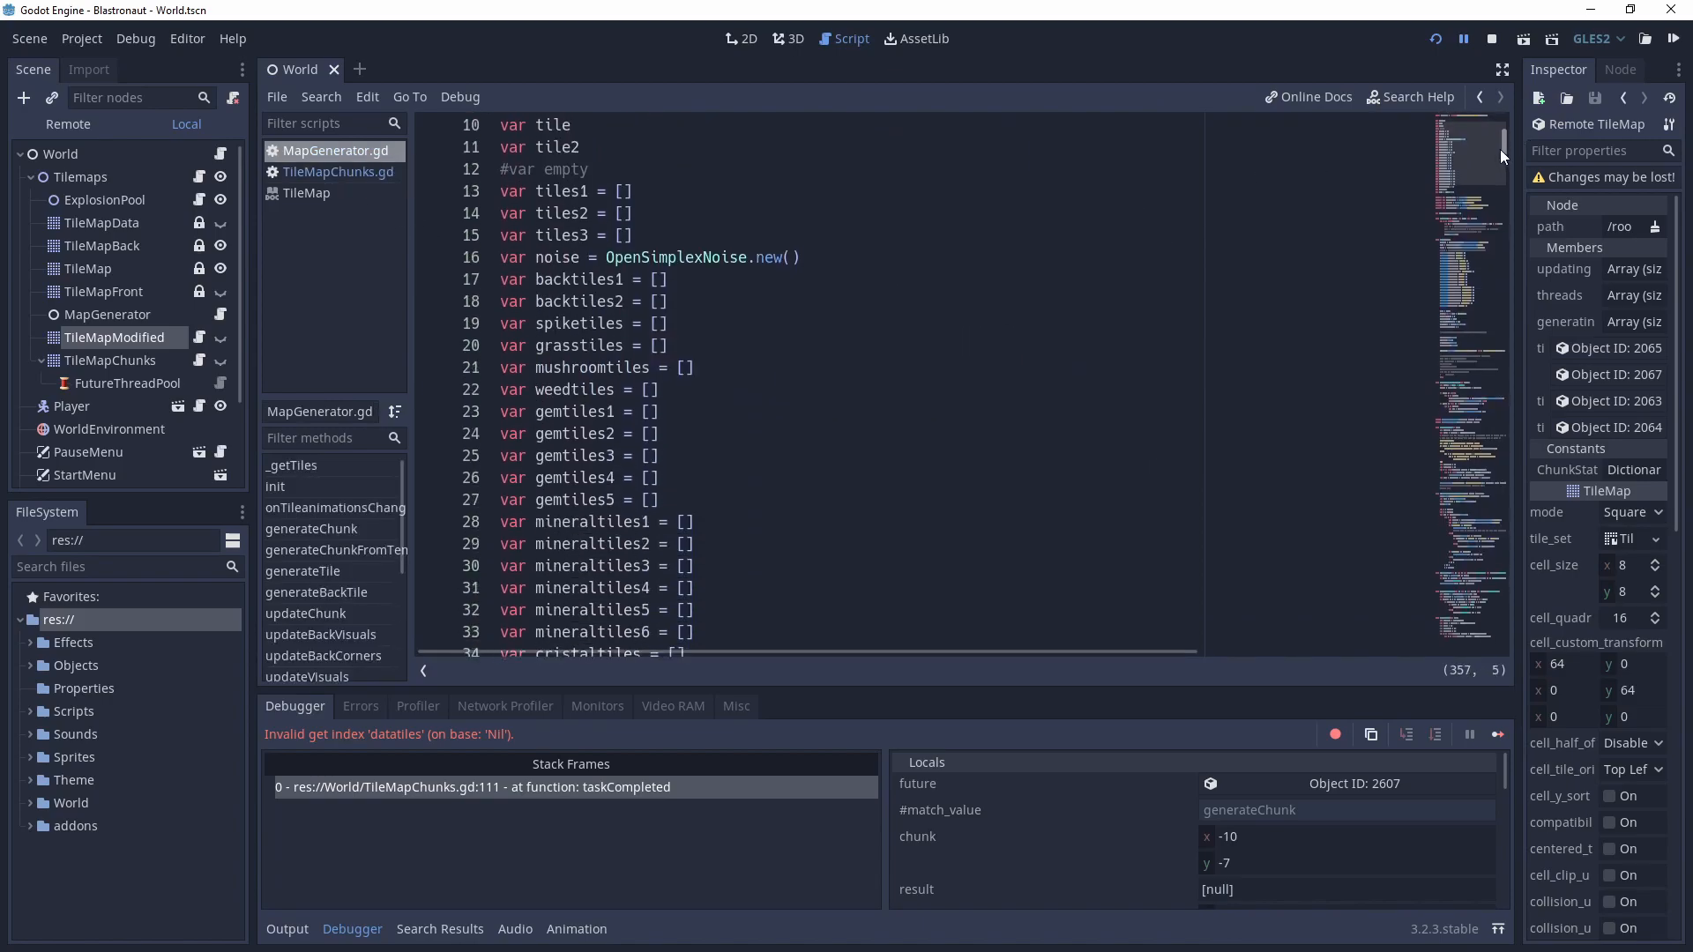
scroll("down", 3)
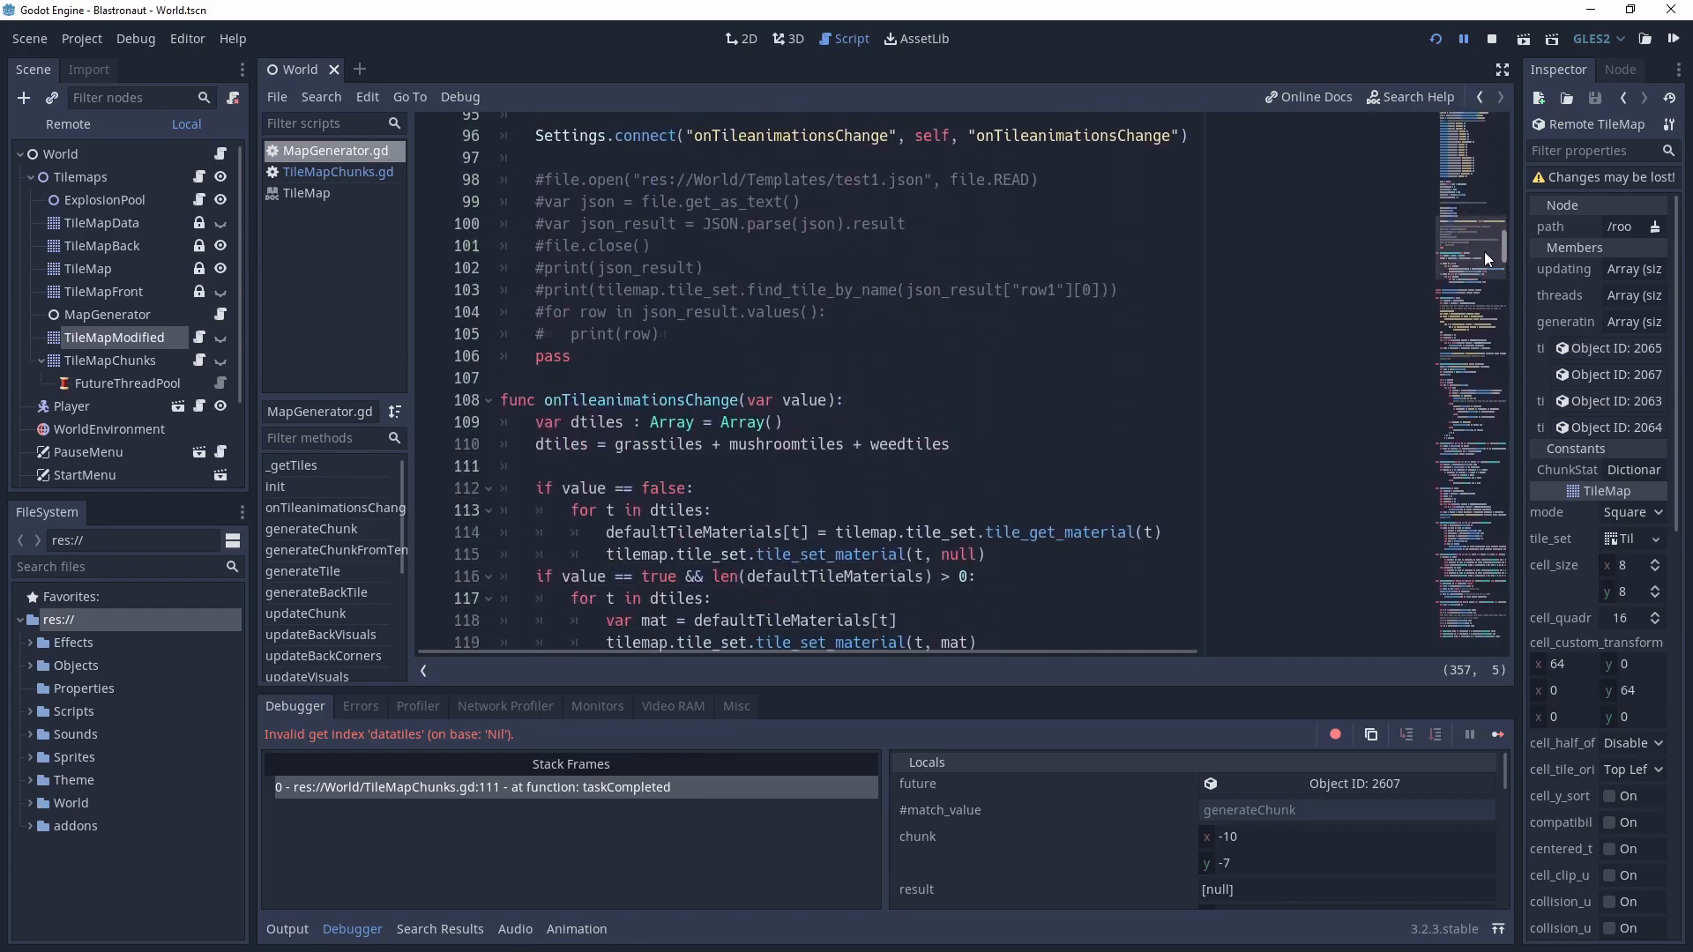
scroll("down", 3)
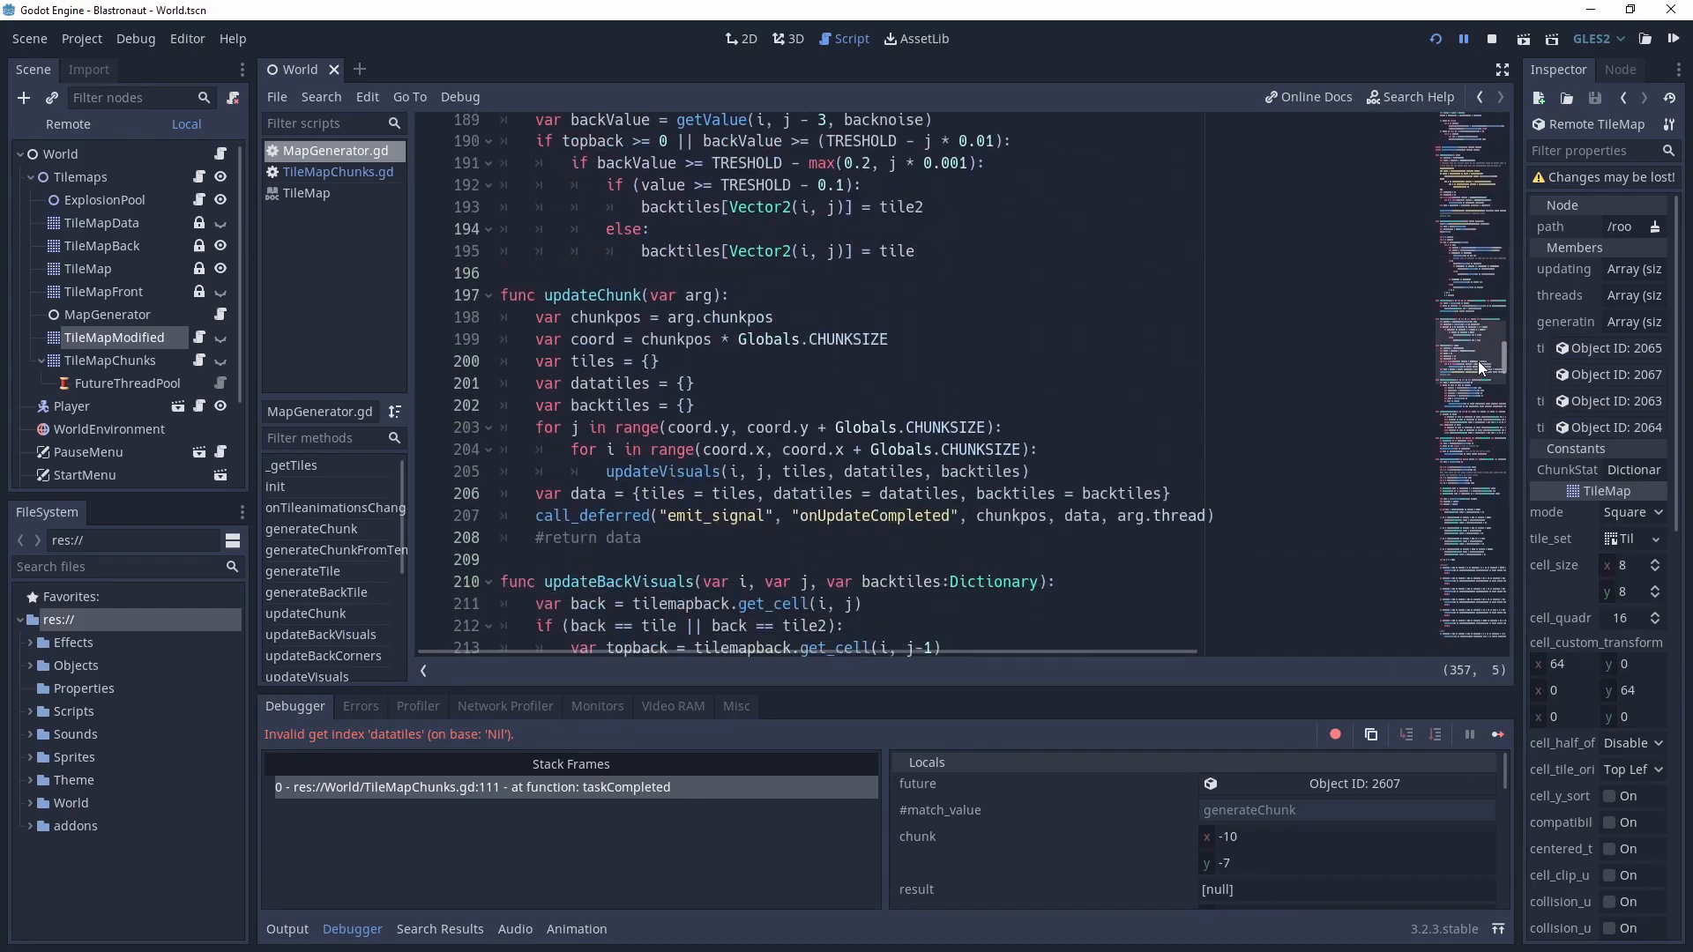
scroll("down", 3)
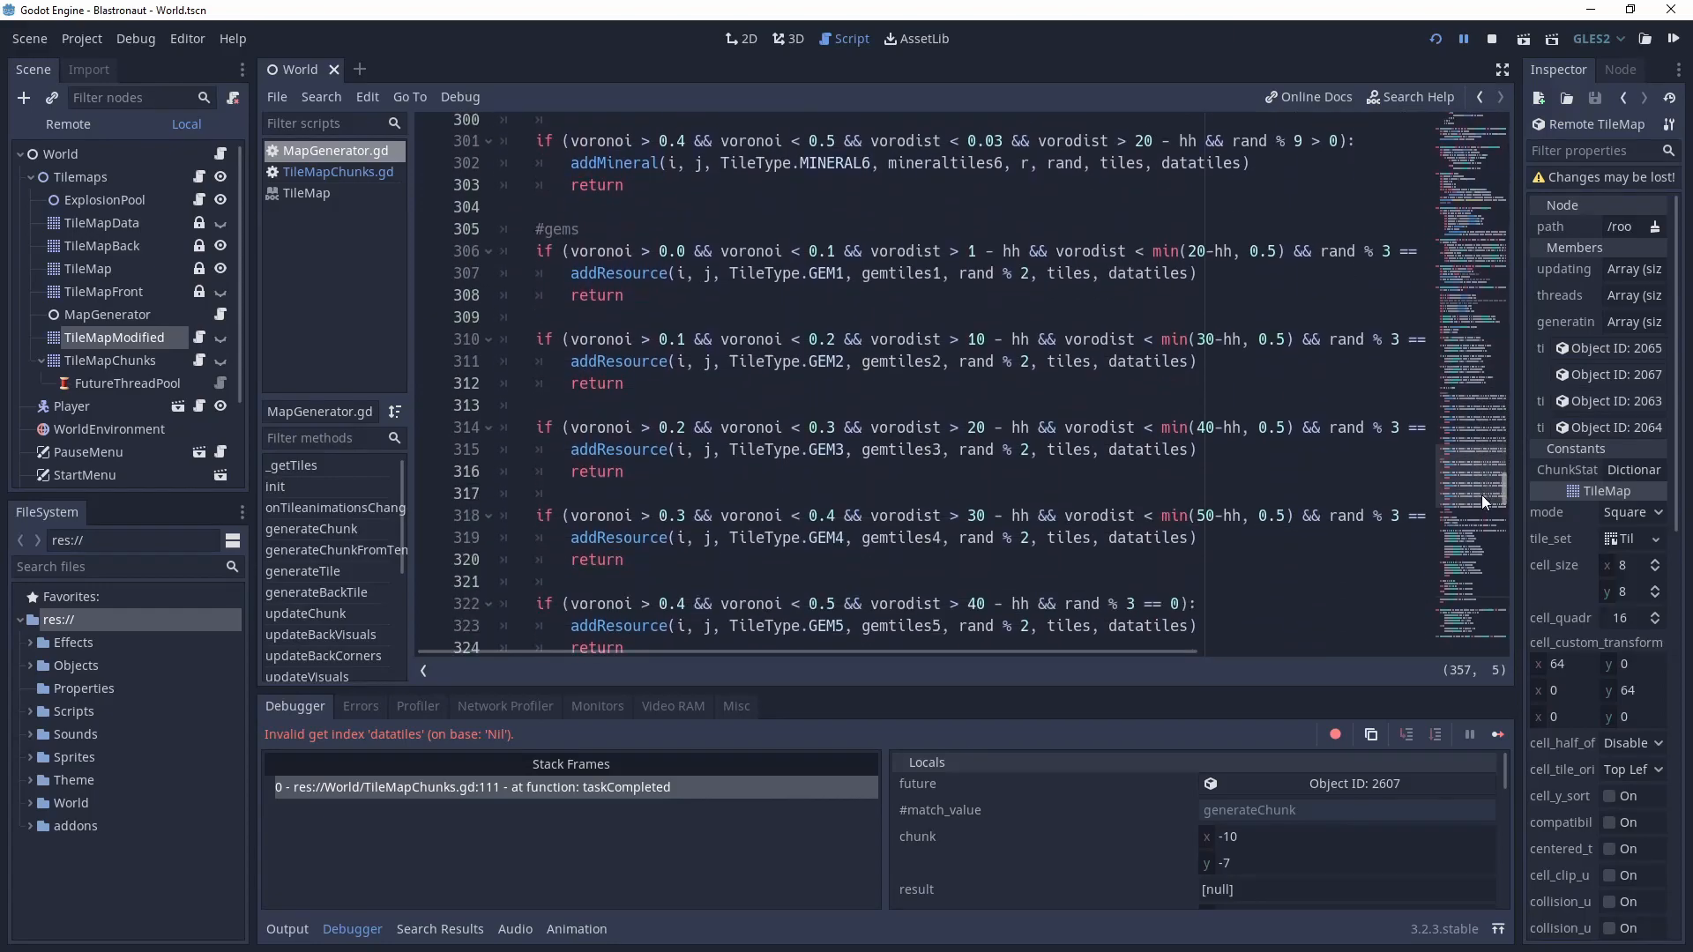
scroll("down", 3)
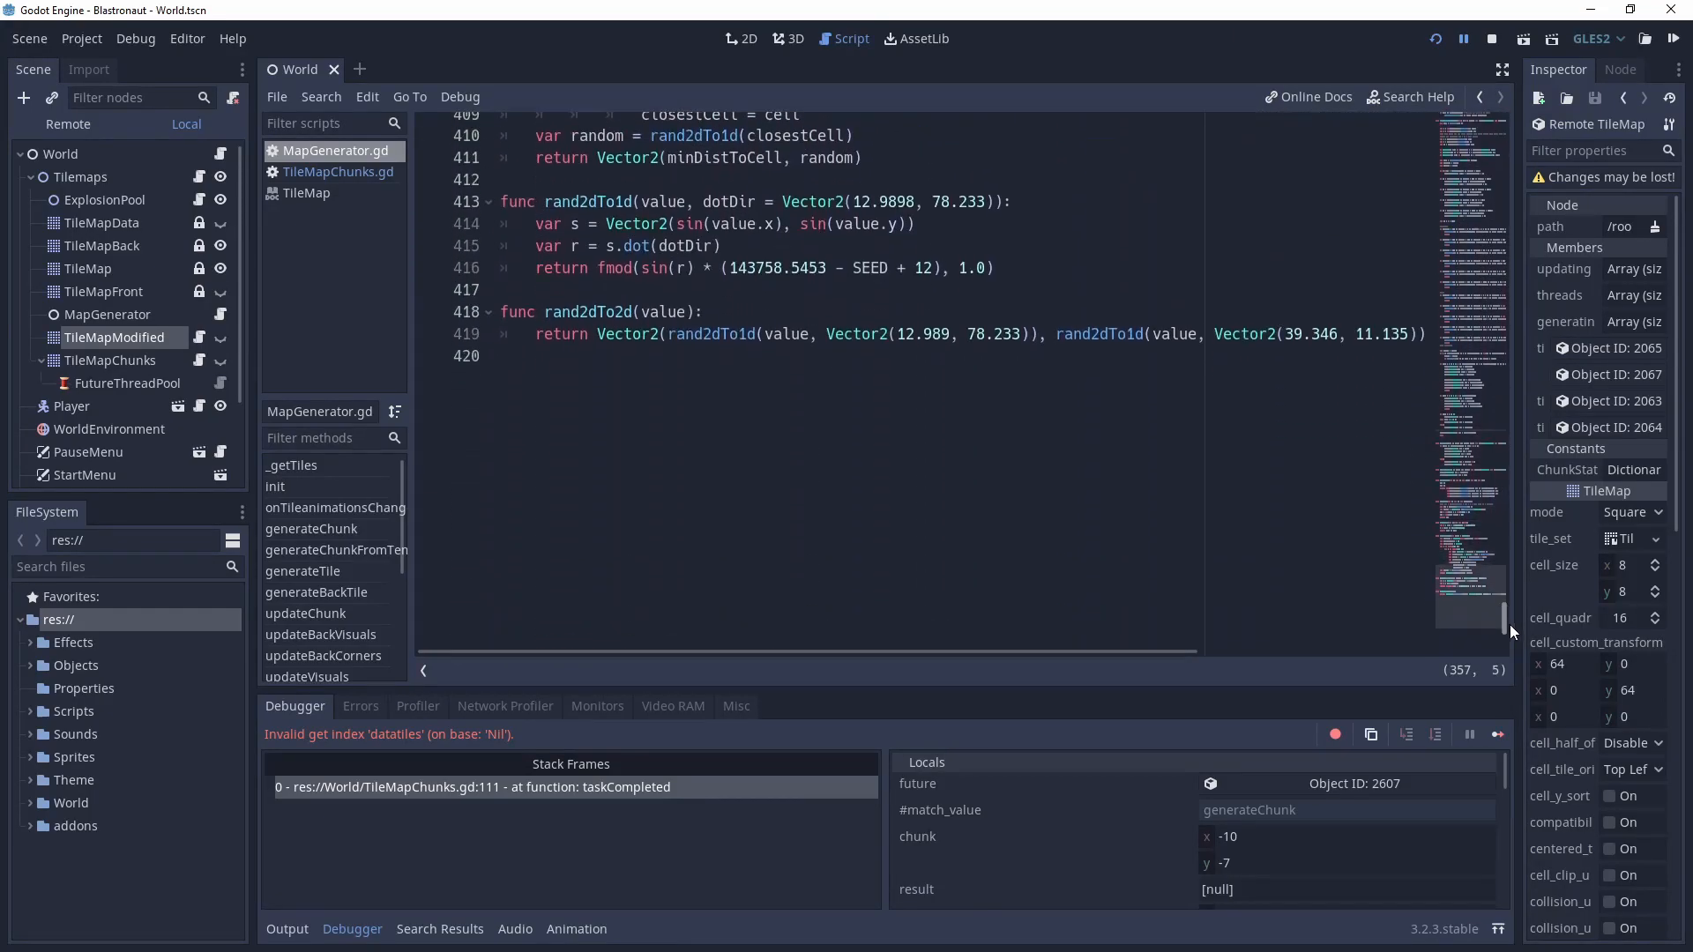
scroll("up", 3)
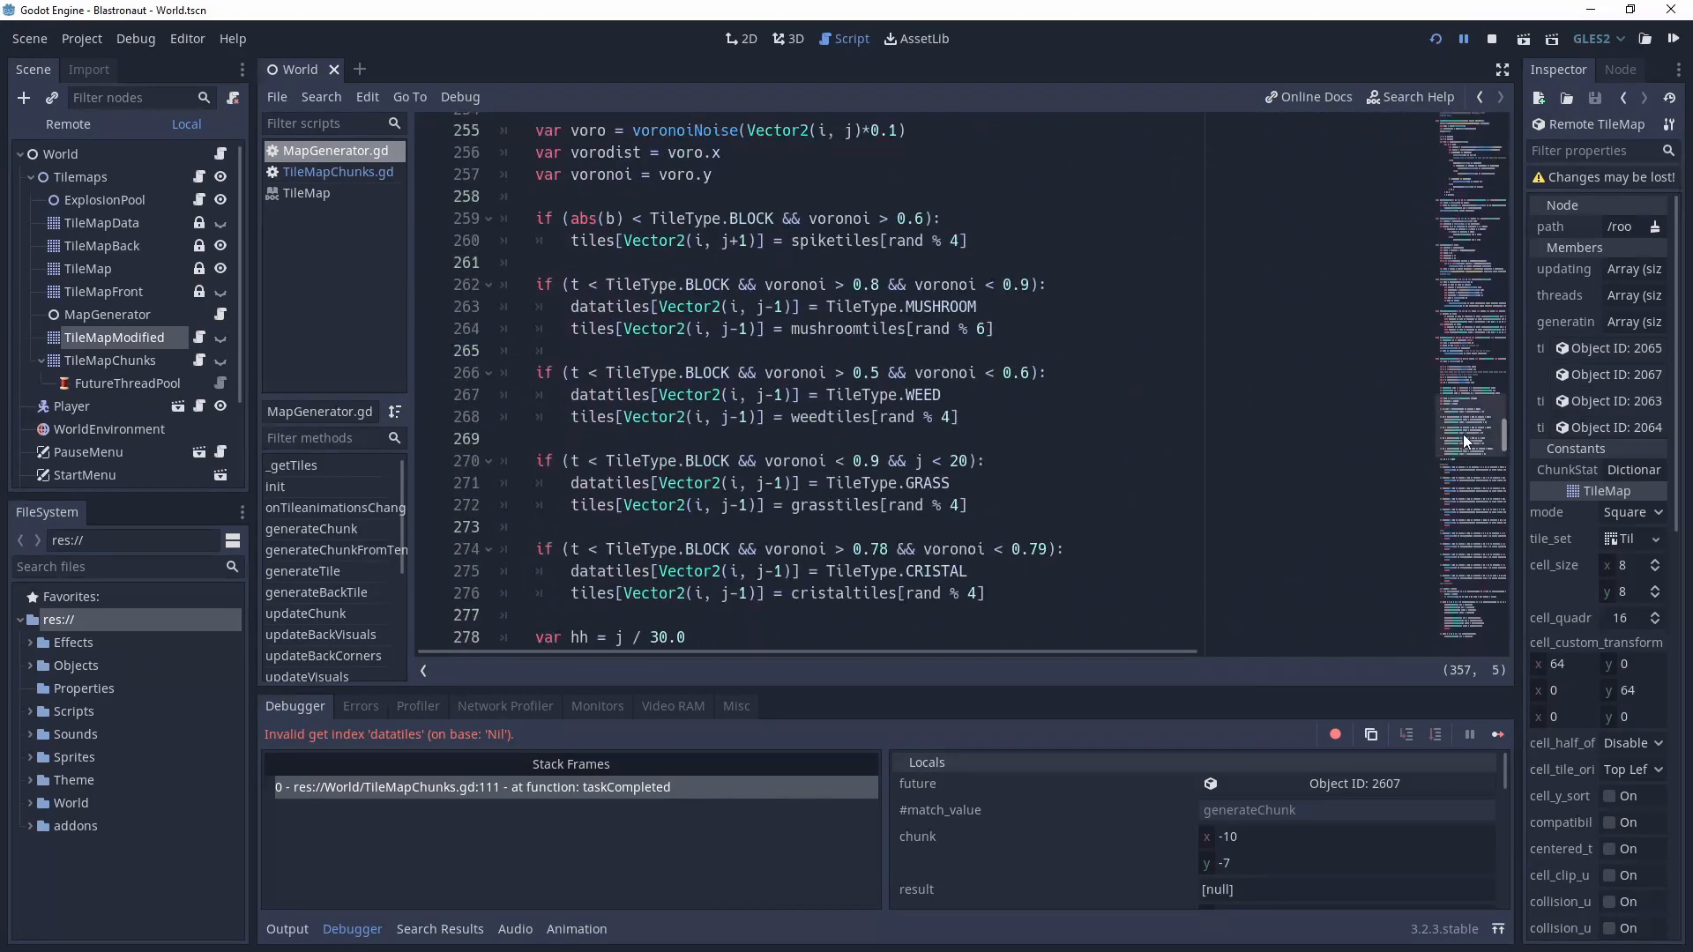
scroll("up", 3)
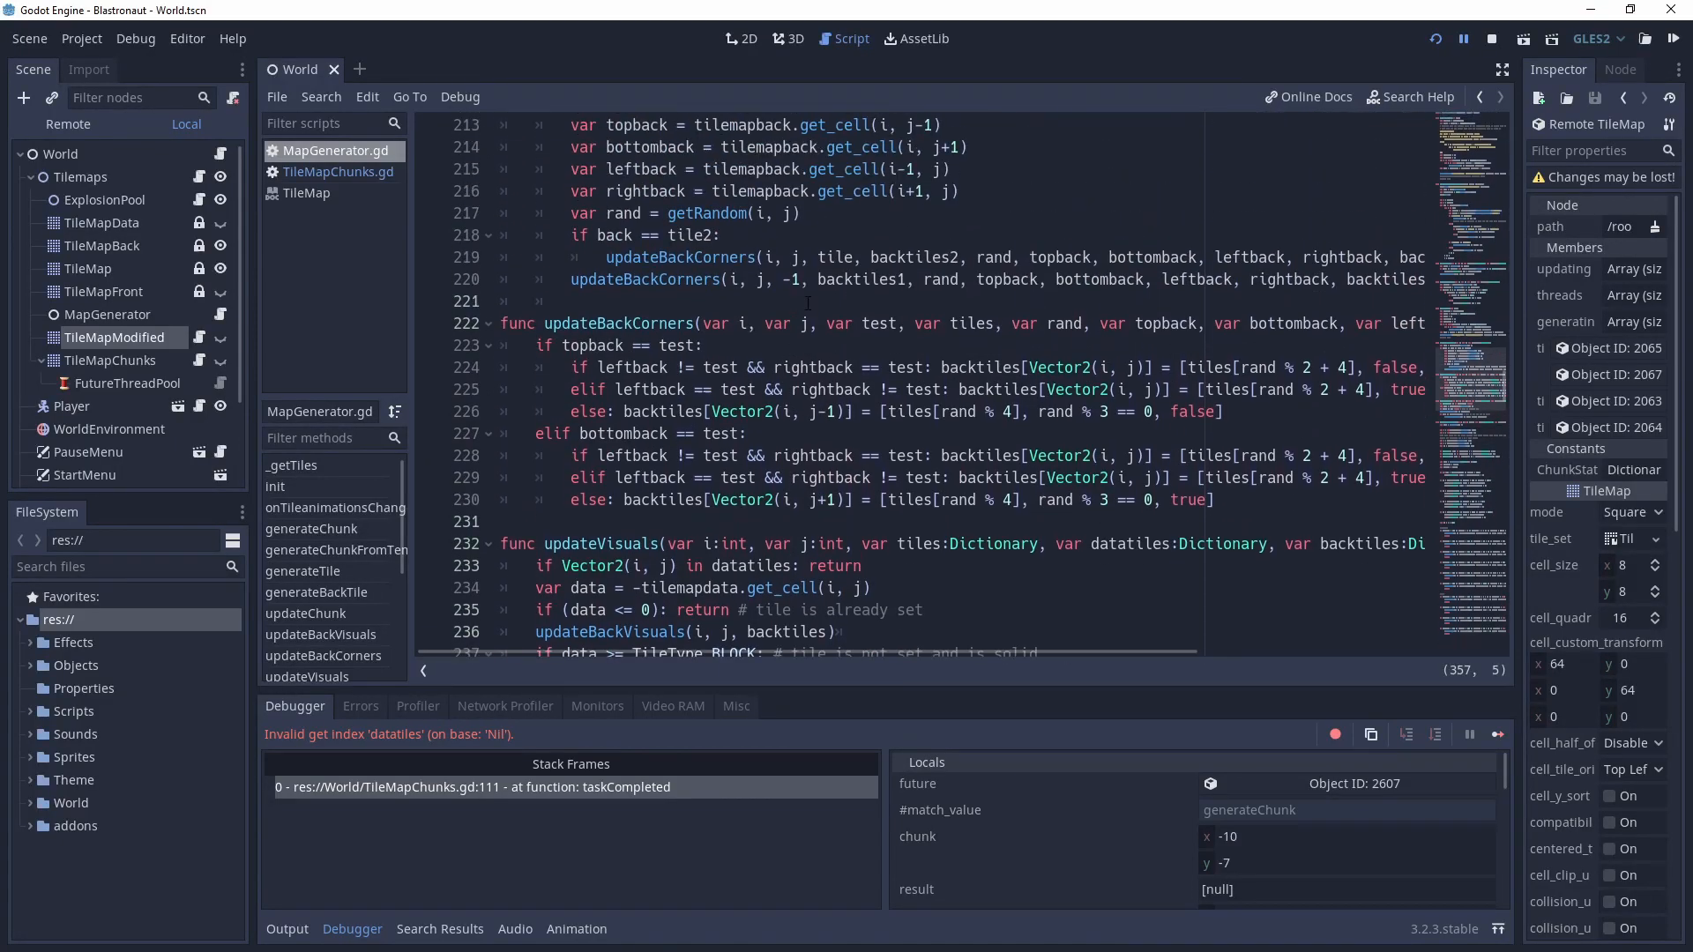
scroll("up", 3)
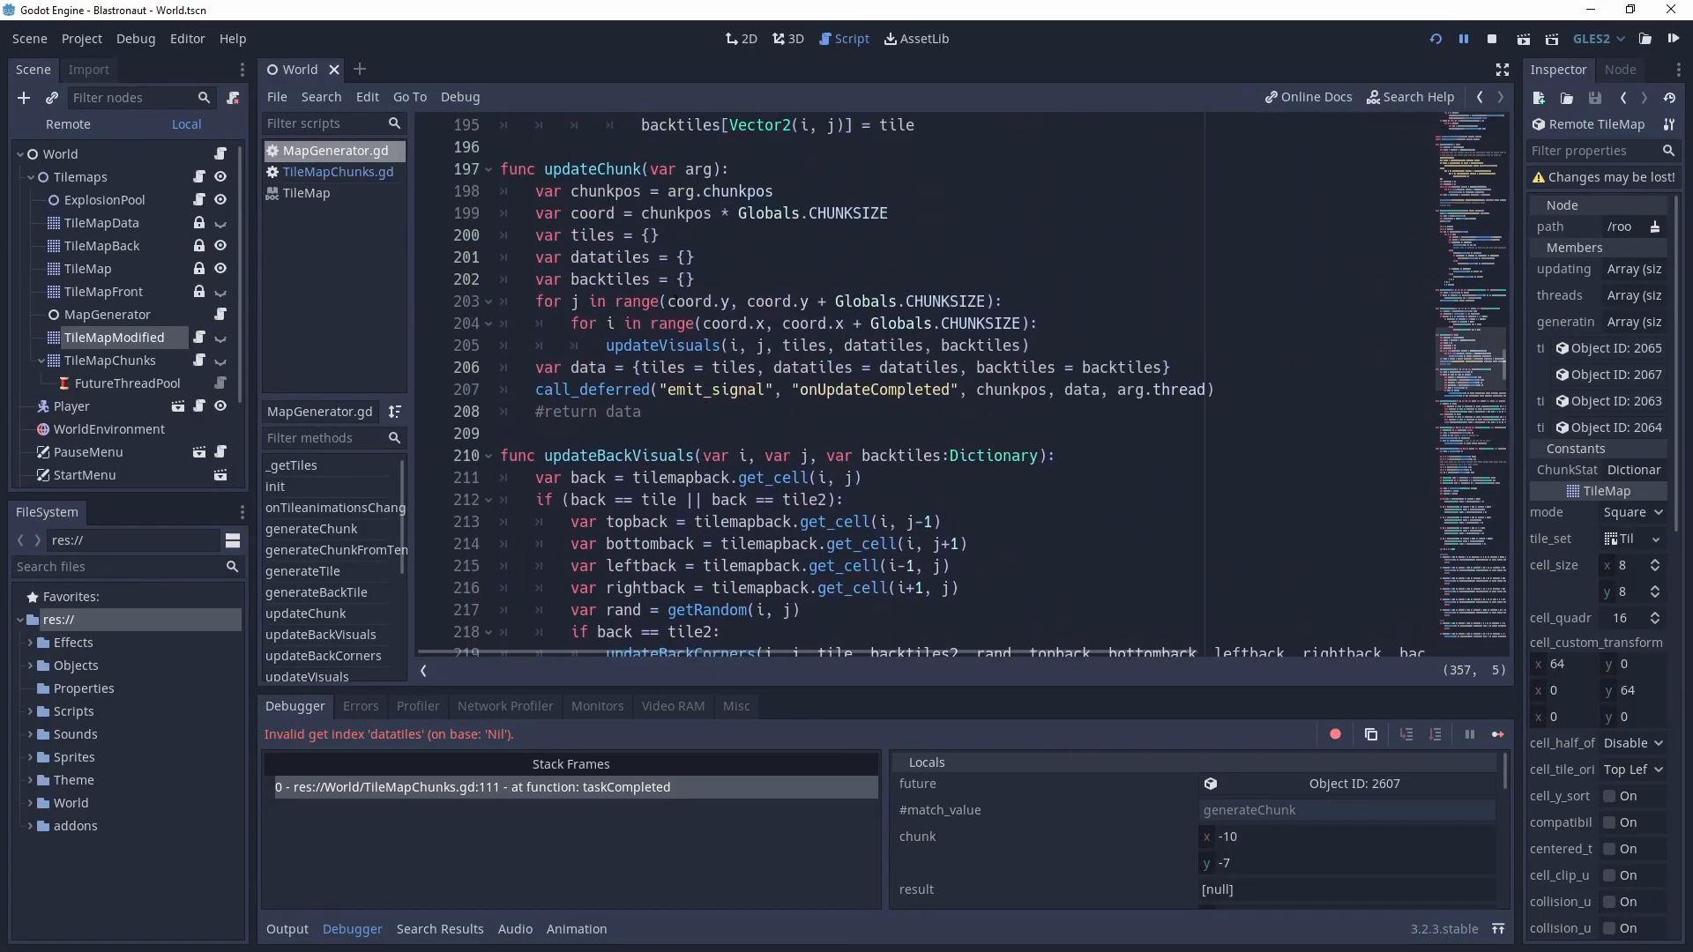
Follow updateVisuals into updateBlockVisuals, reaching its mushroom, weed and grass tile rules.
double_click(588, 169)
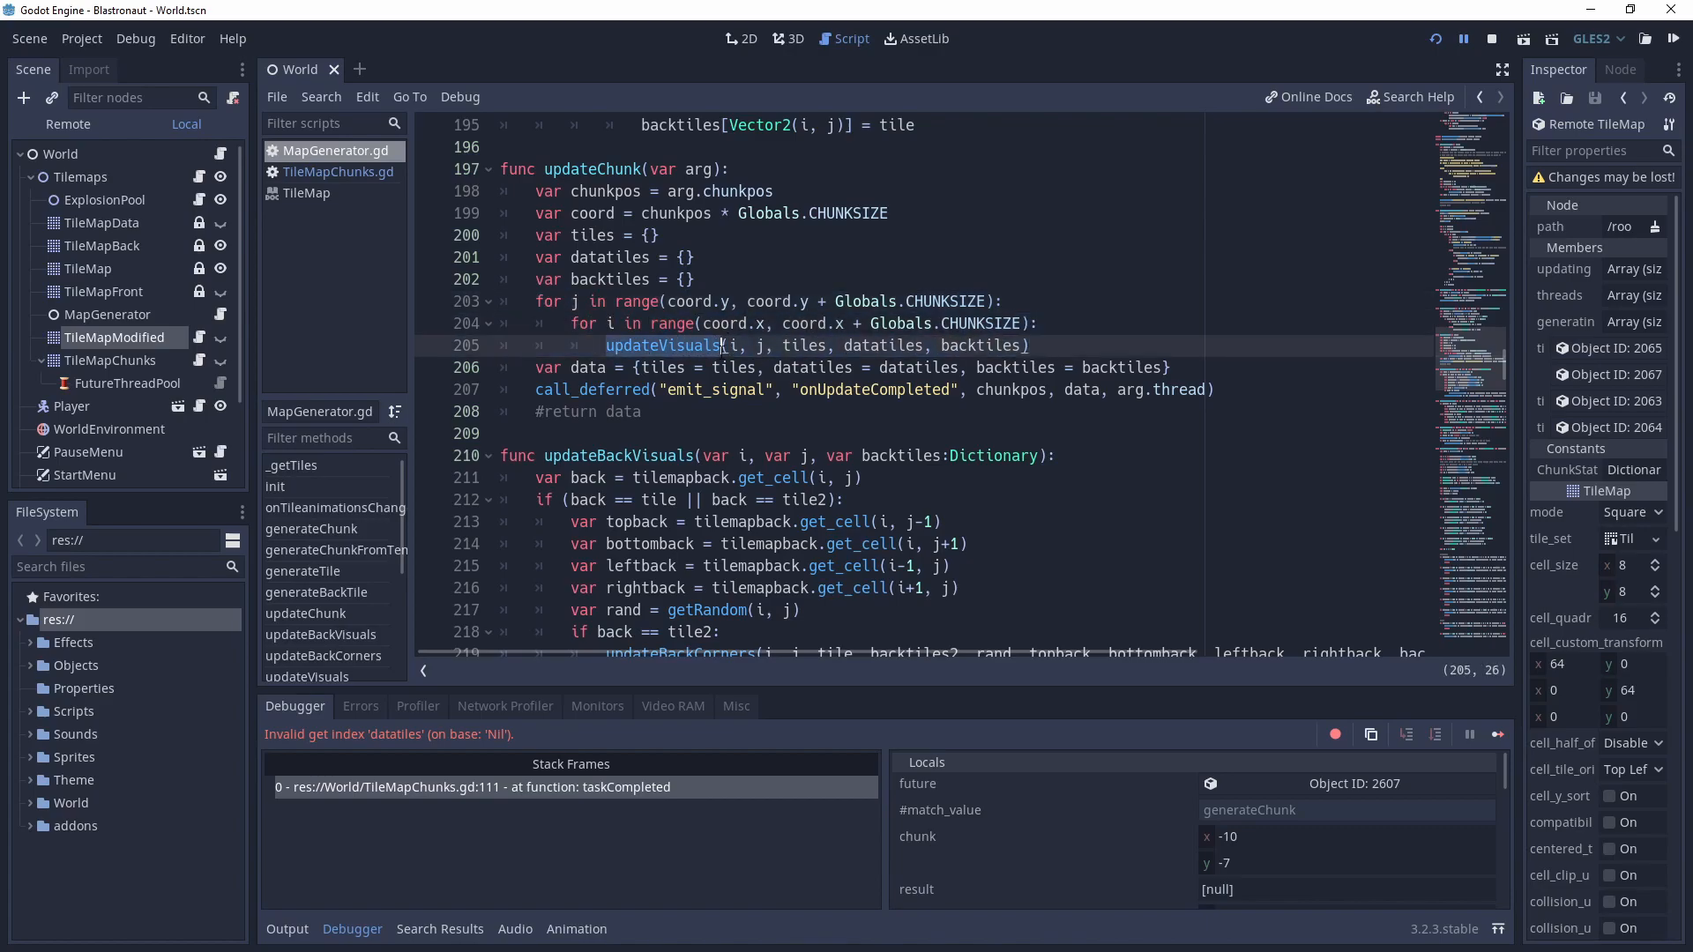
scroll("down", 3)
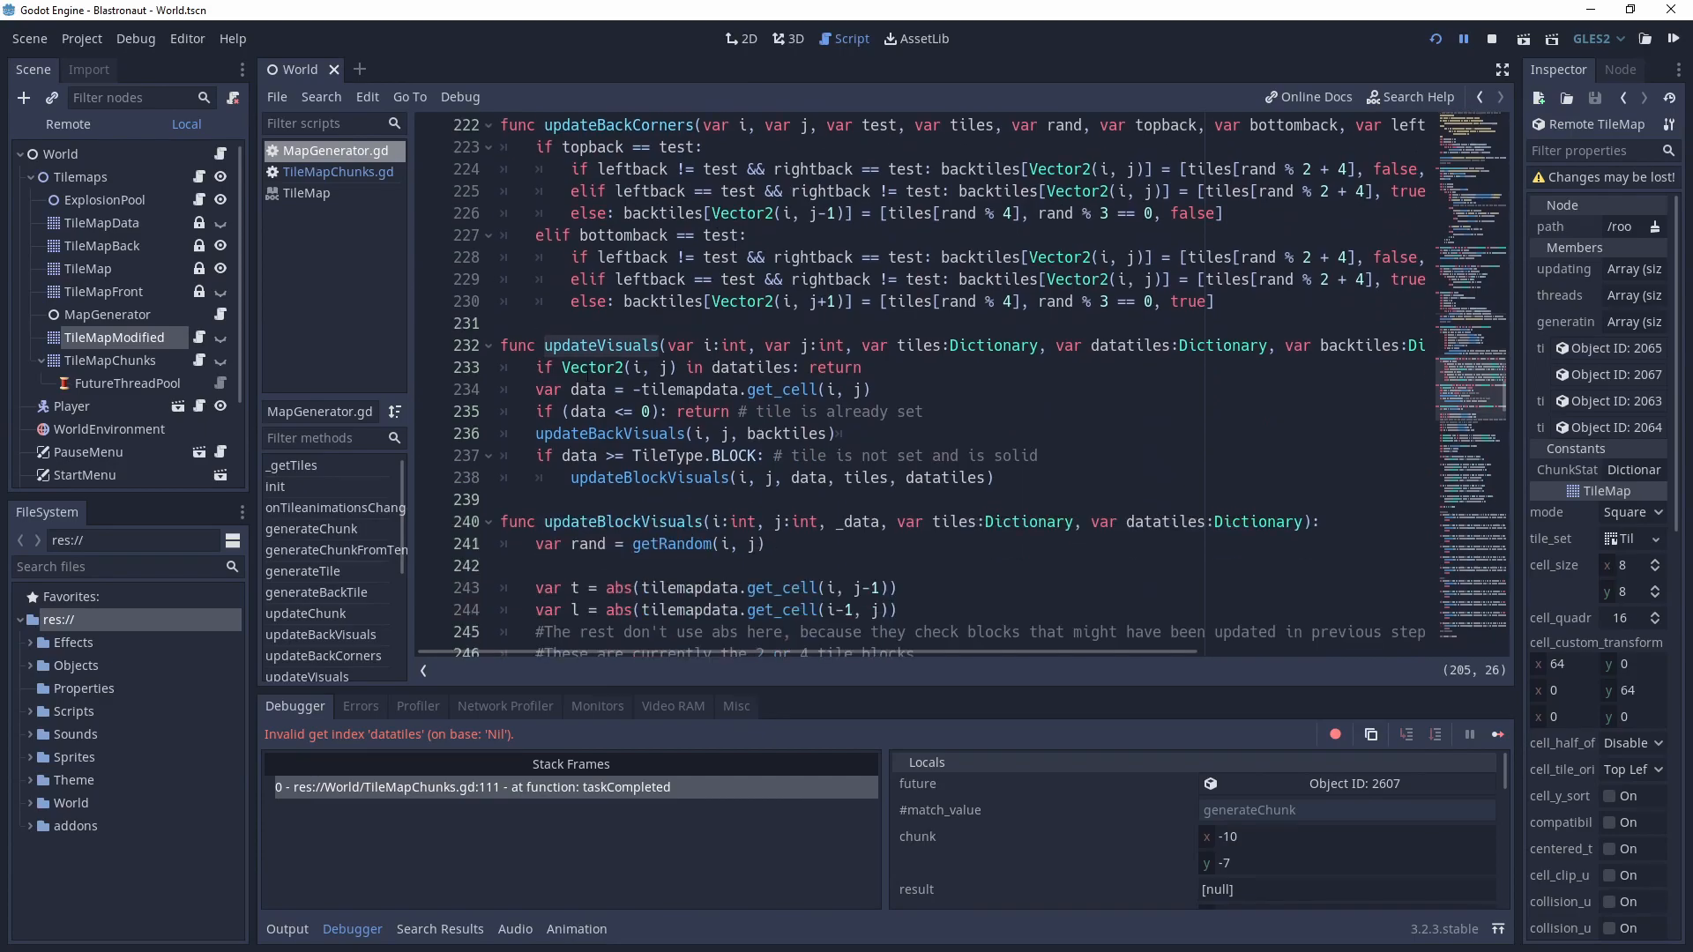
double_click(608, 433)
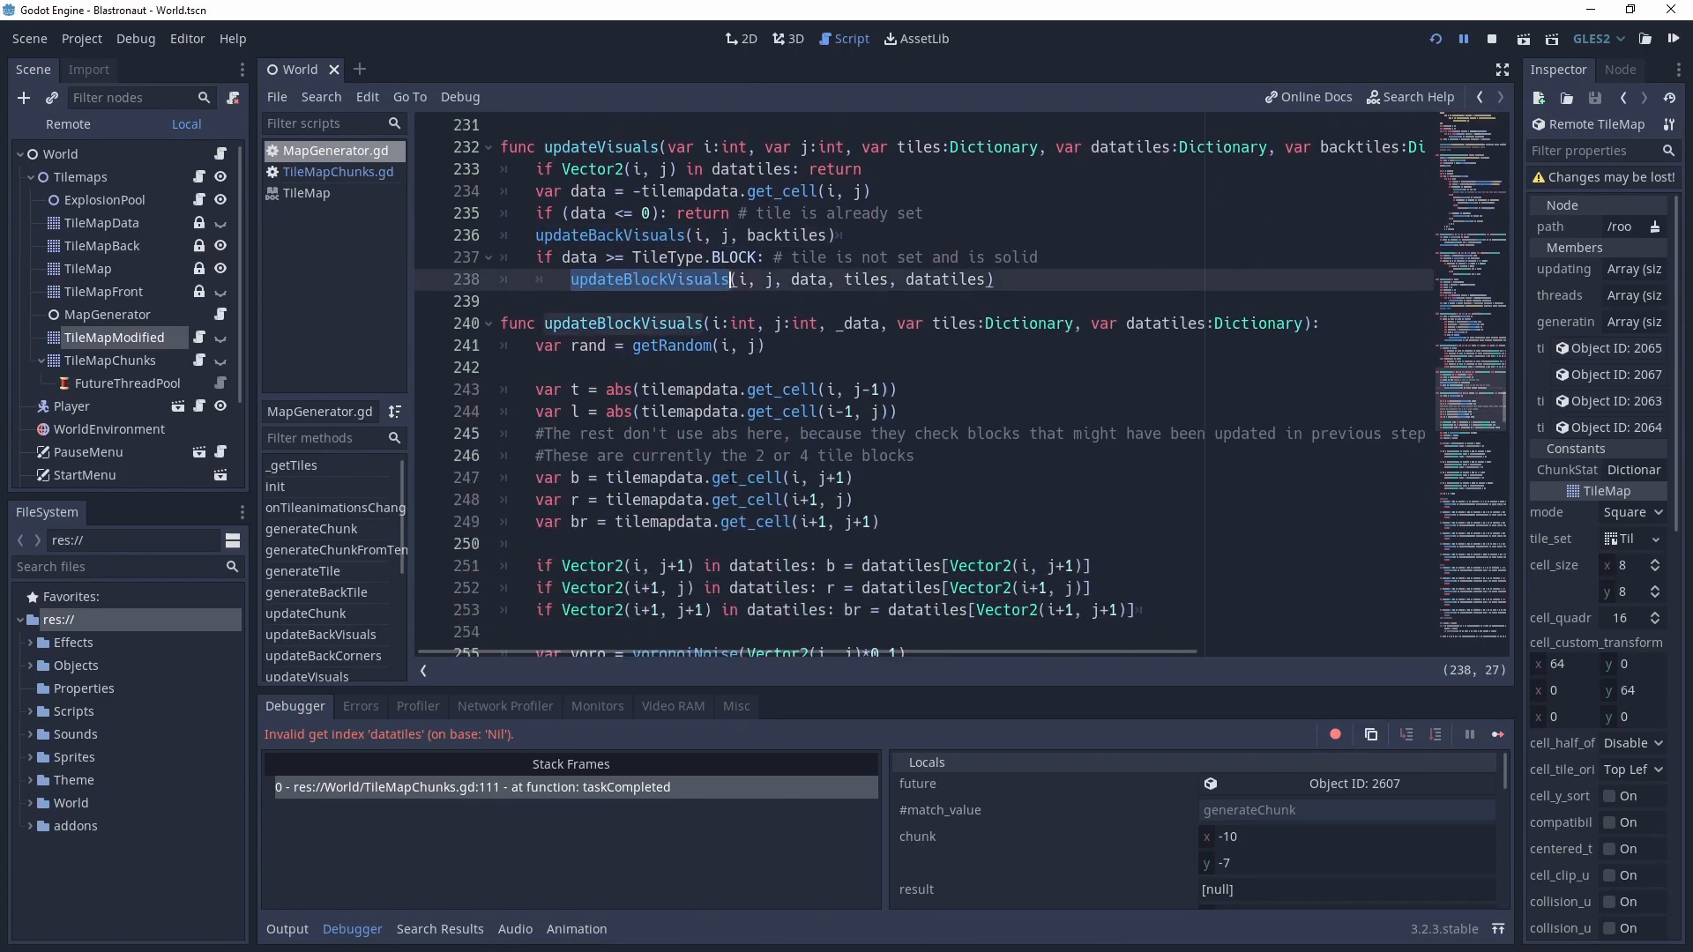
scroll("down", 3)
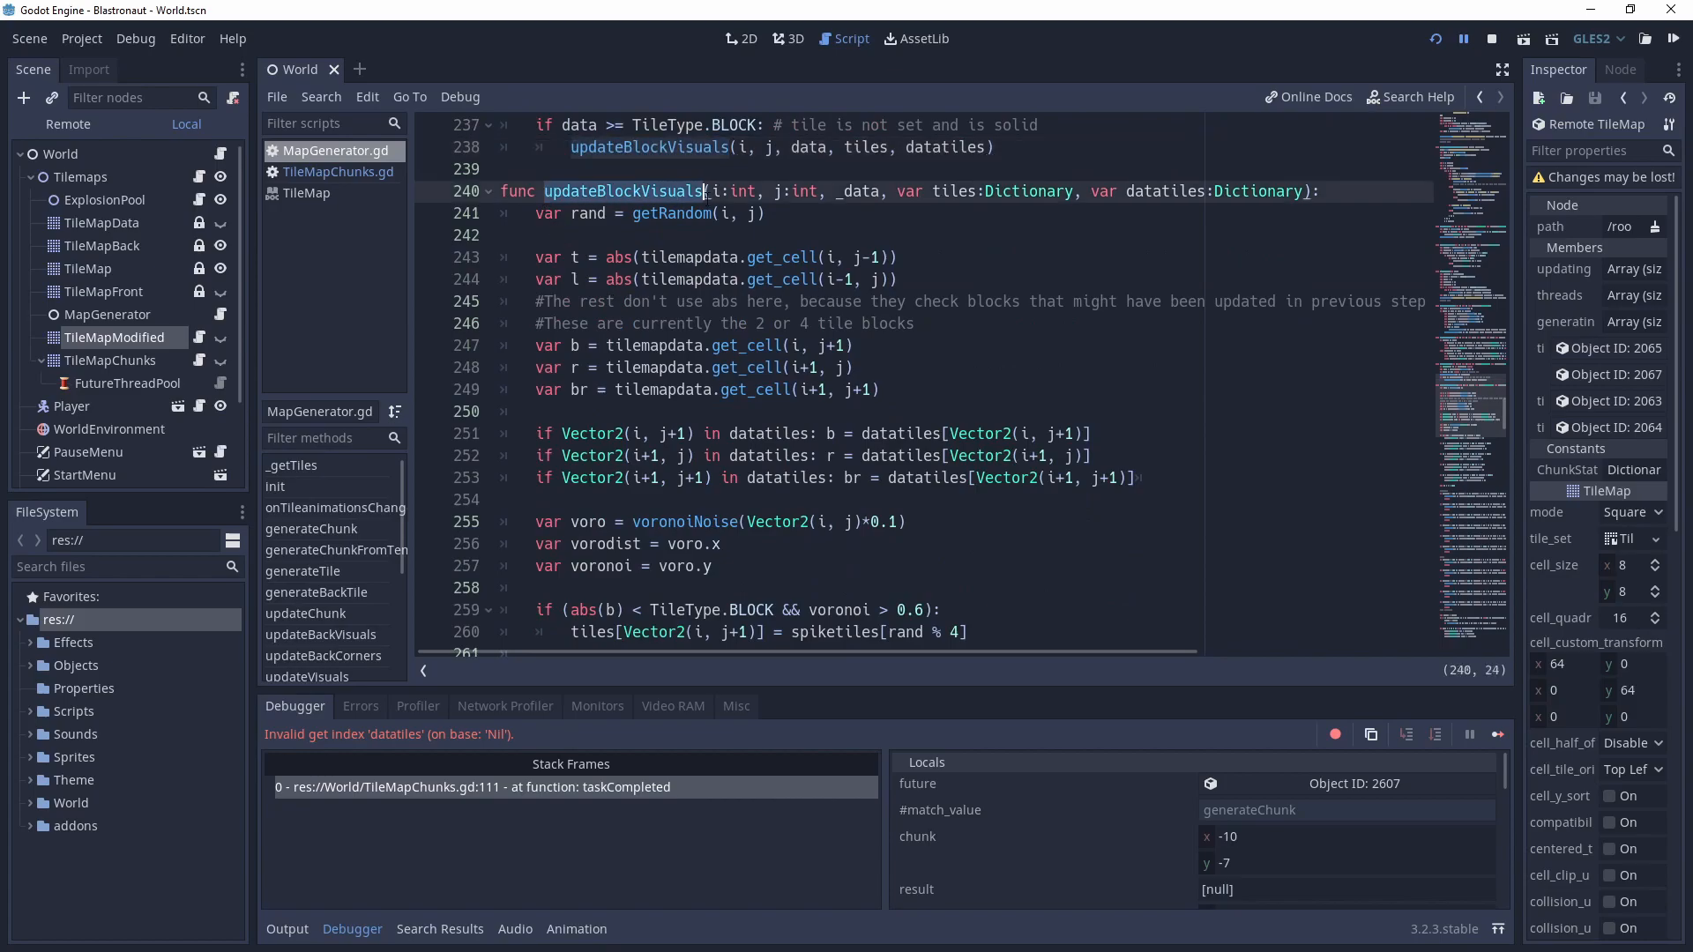
scroll("down", 3)
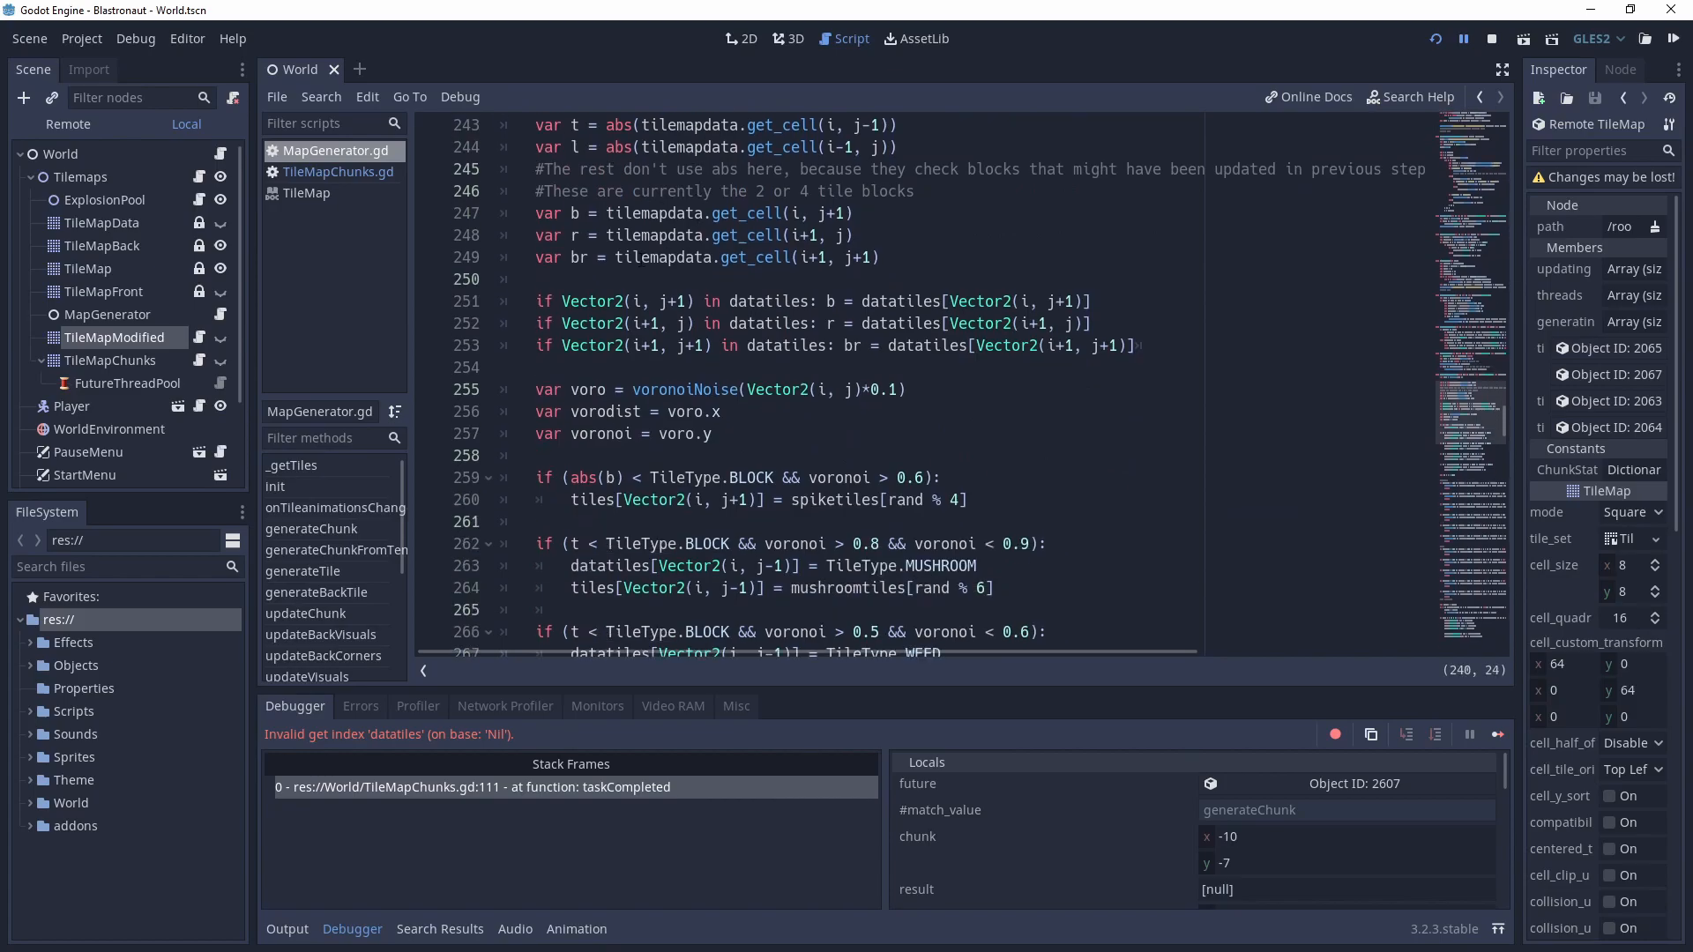
scroll("up", 3)
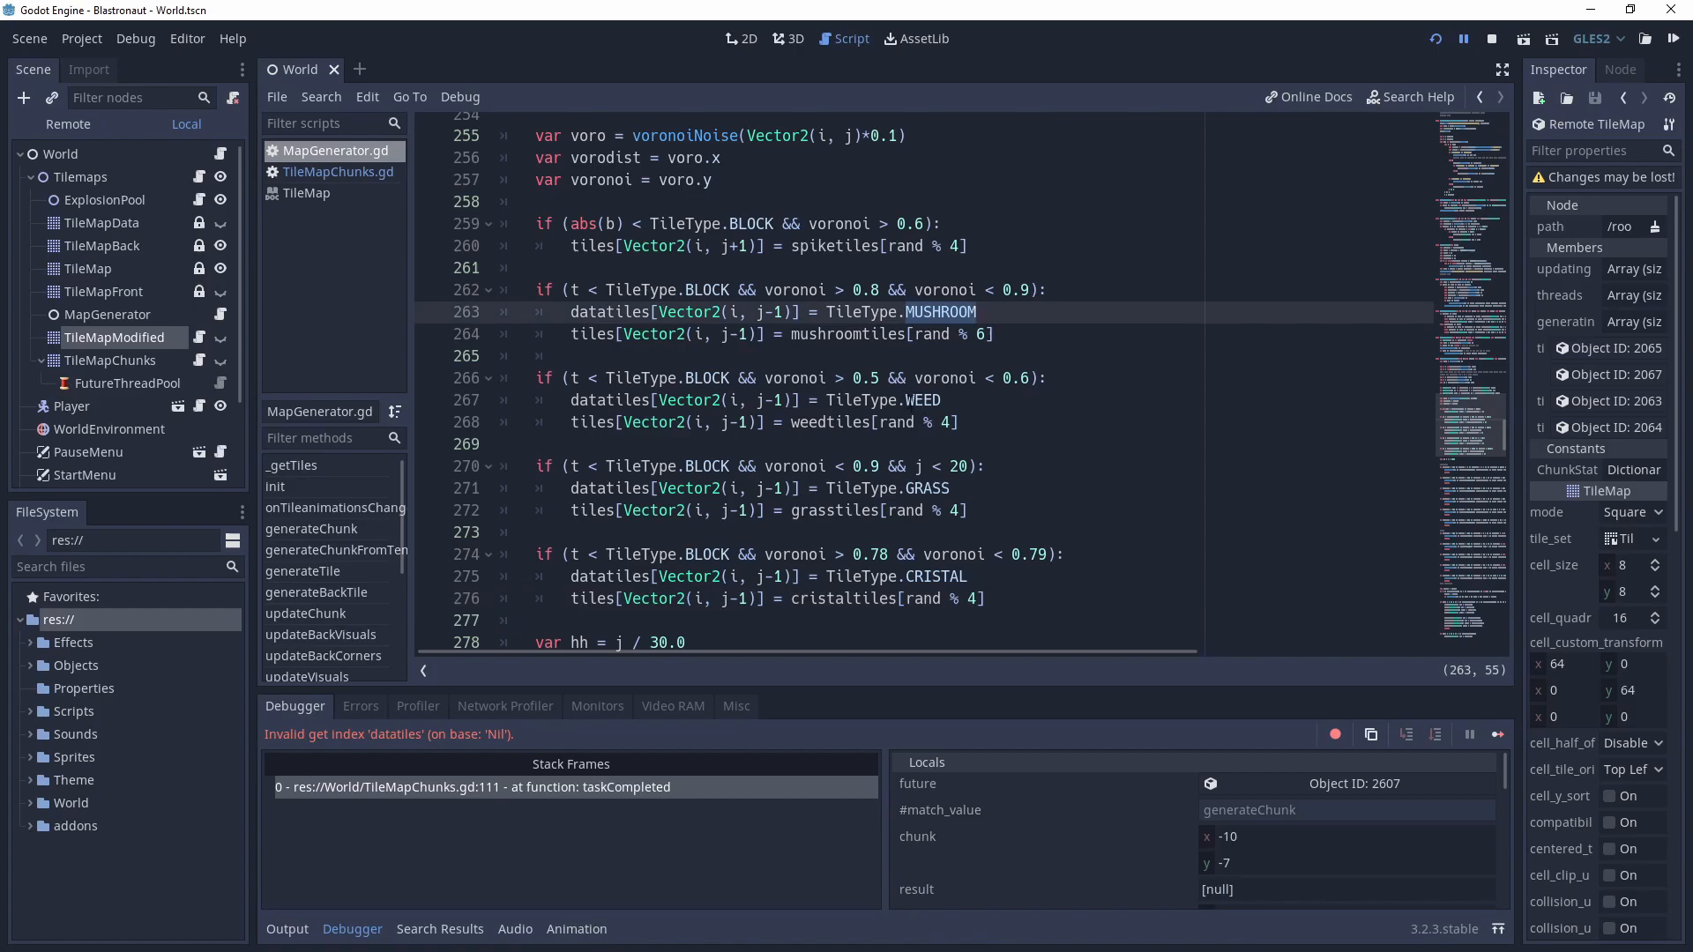
Scroll past the MINERAL2 and gem rules to the TileType.BLOCK assignment on line 358.
scroll("down", 3)
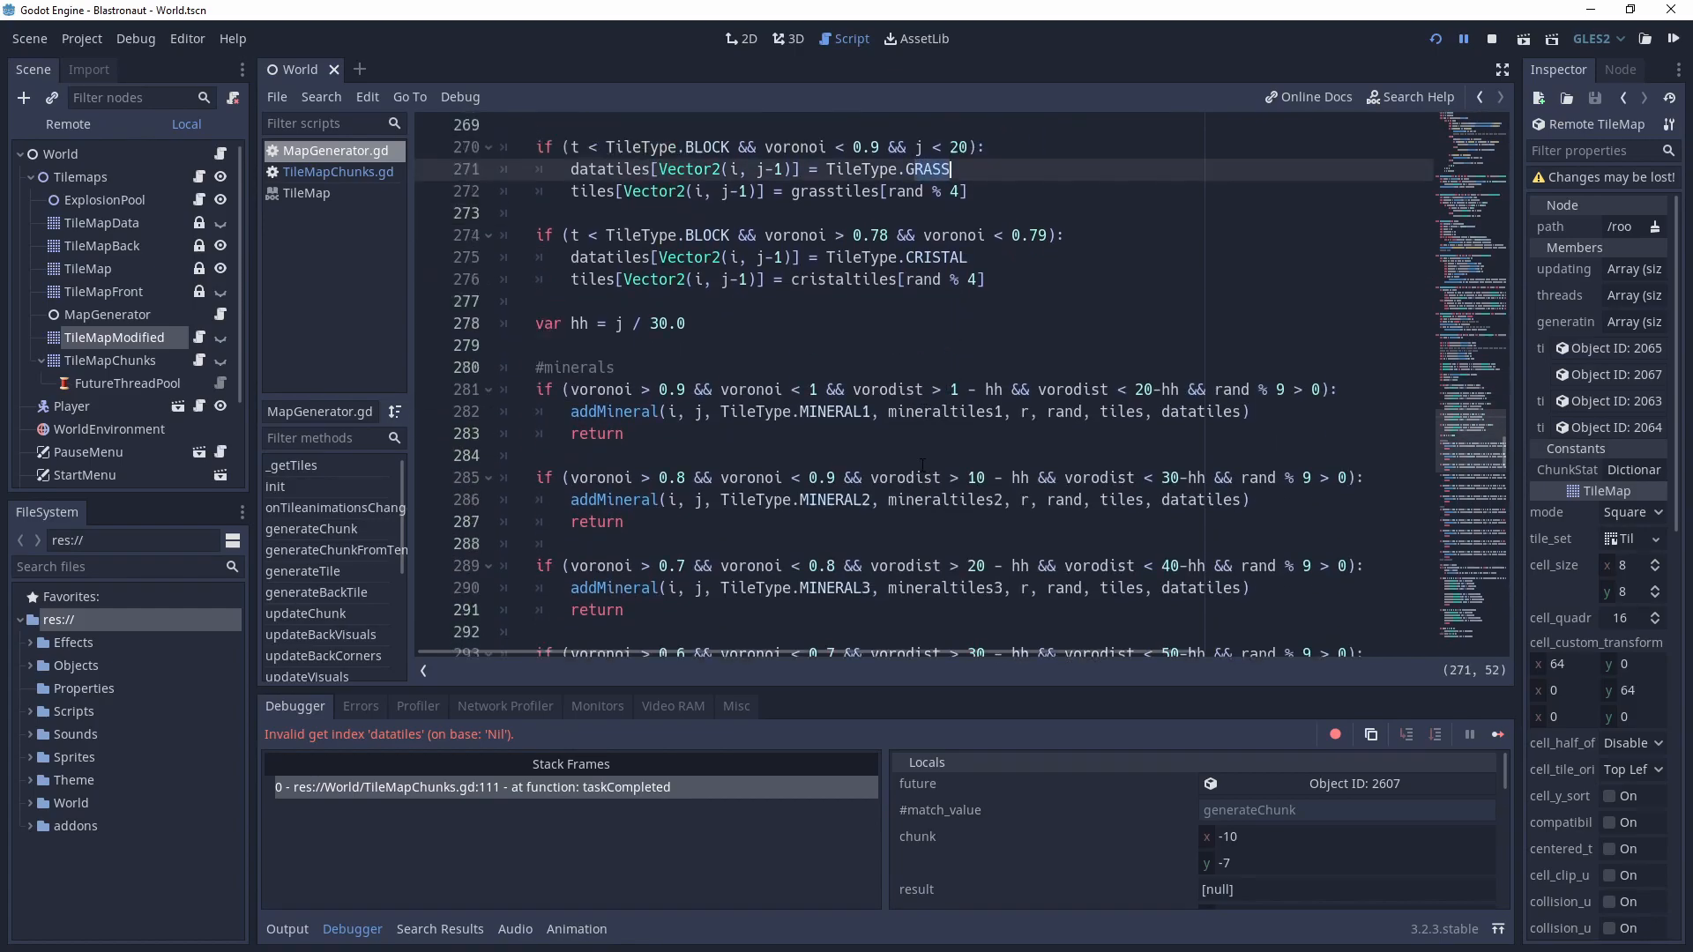
scroll("down", 3)
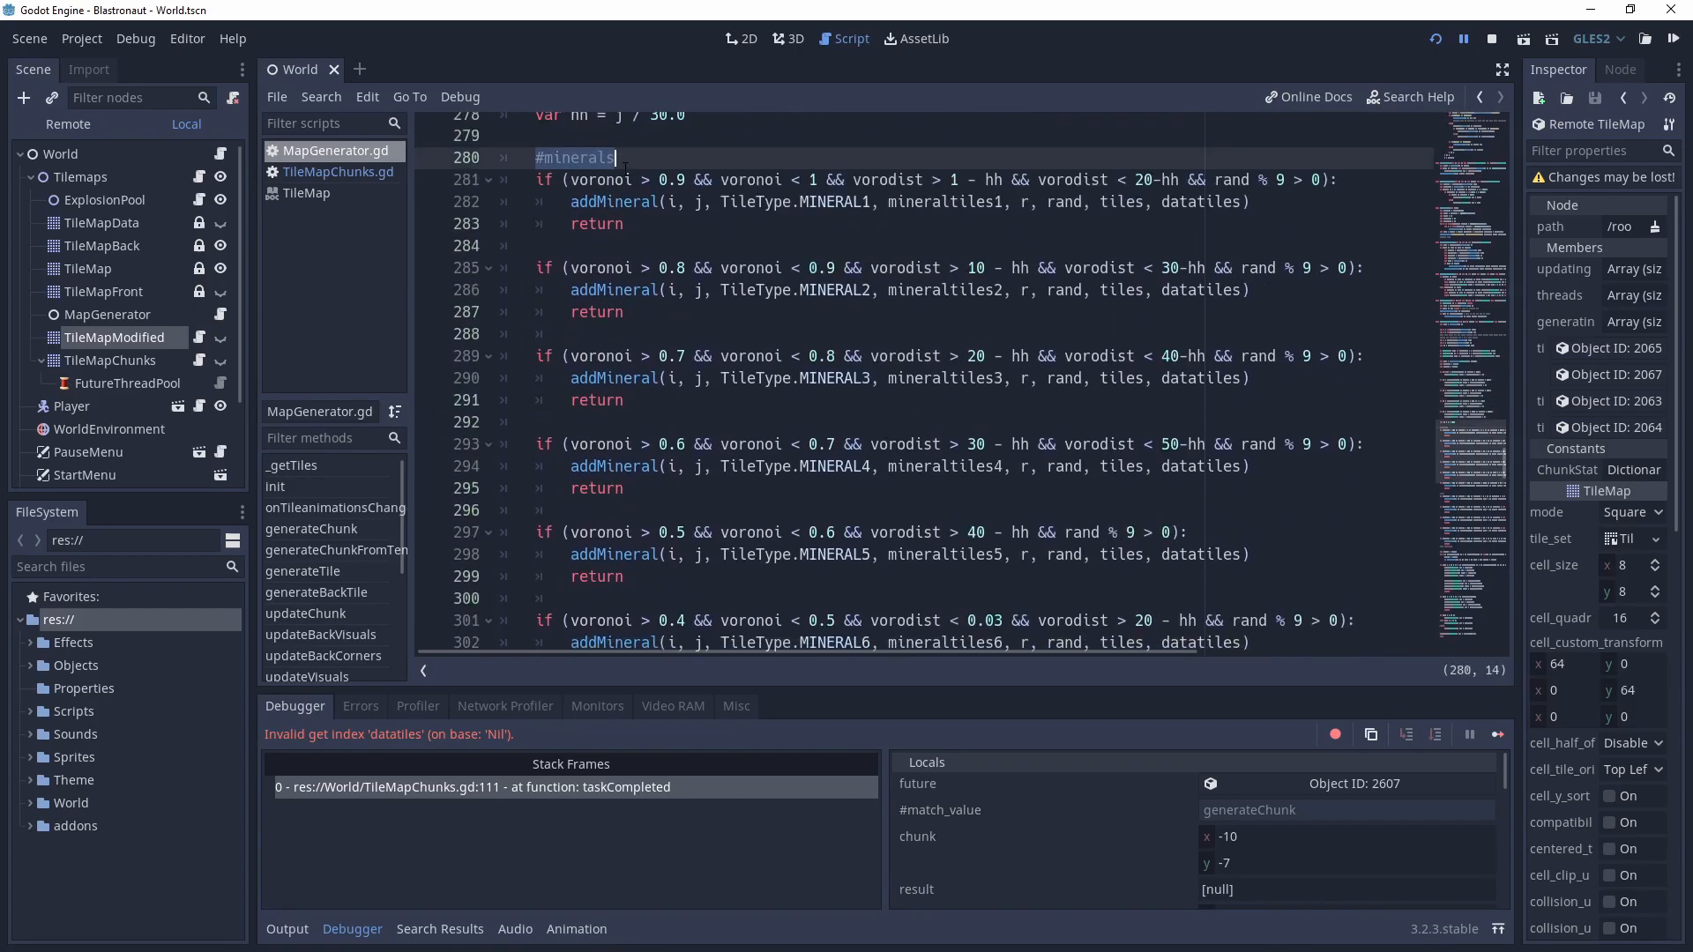
left_click(804, 202)
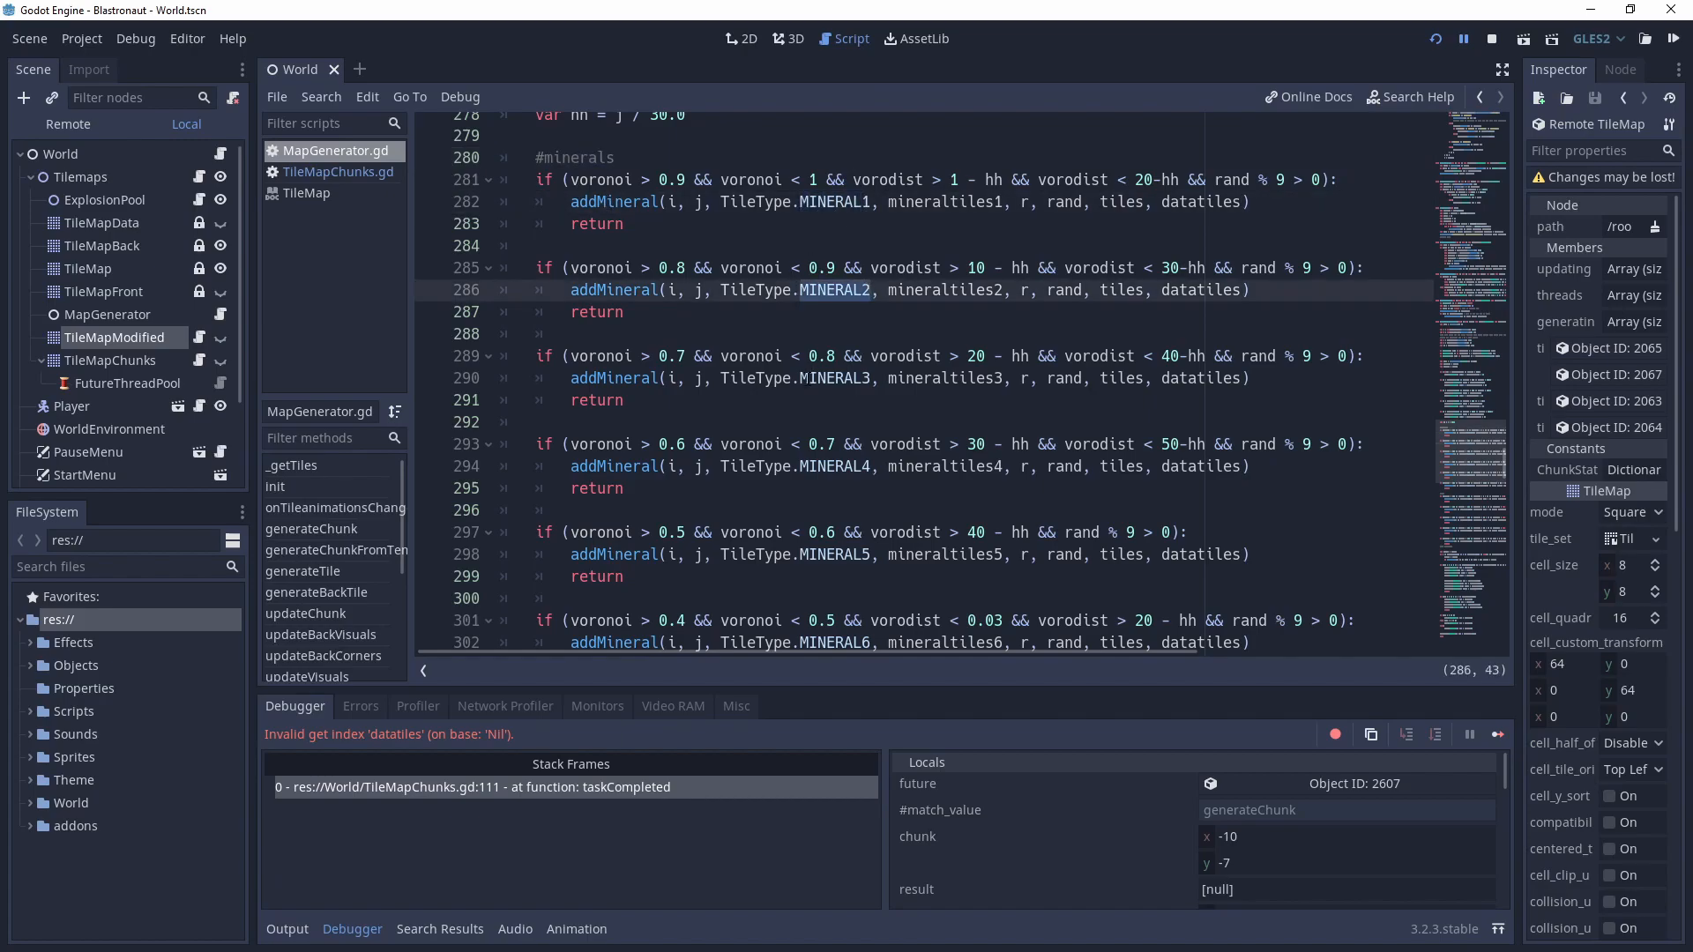
scroll("down", 3)
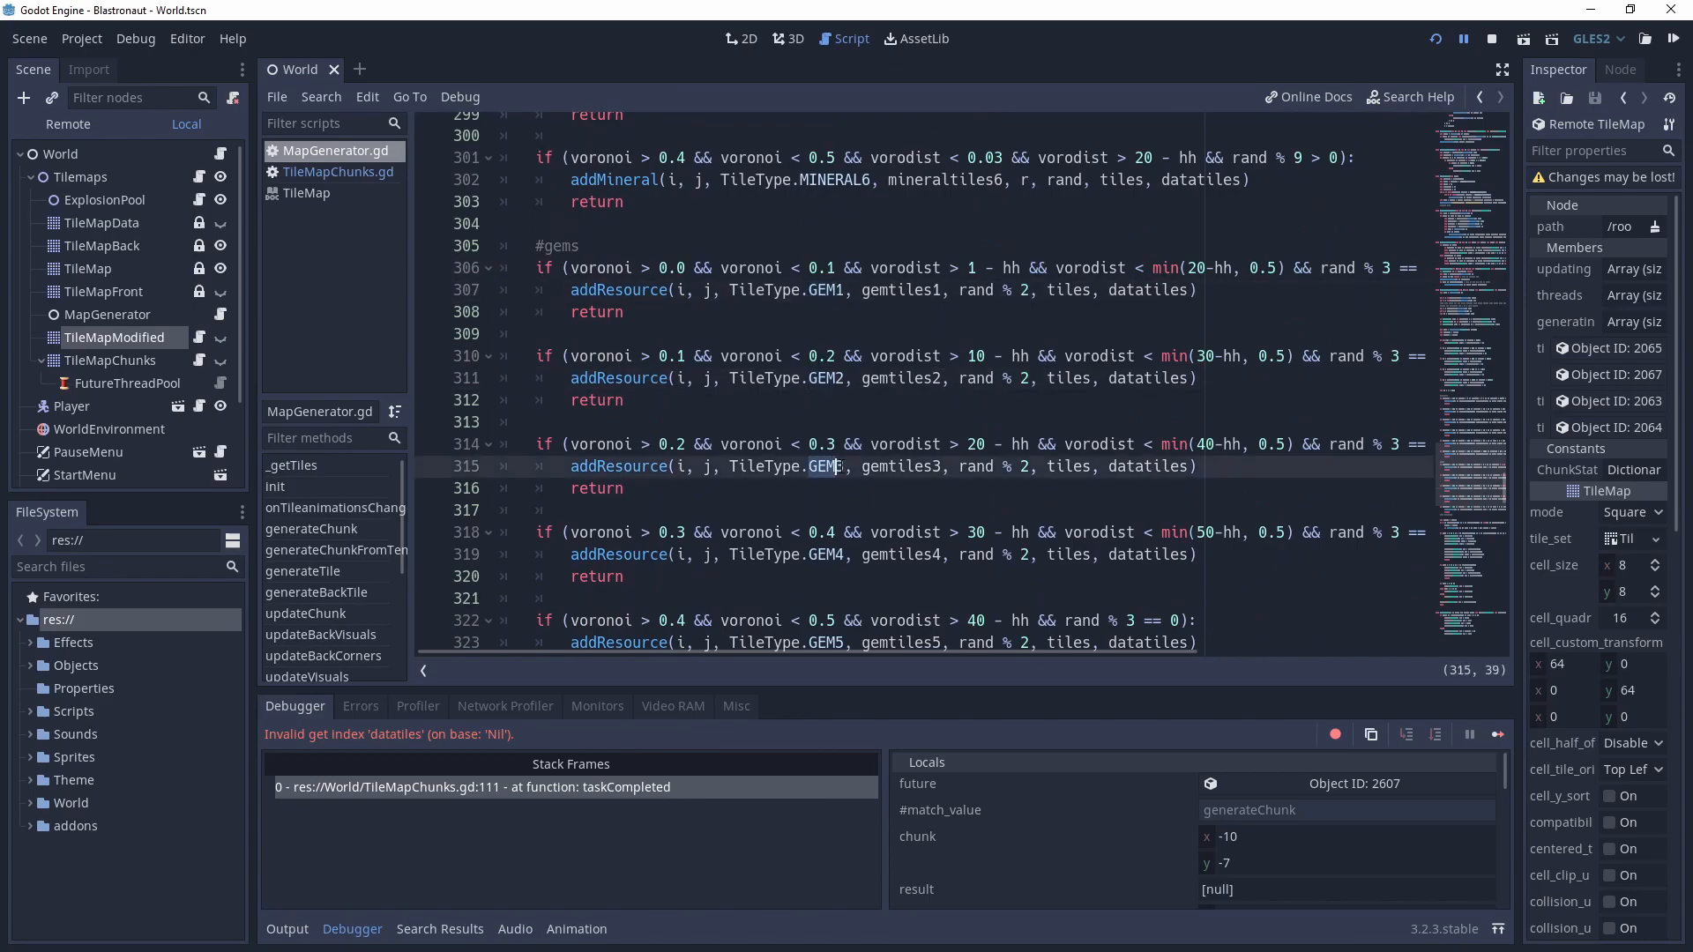
scroll("down", 3)
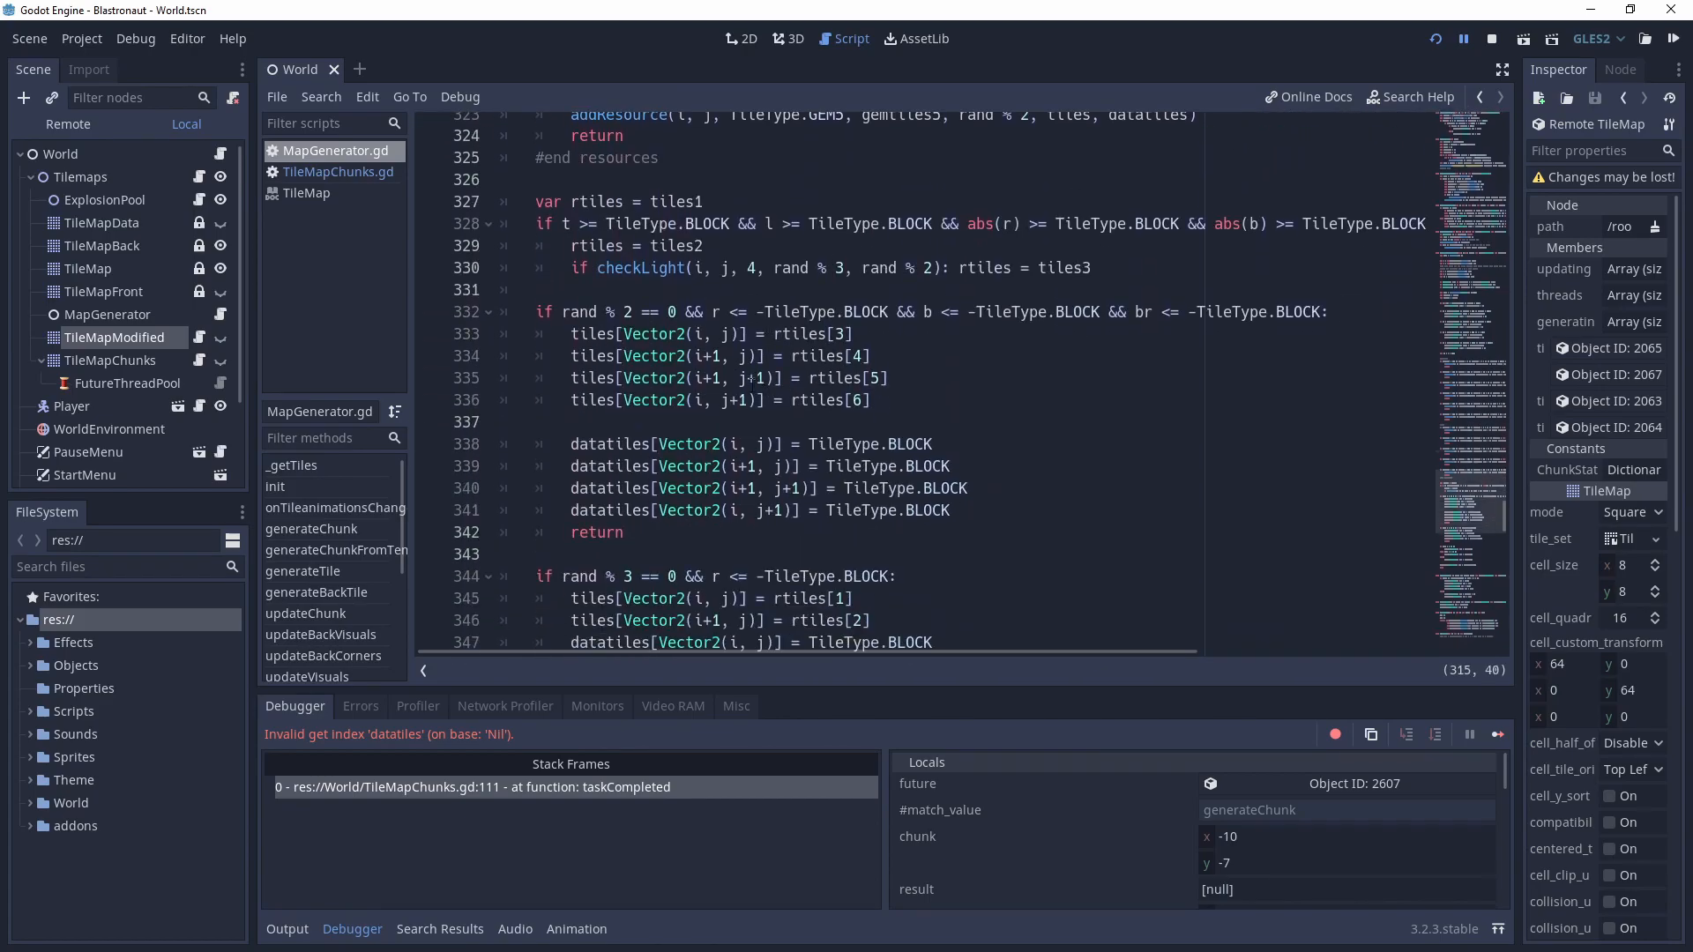
scroll("down", 3)
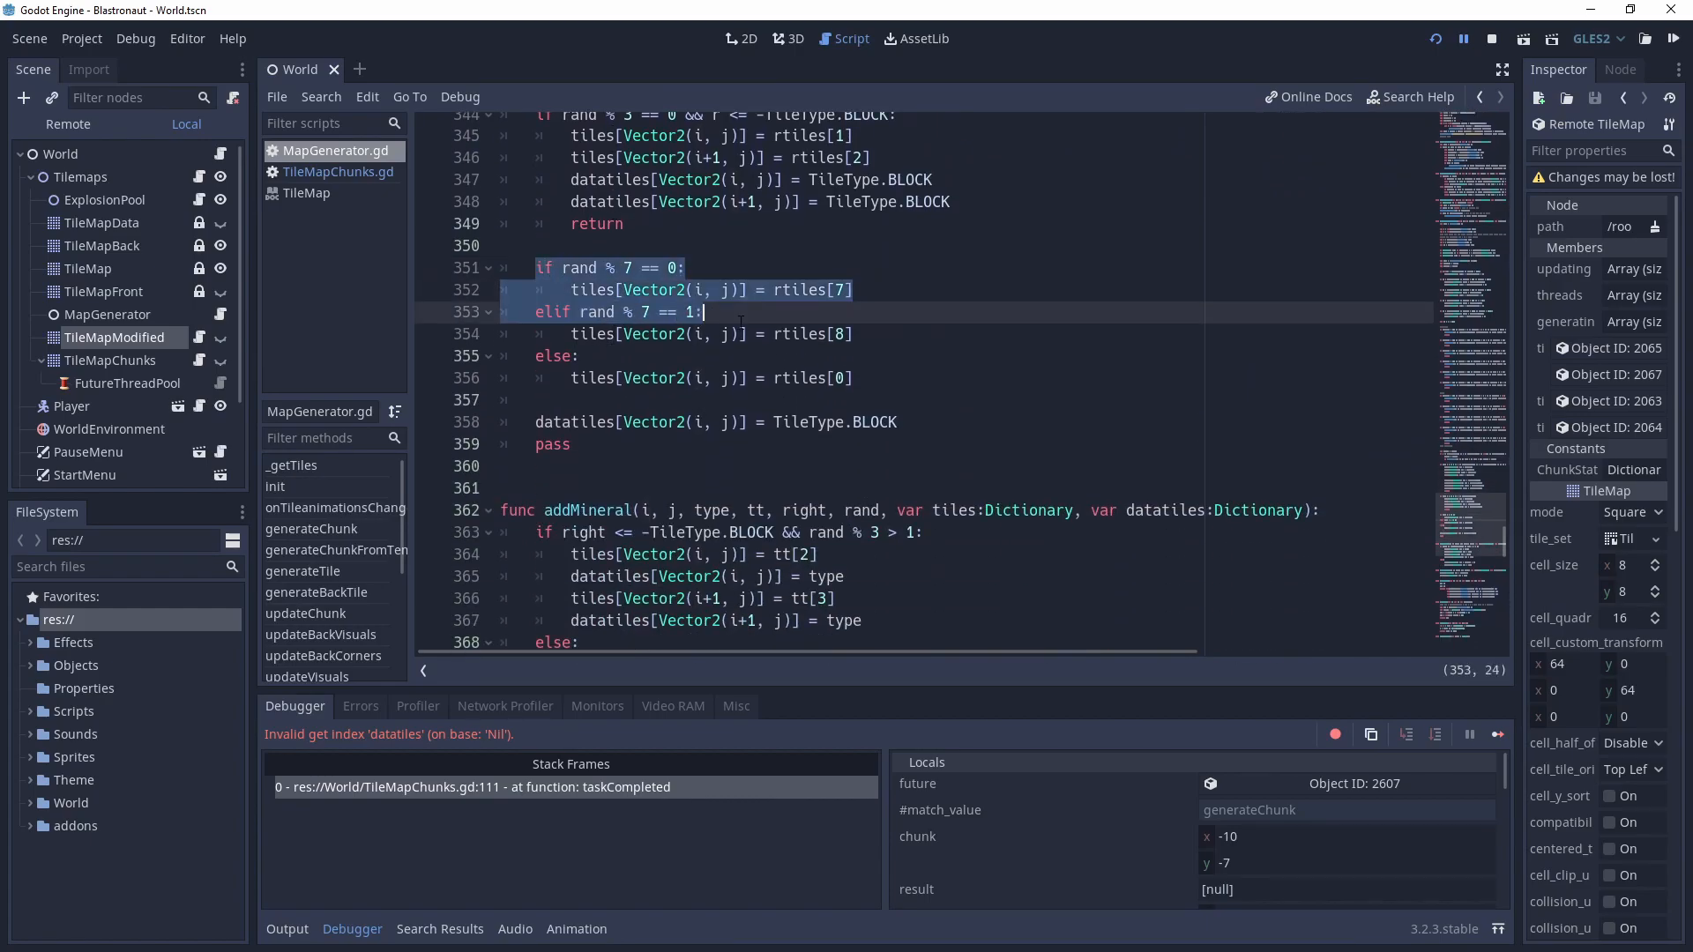
left_click(774, 422)
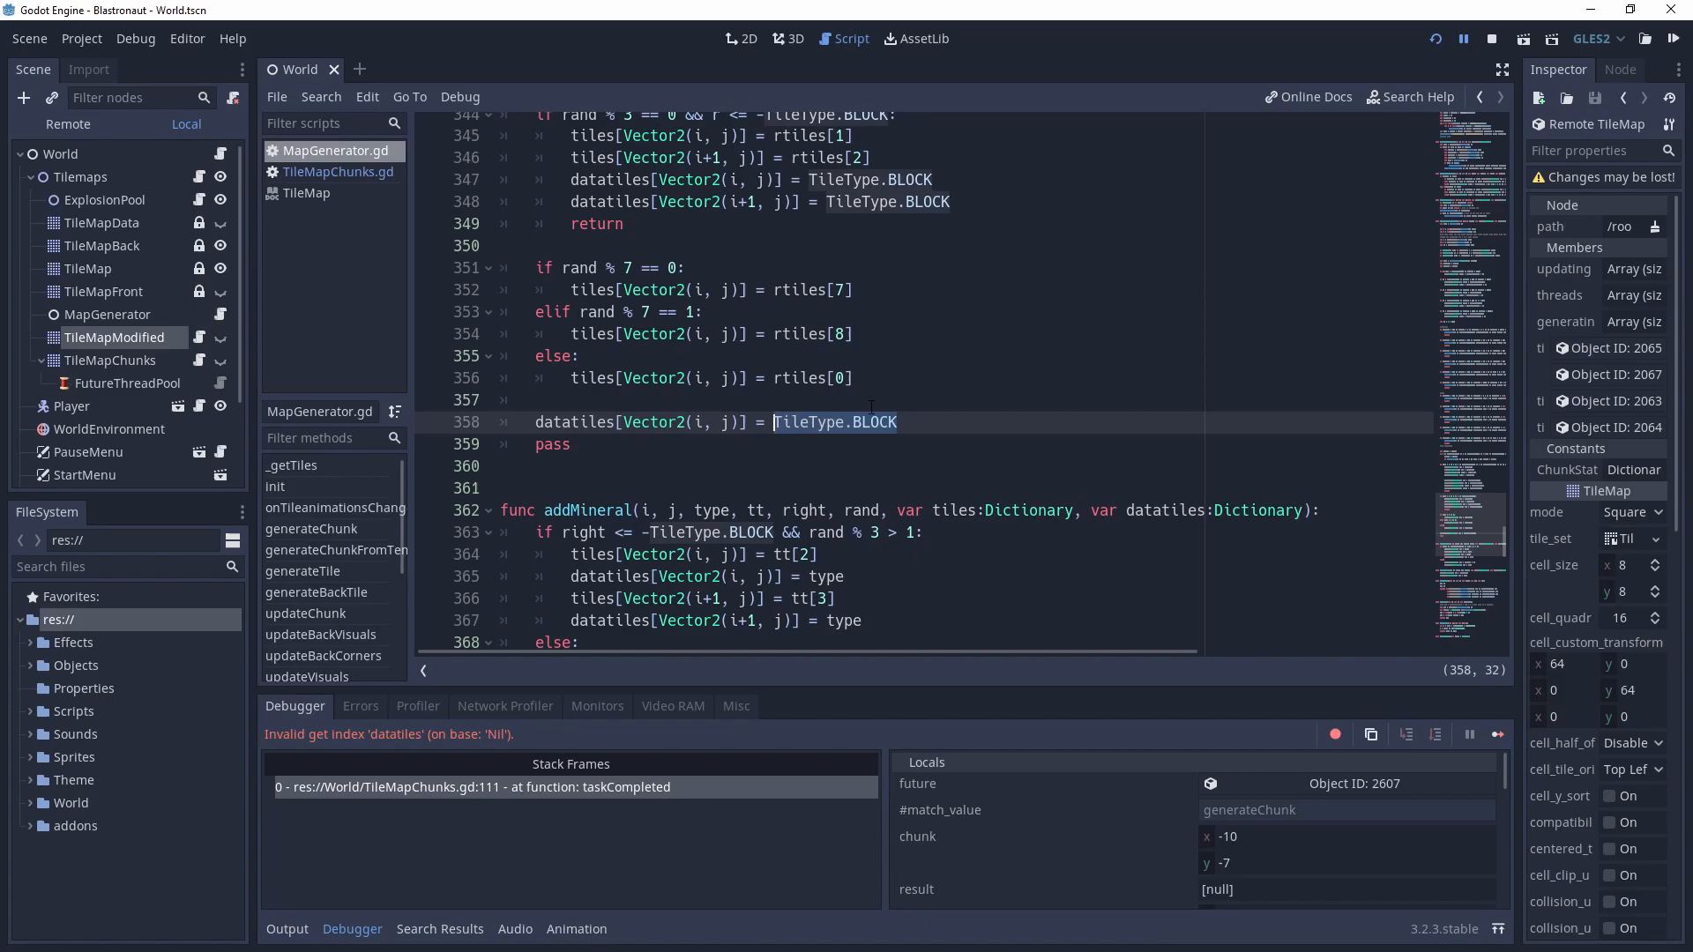
left_click(572, 444)
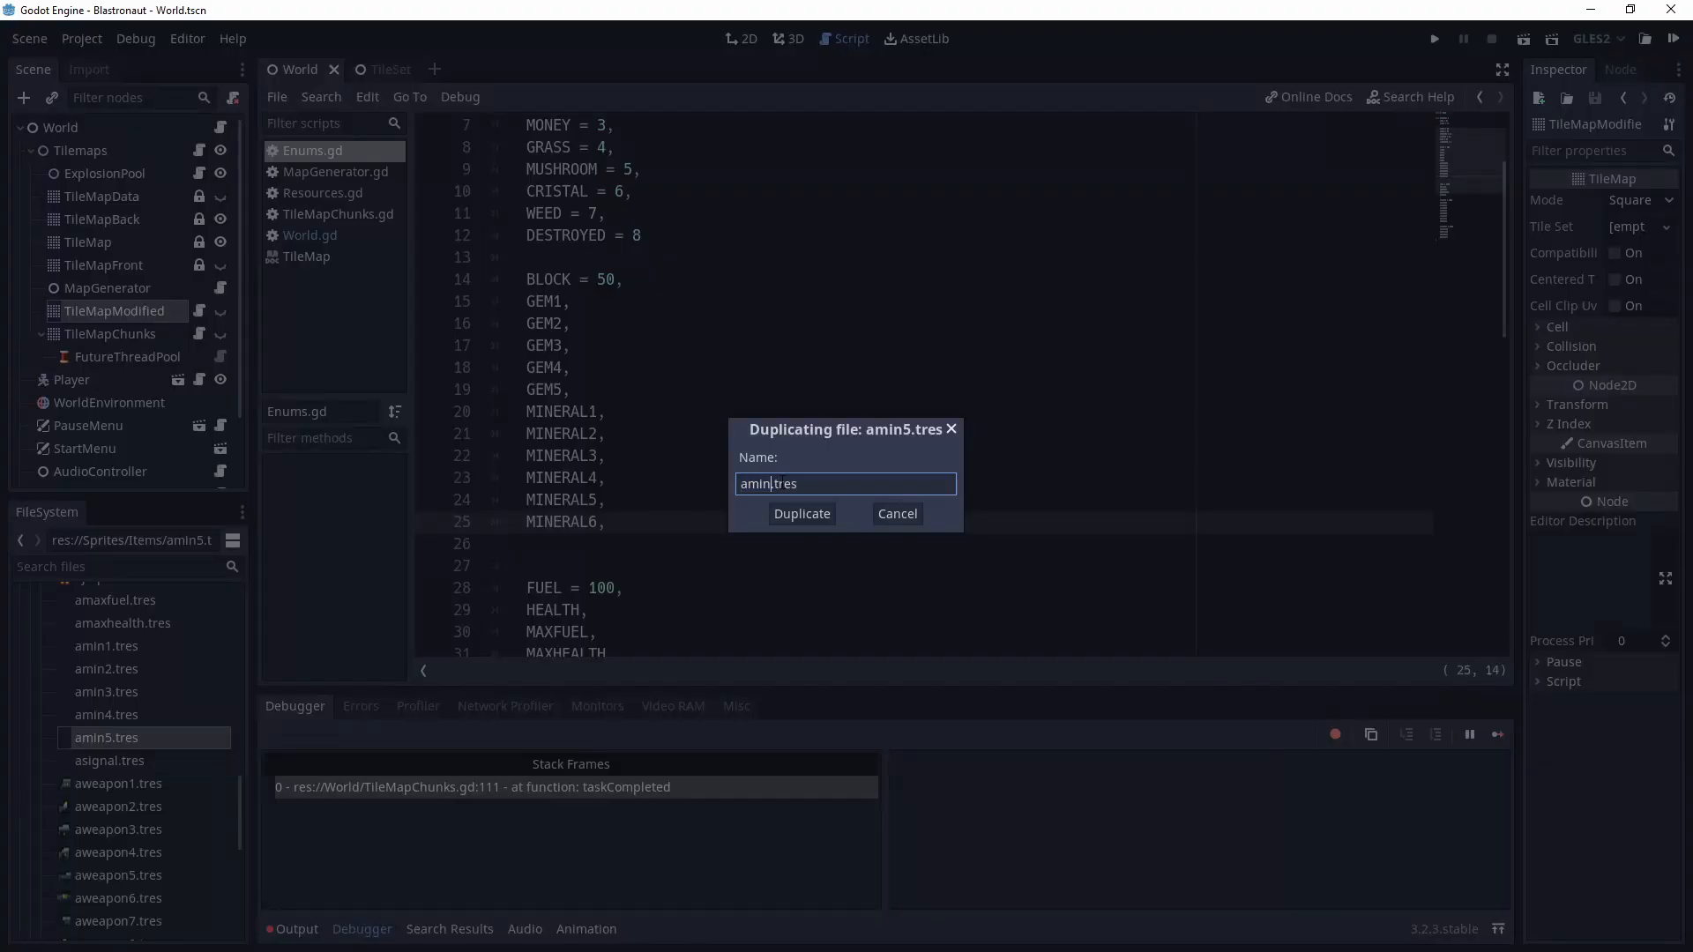
Duplicate amin5.tres as amin6.tres and set its texture region to the green gem.
left_click(802, 513)
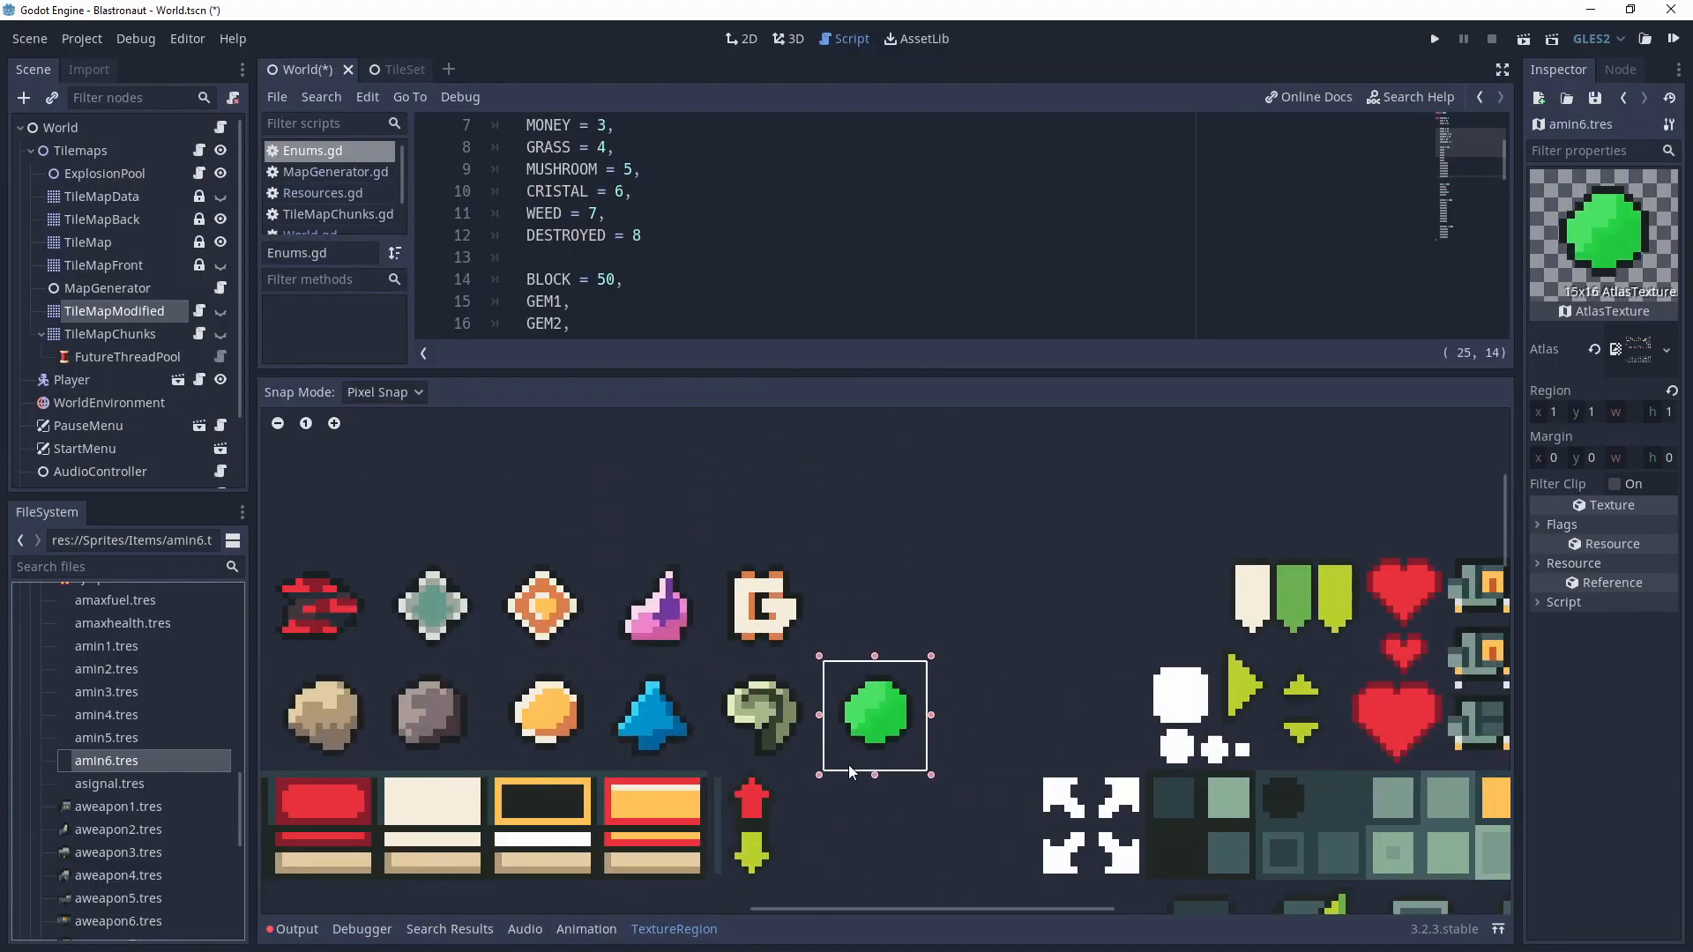
left_click(324, 193)
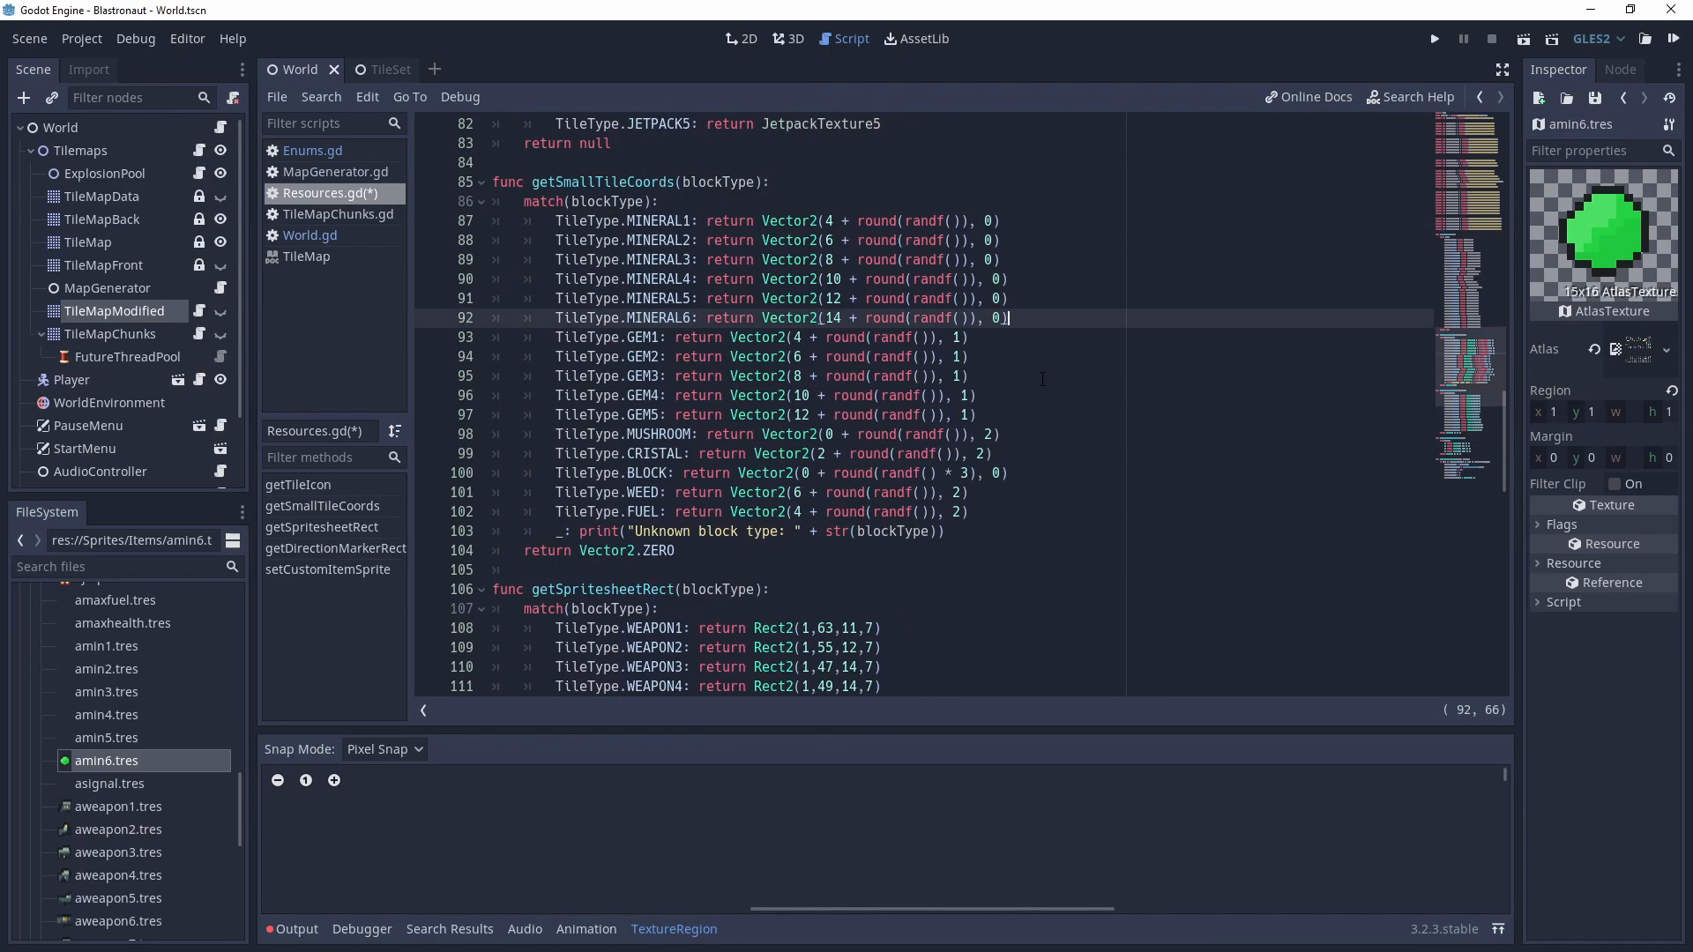
Switch to MapGenerator.gd at the voronoi- and distance-based mineral placement conditions.
left_click(337, 172)
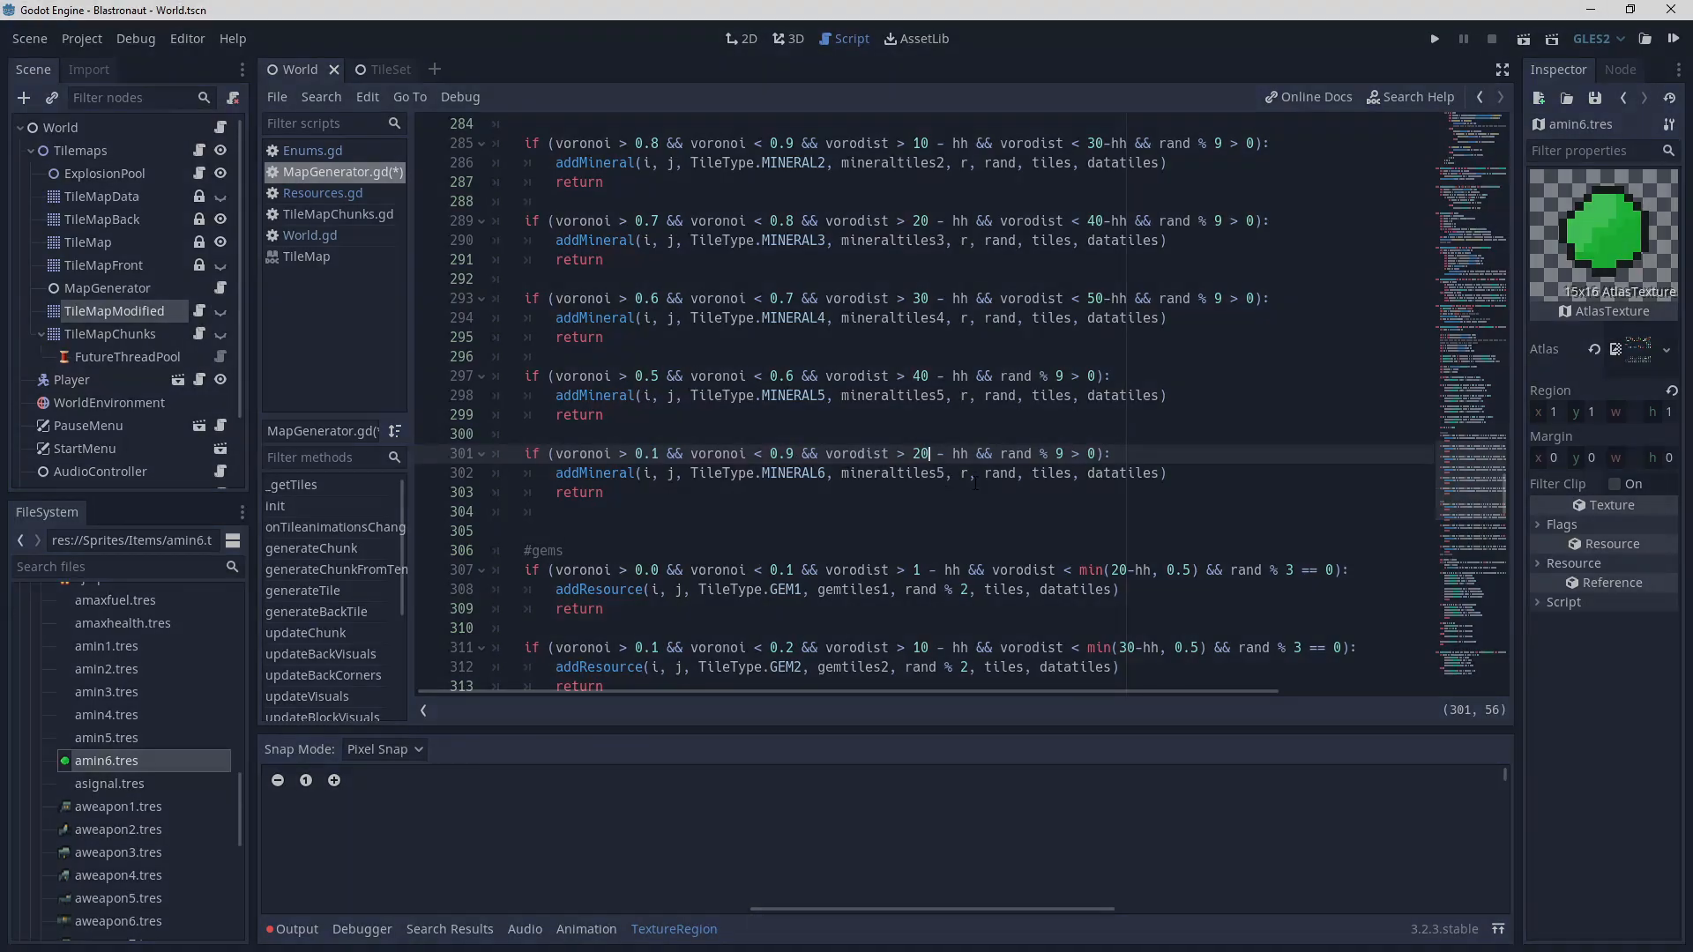
left_click(1433, 38)
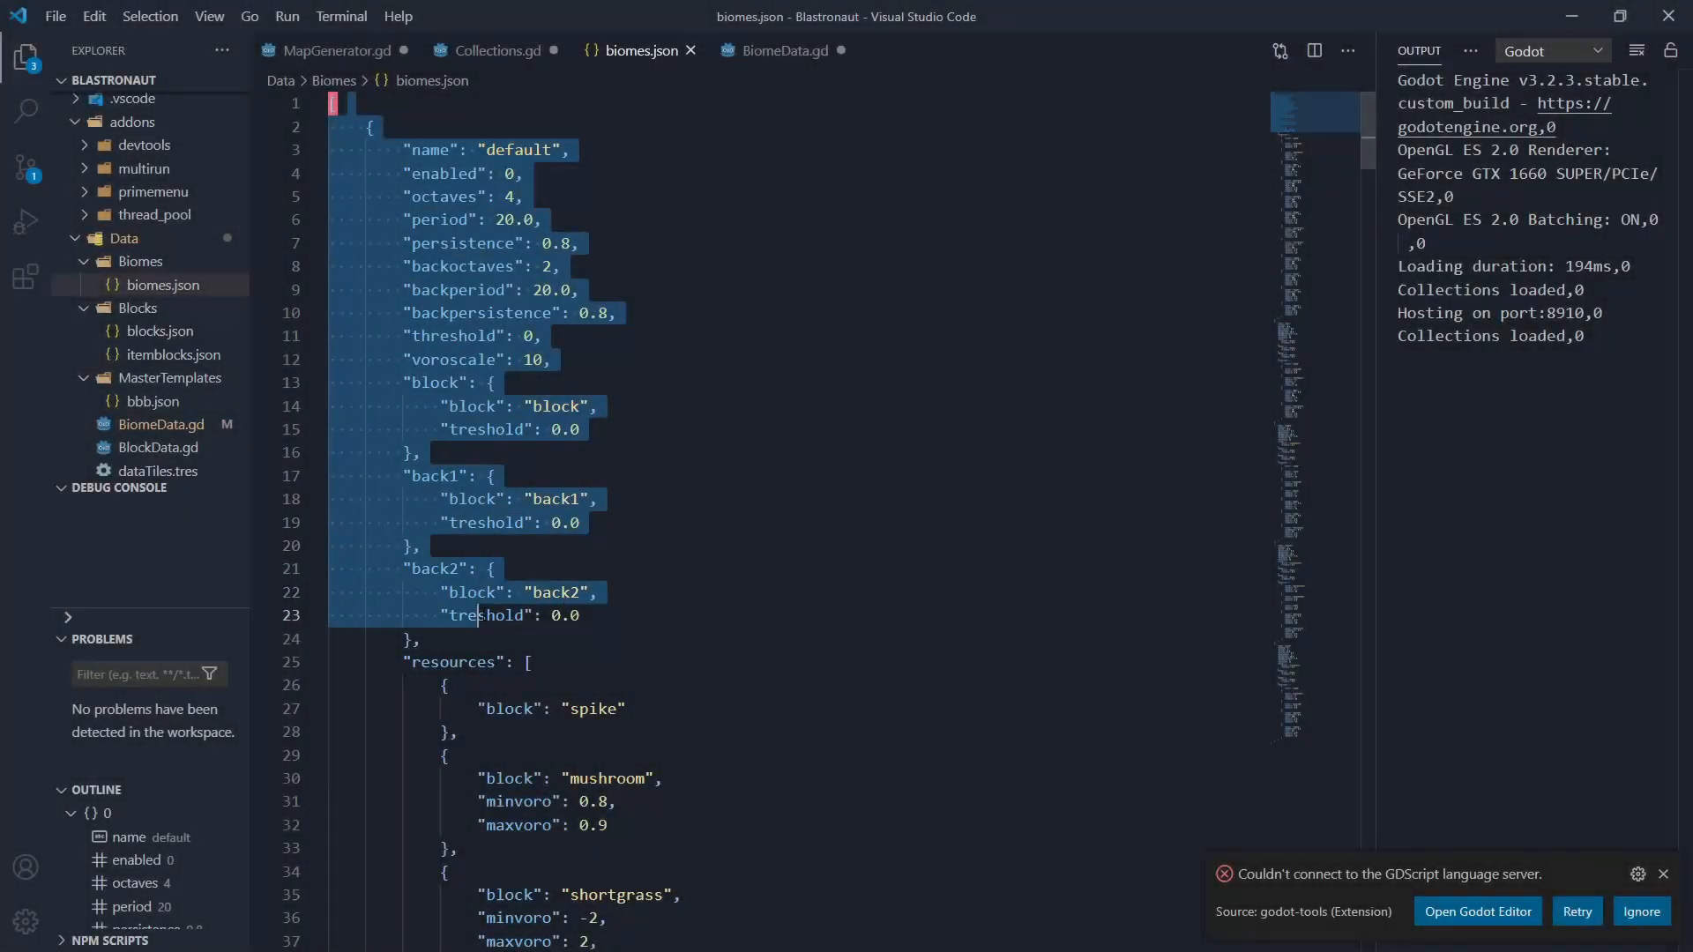
Review loadCollections in Collections.gd, then switch to BiomeData.gd's exported biome properties.
left_click(496, 50)
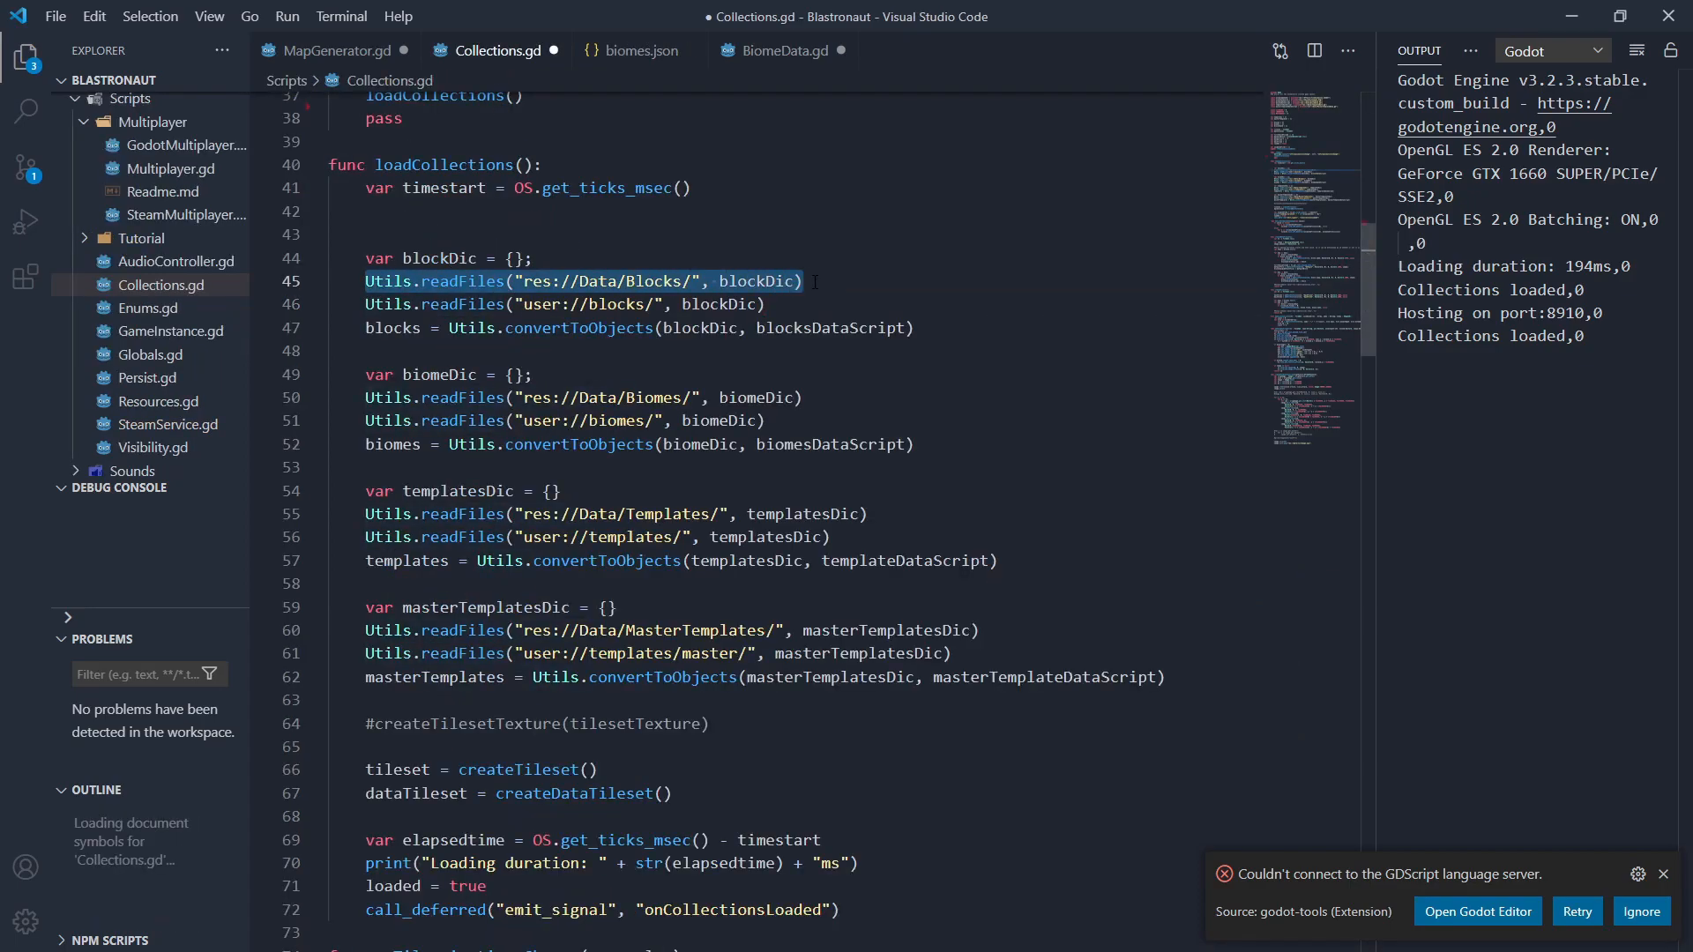
left_click(522, 304)
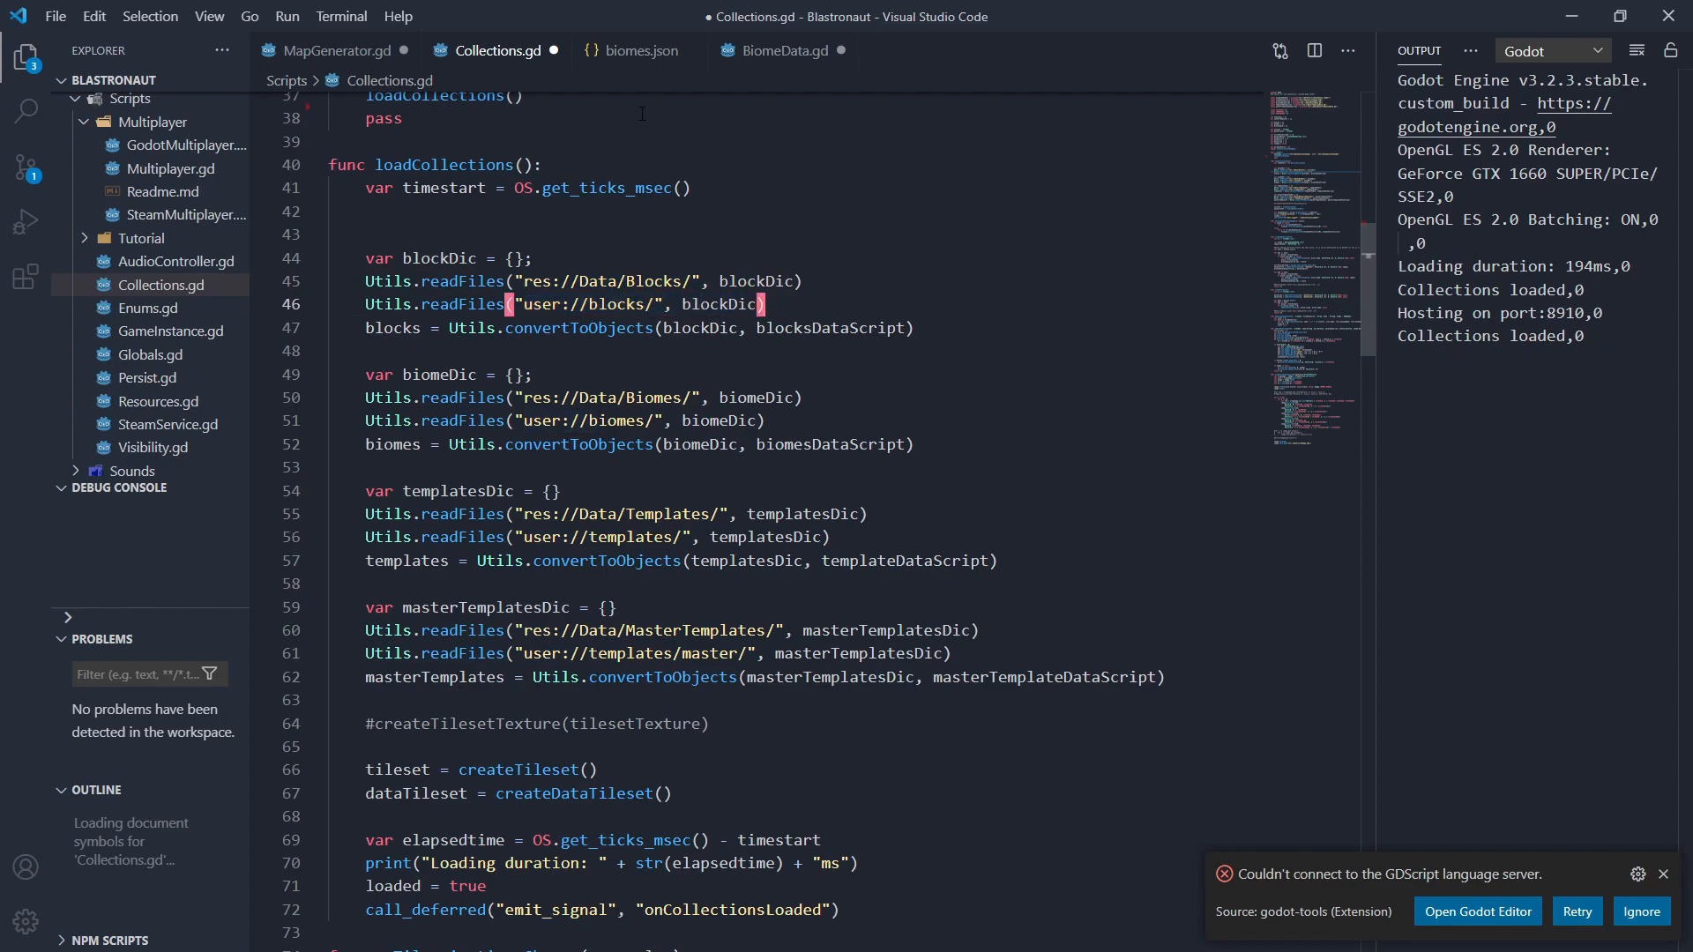
left_click(784, 51)
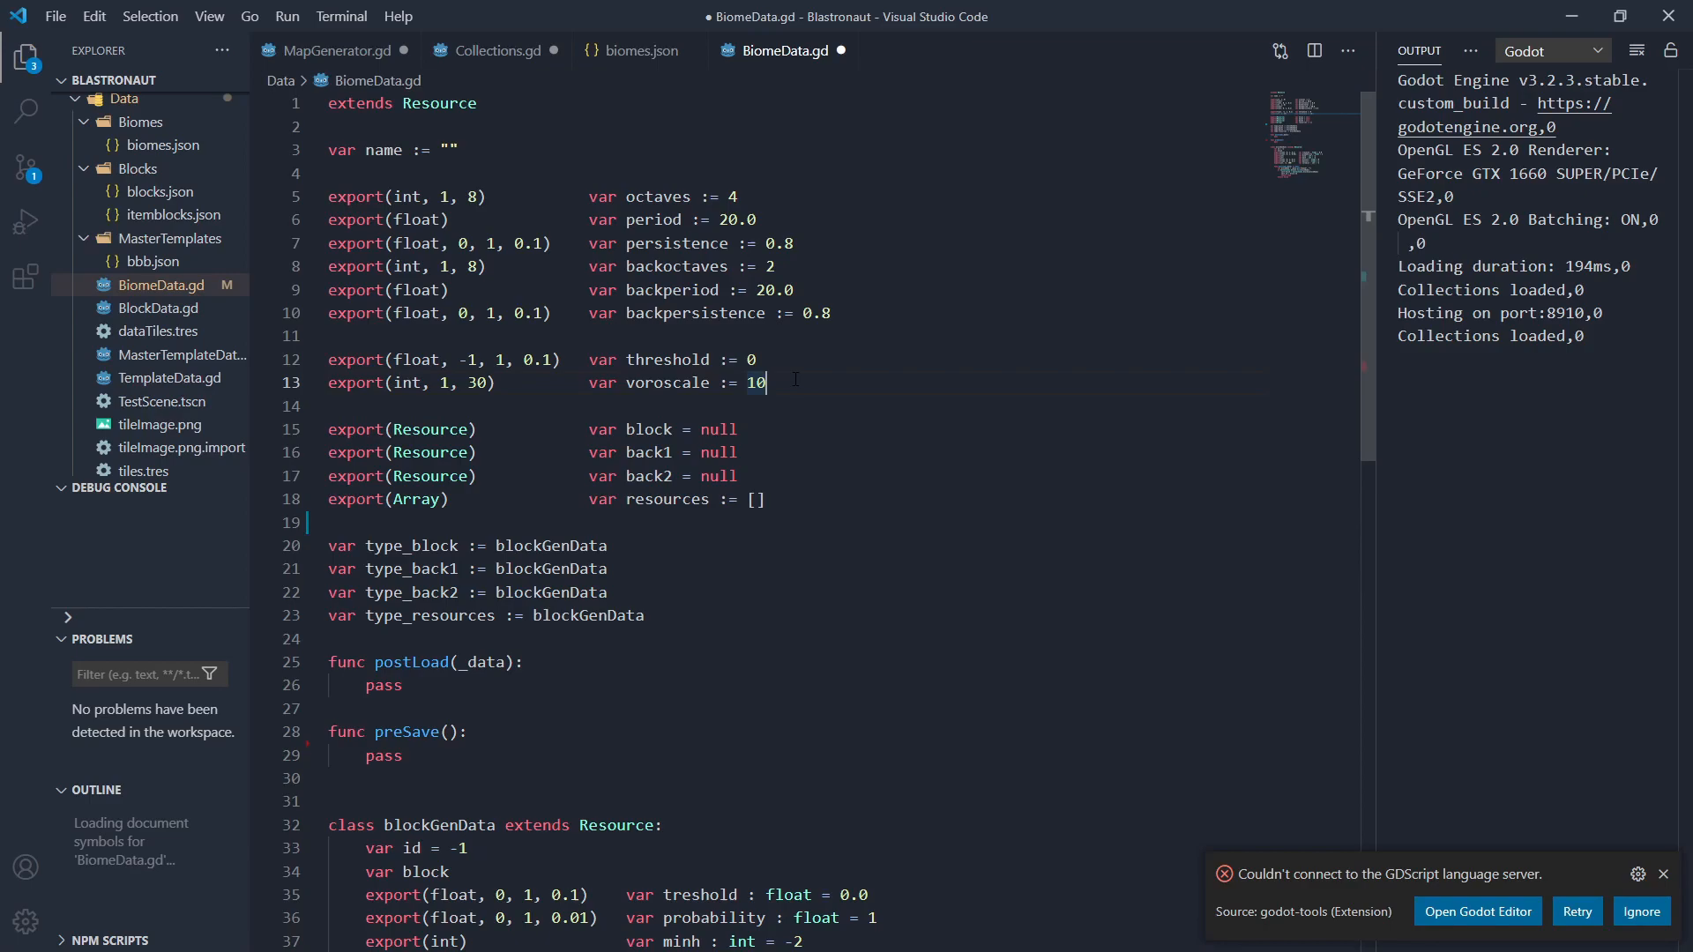
Inspect type_block in BiomeData's blockGenData class, then switch to MapGenerator.gd's updateFrontTile.
double_click(383, 544)
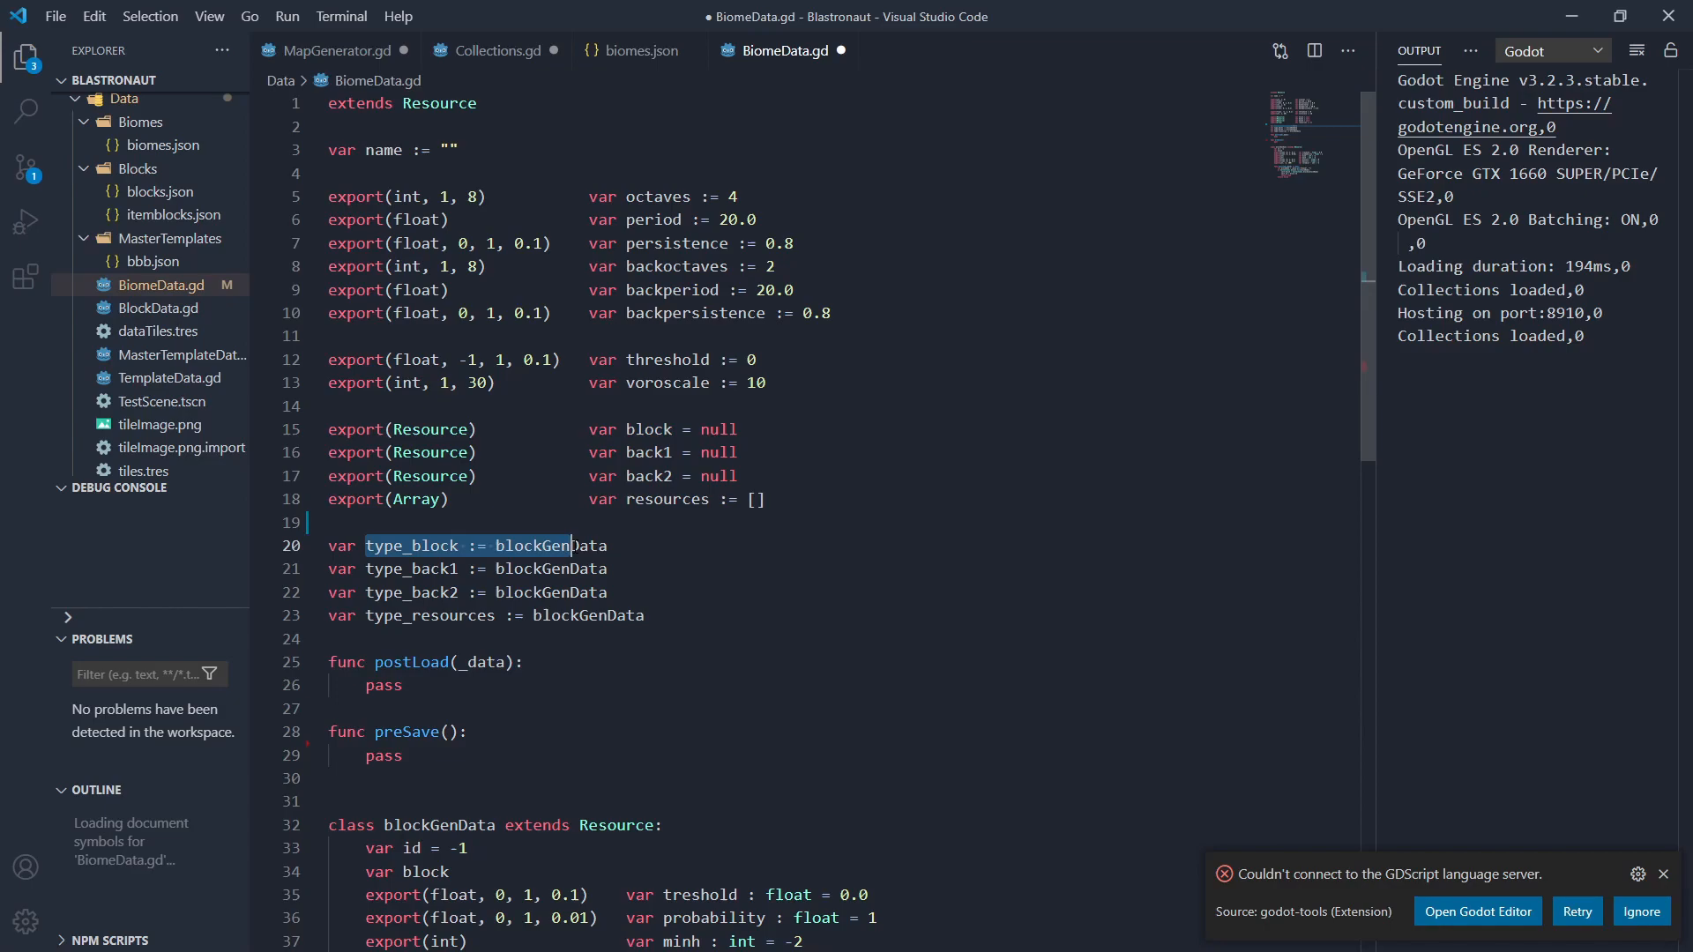
scroll("down", 3)
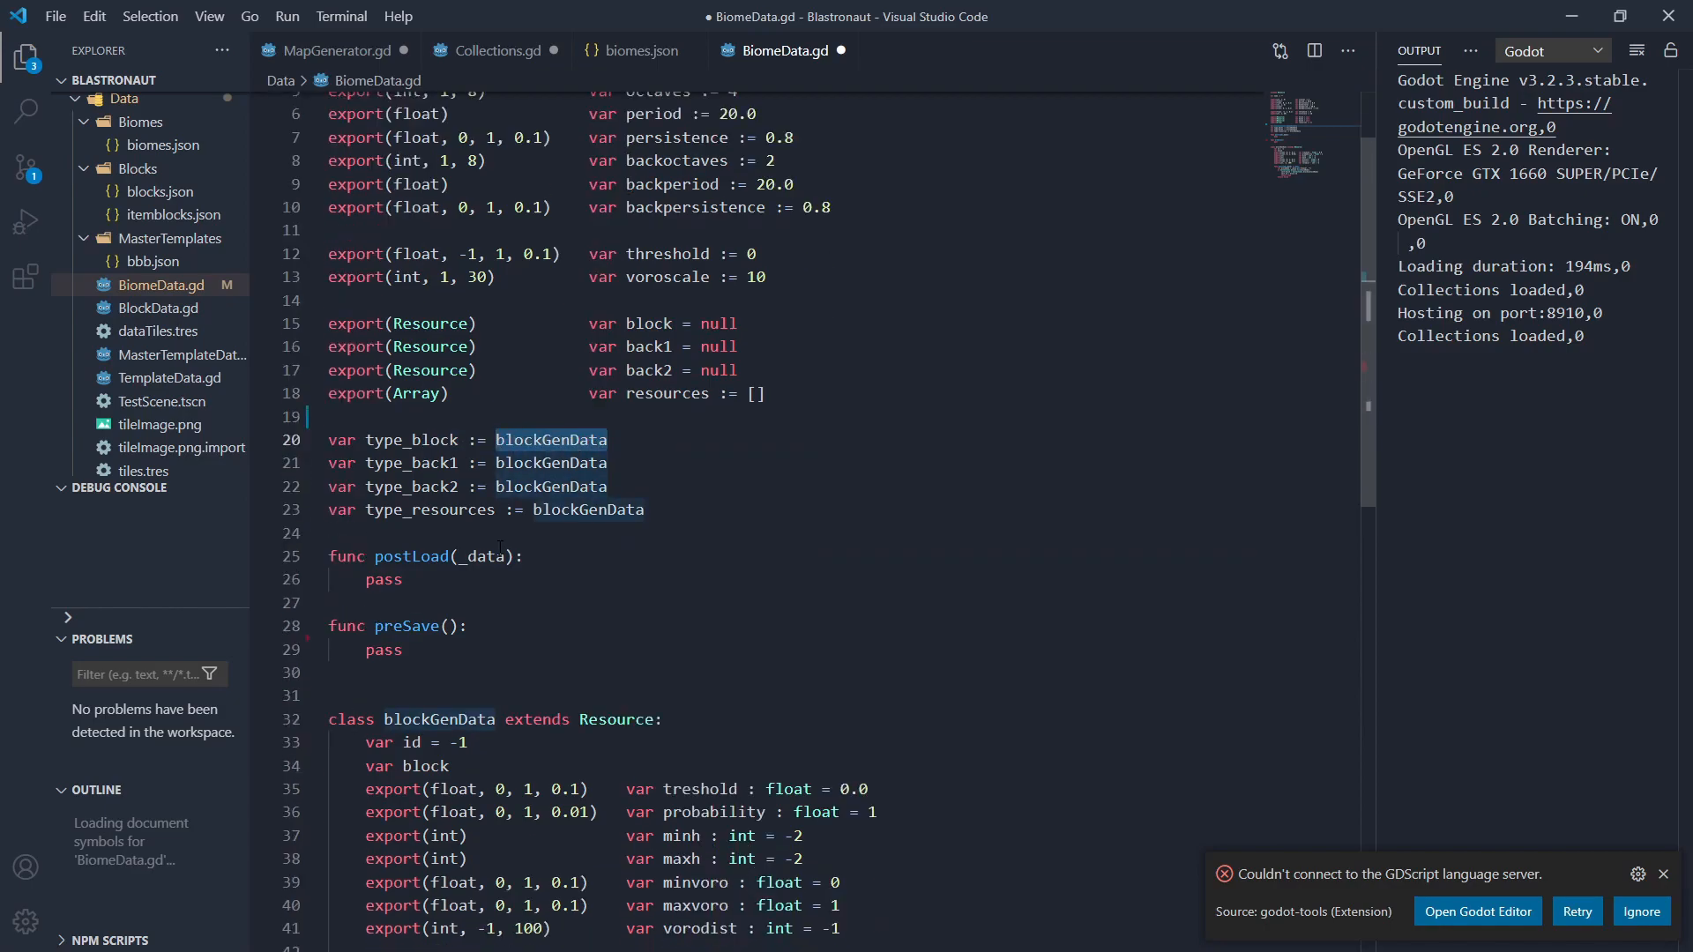
scroll("down", 3)
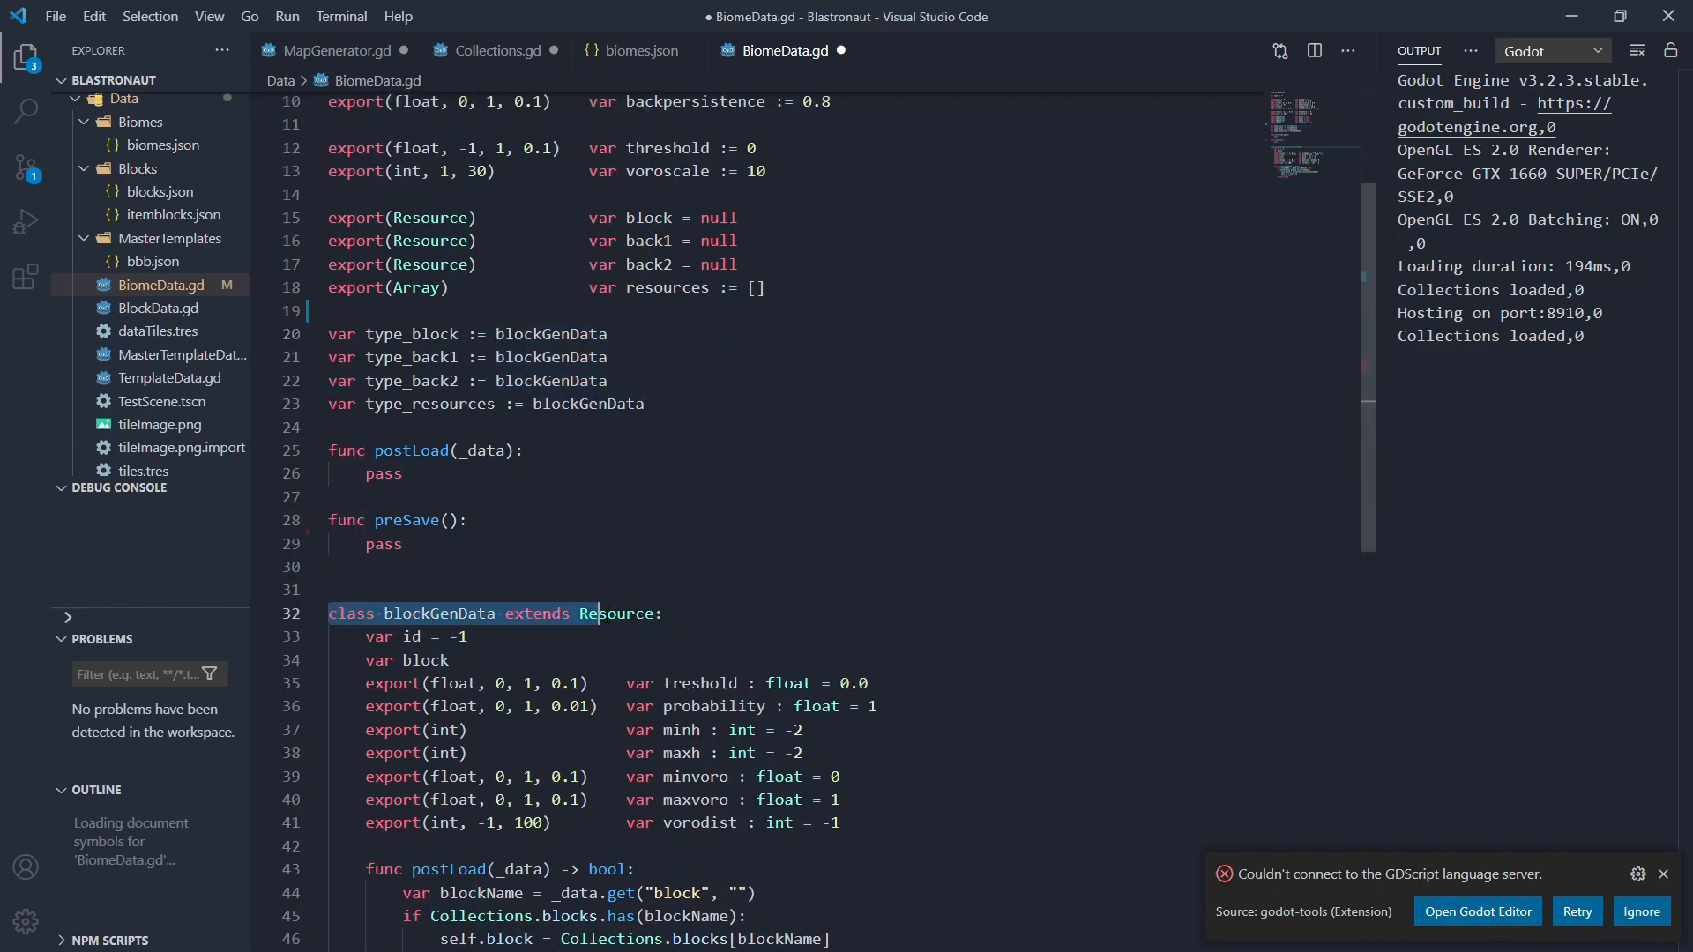
scroll("down", 3)
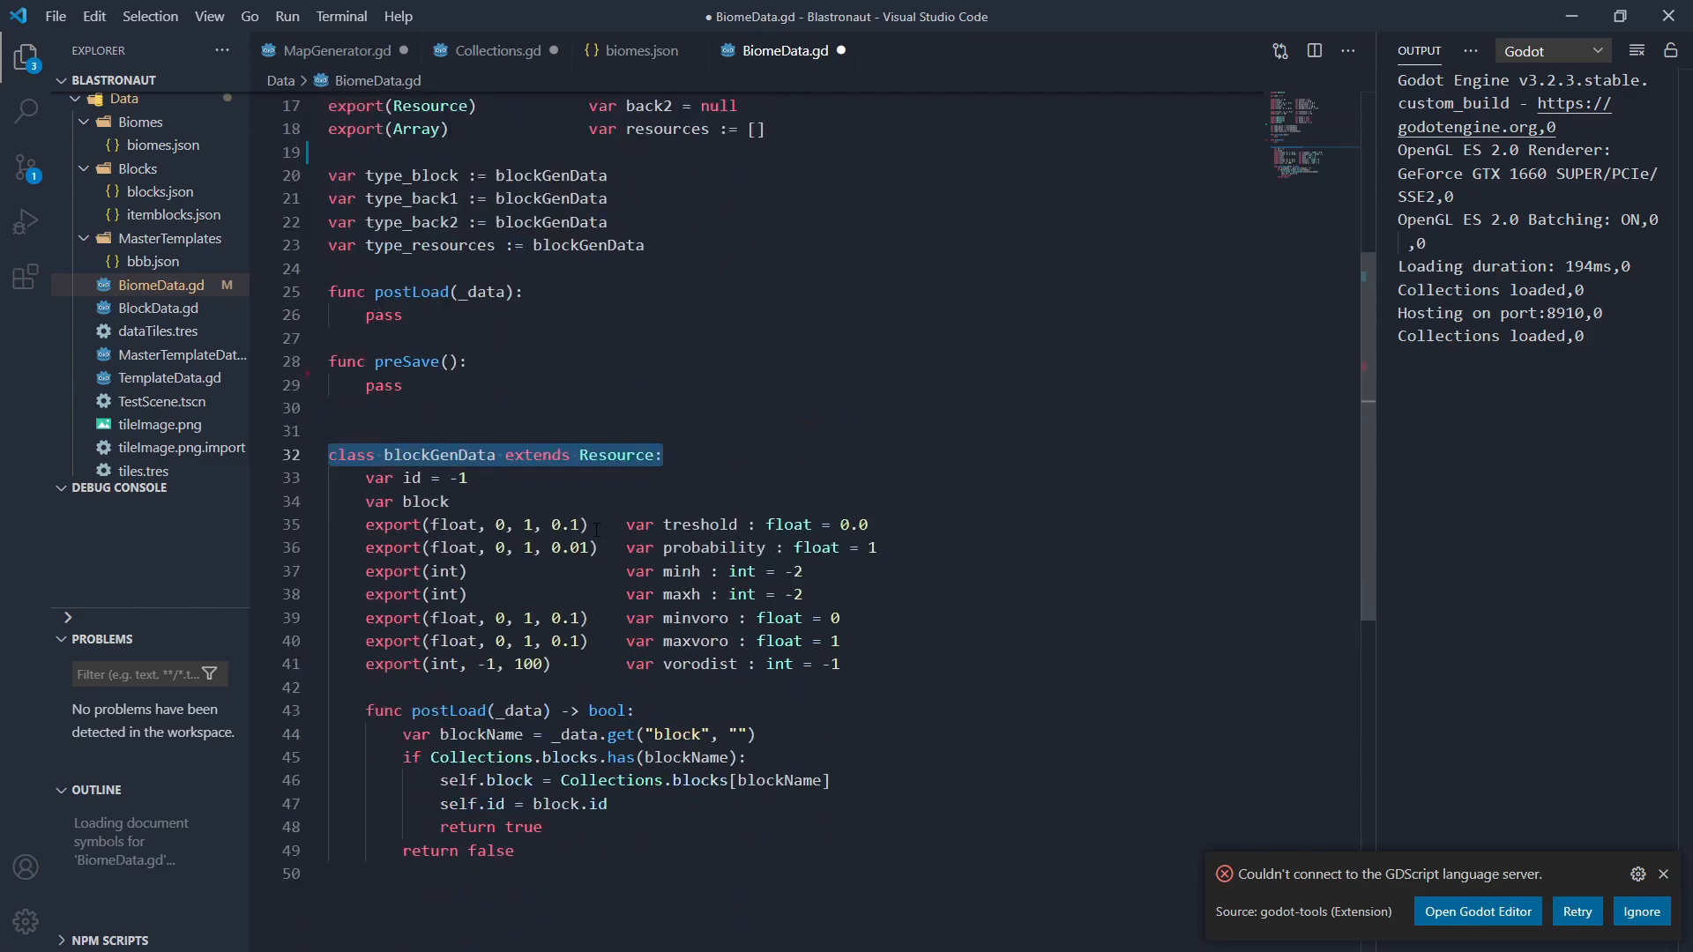
scroll("up", 3)
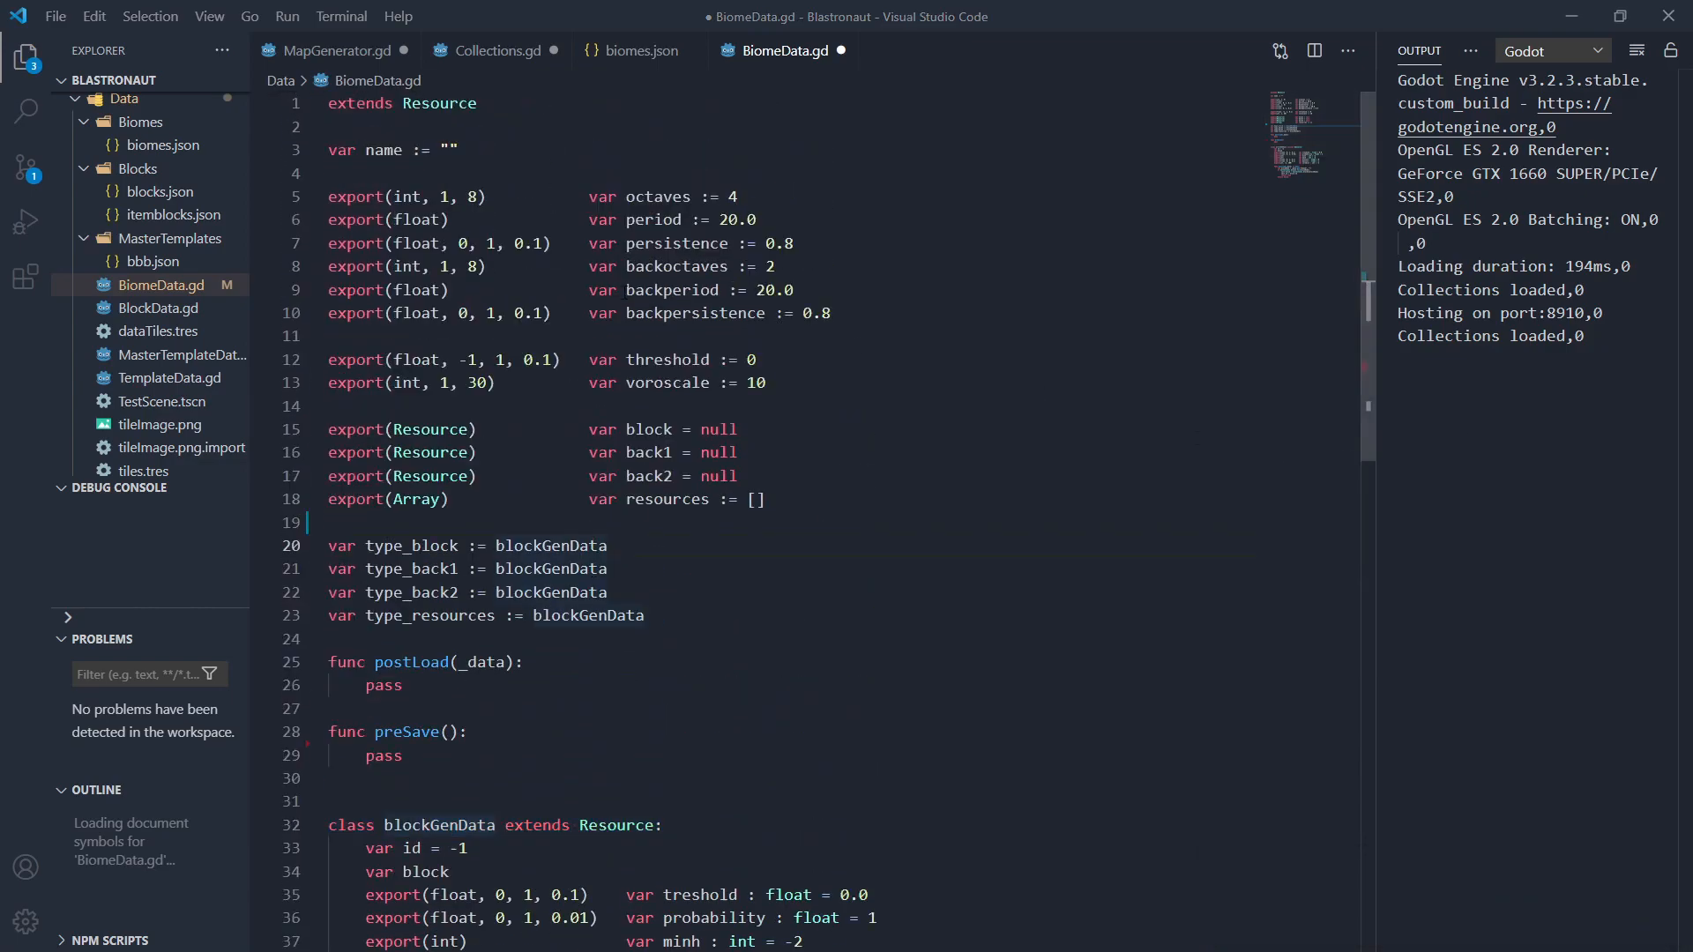
left_click(336, 49)
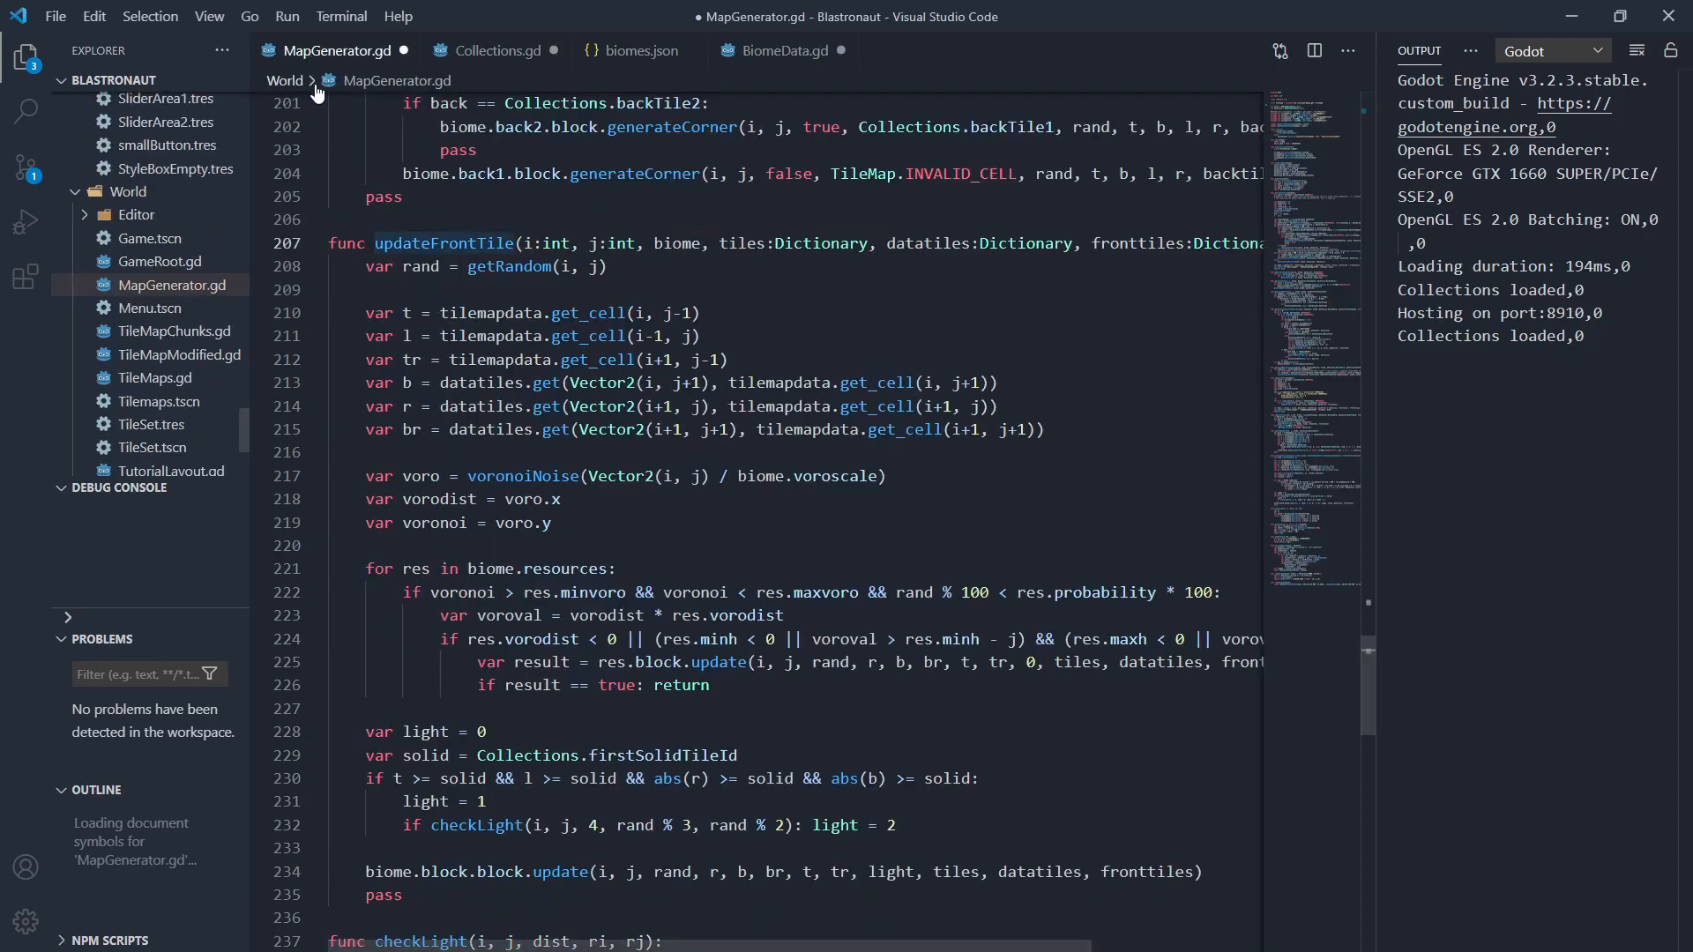
double_click(442, 243)
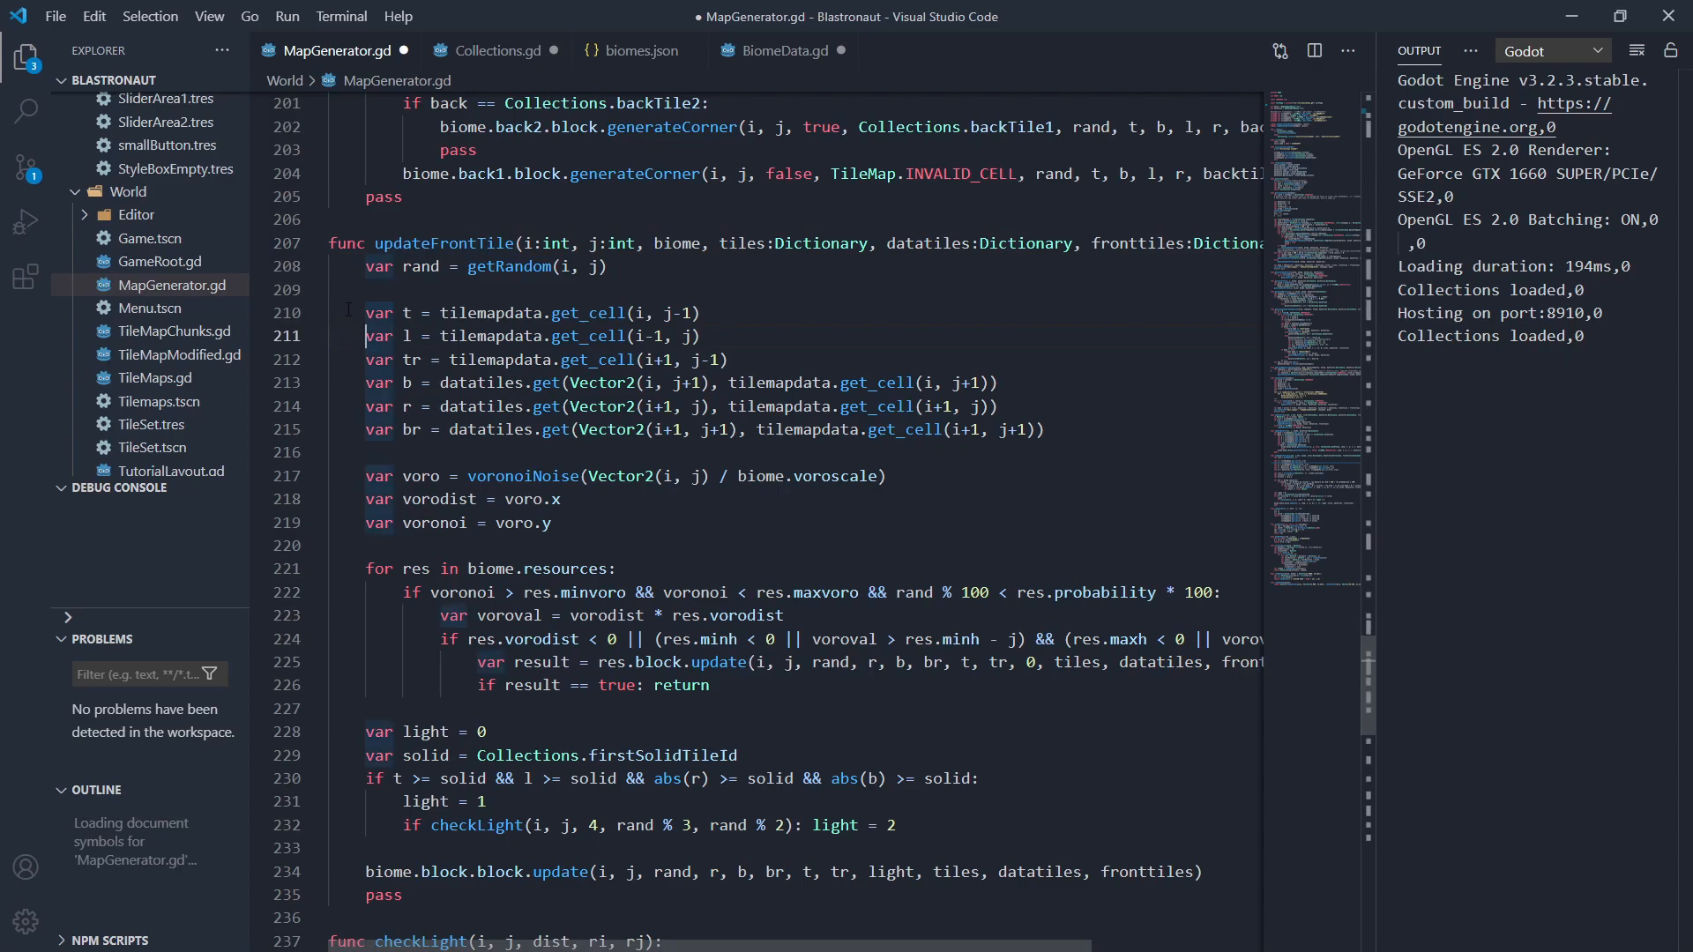
left_click(351, 313)
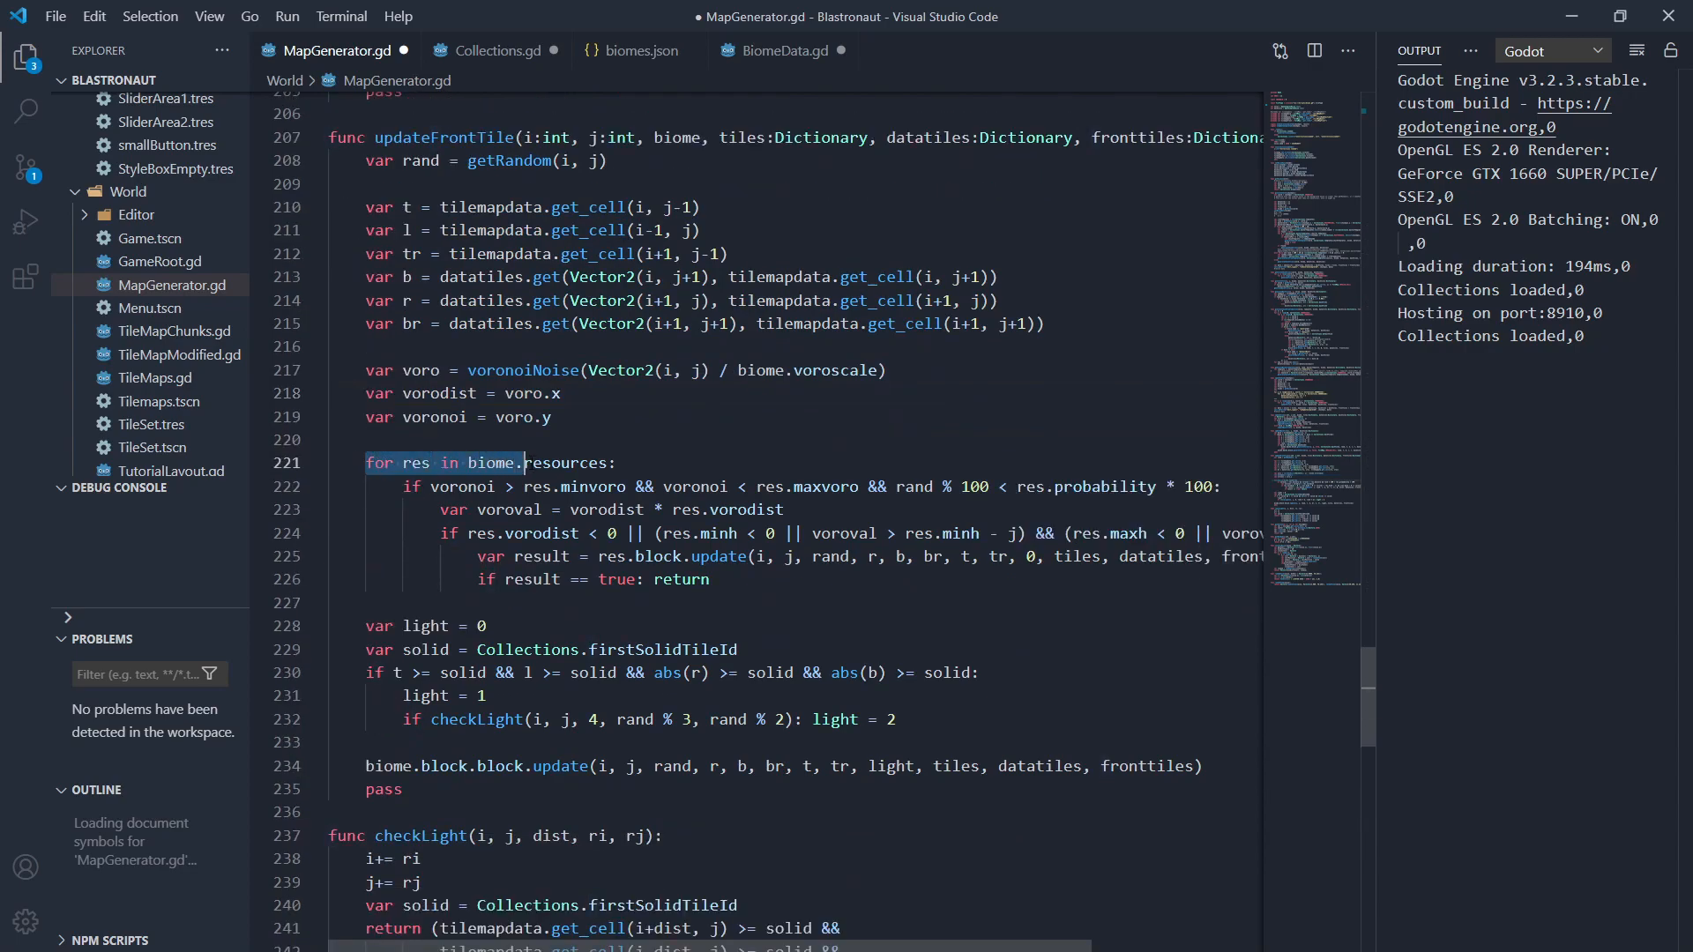
scroll("down", 3)
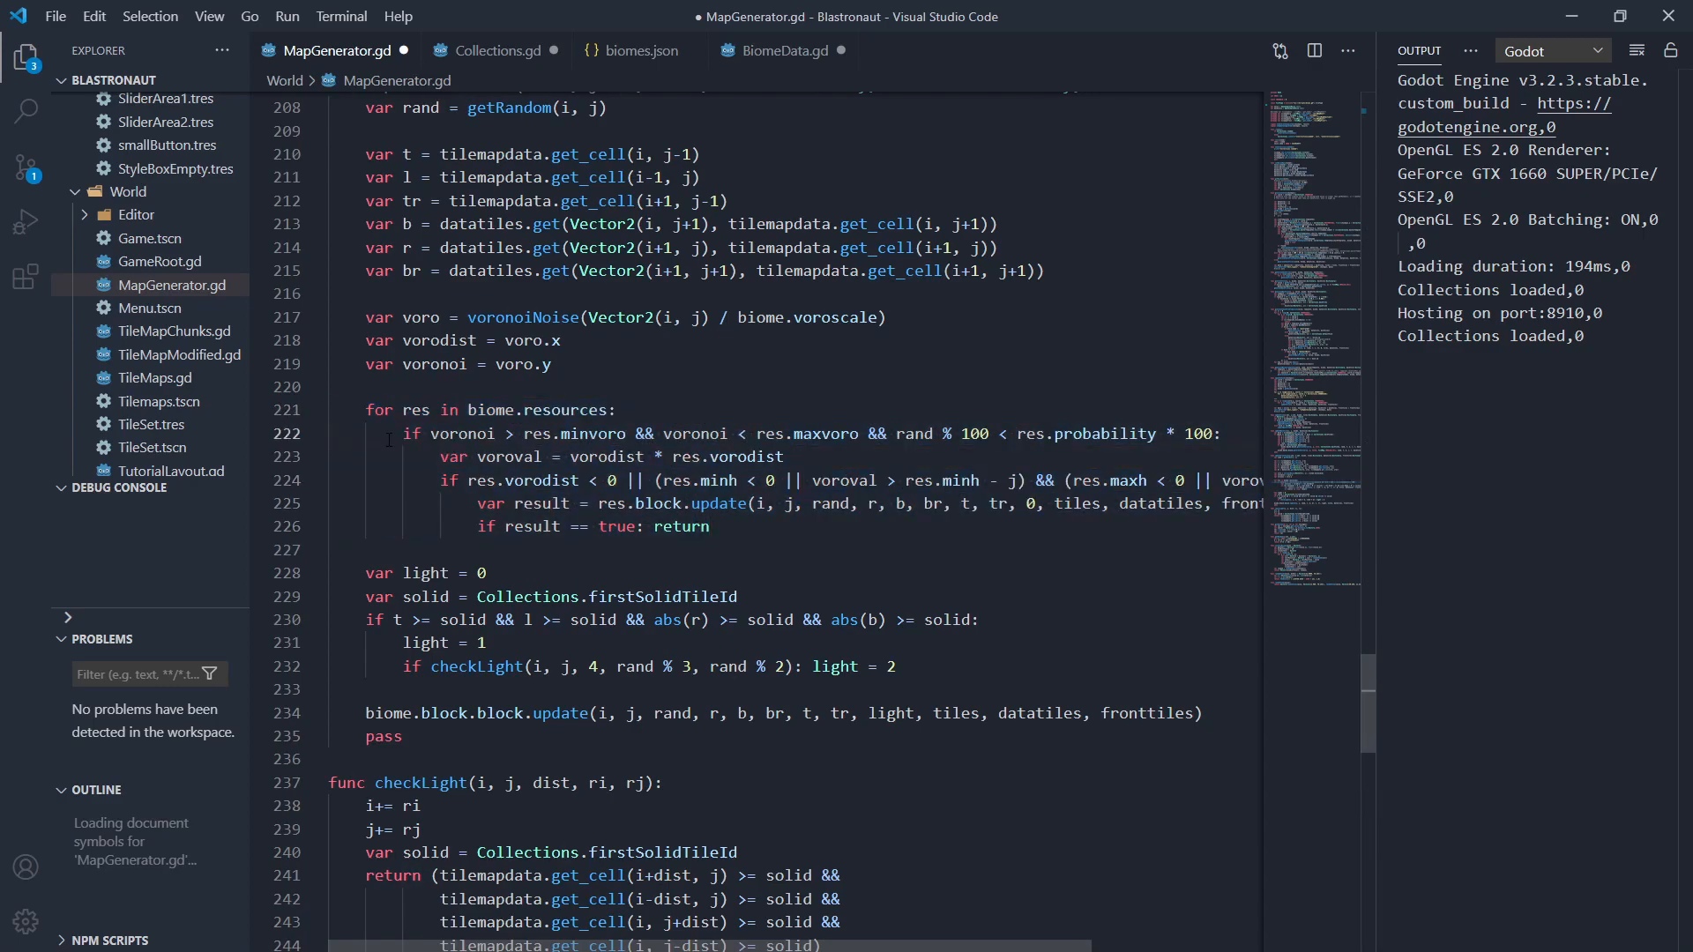
double_click(492, 409)
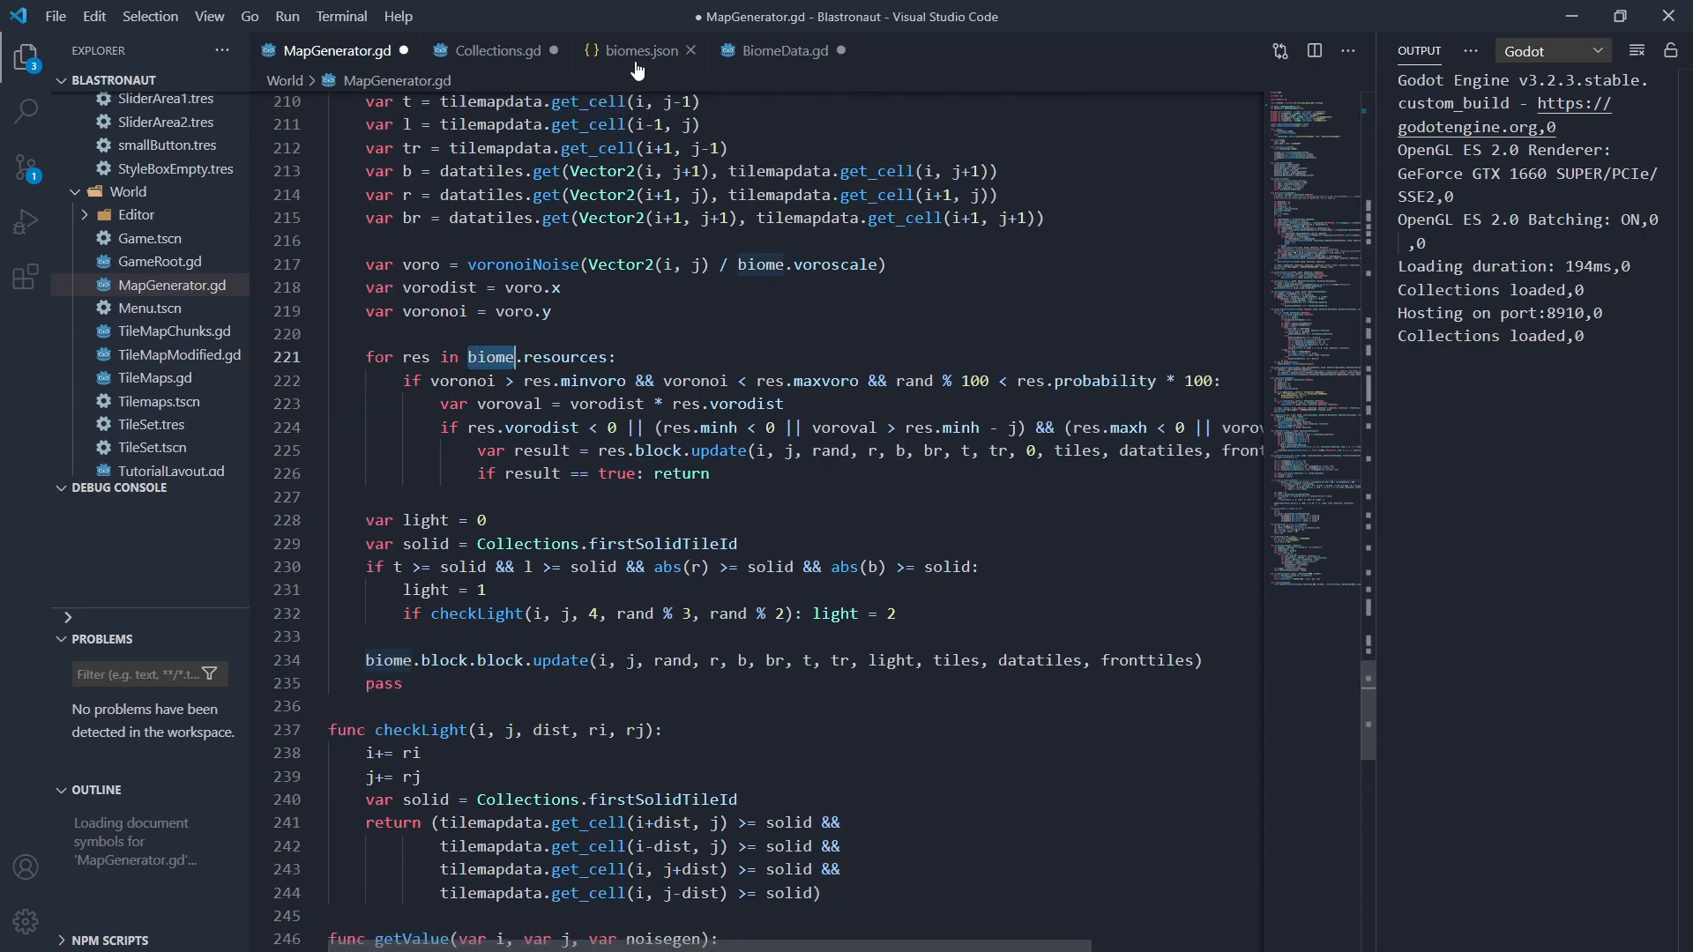
left_click(637, 49)
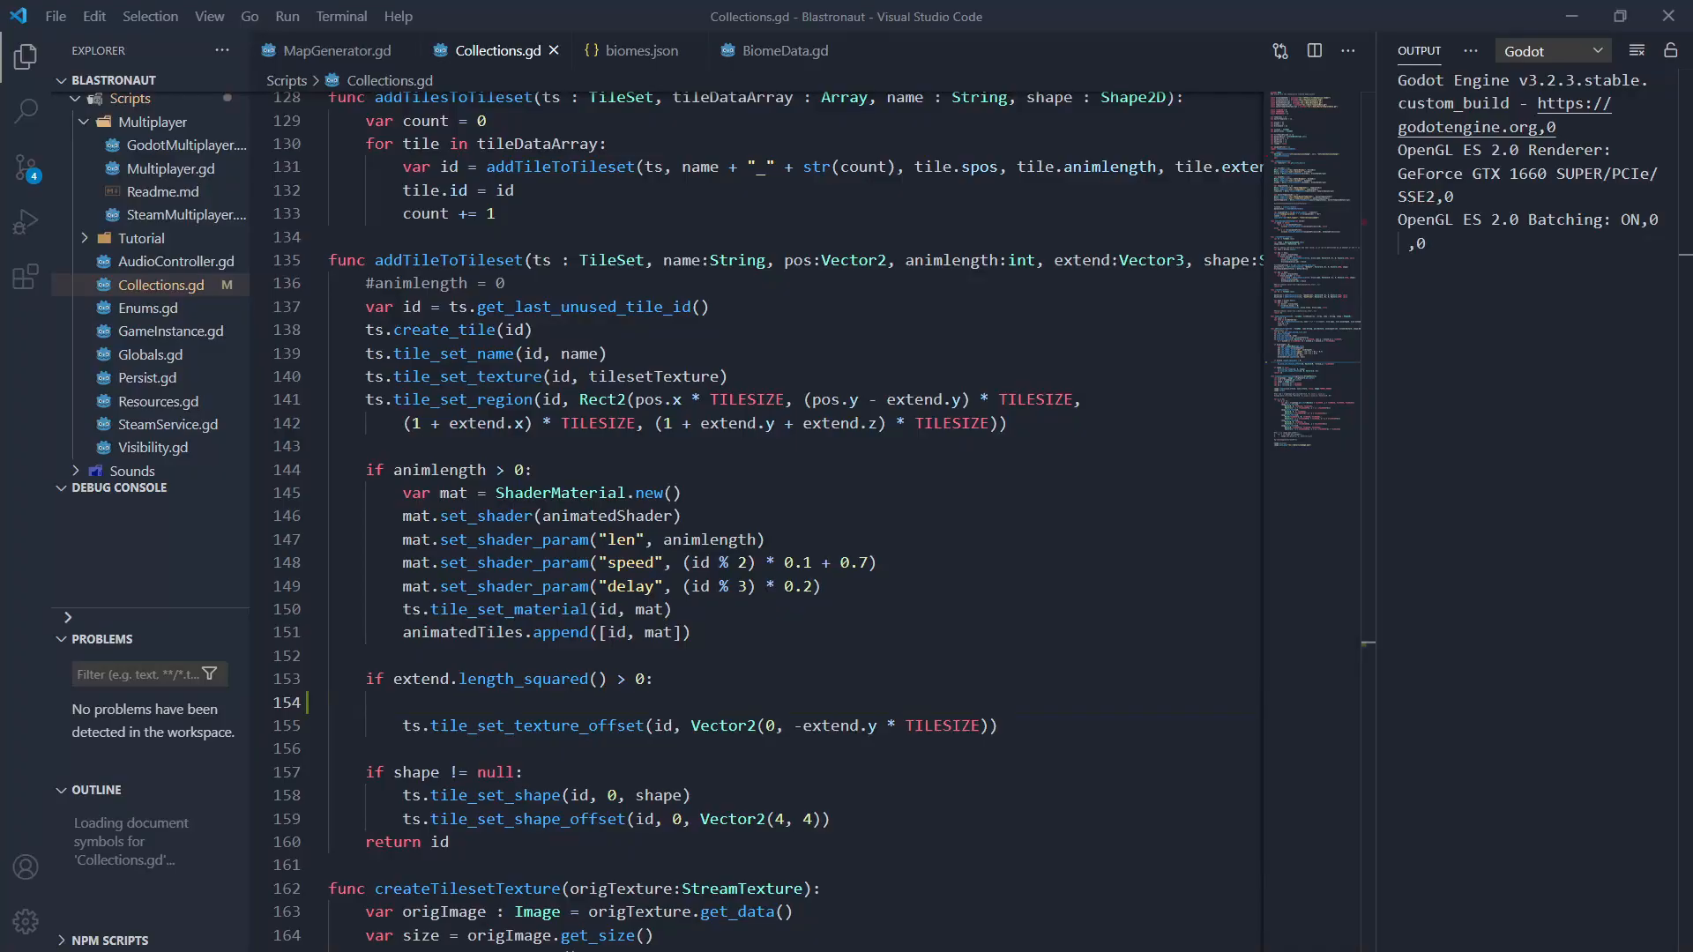
Add ts.tile_set_z_index(id, -1) on line 154 and save Collections.gd.
type("ts.tile_set_z_index(id, -1")
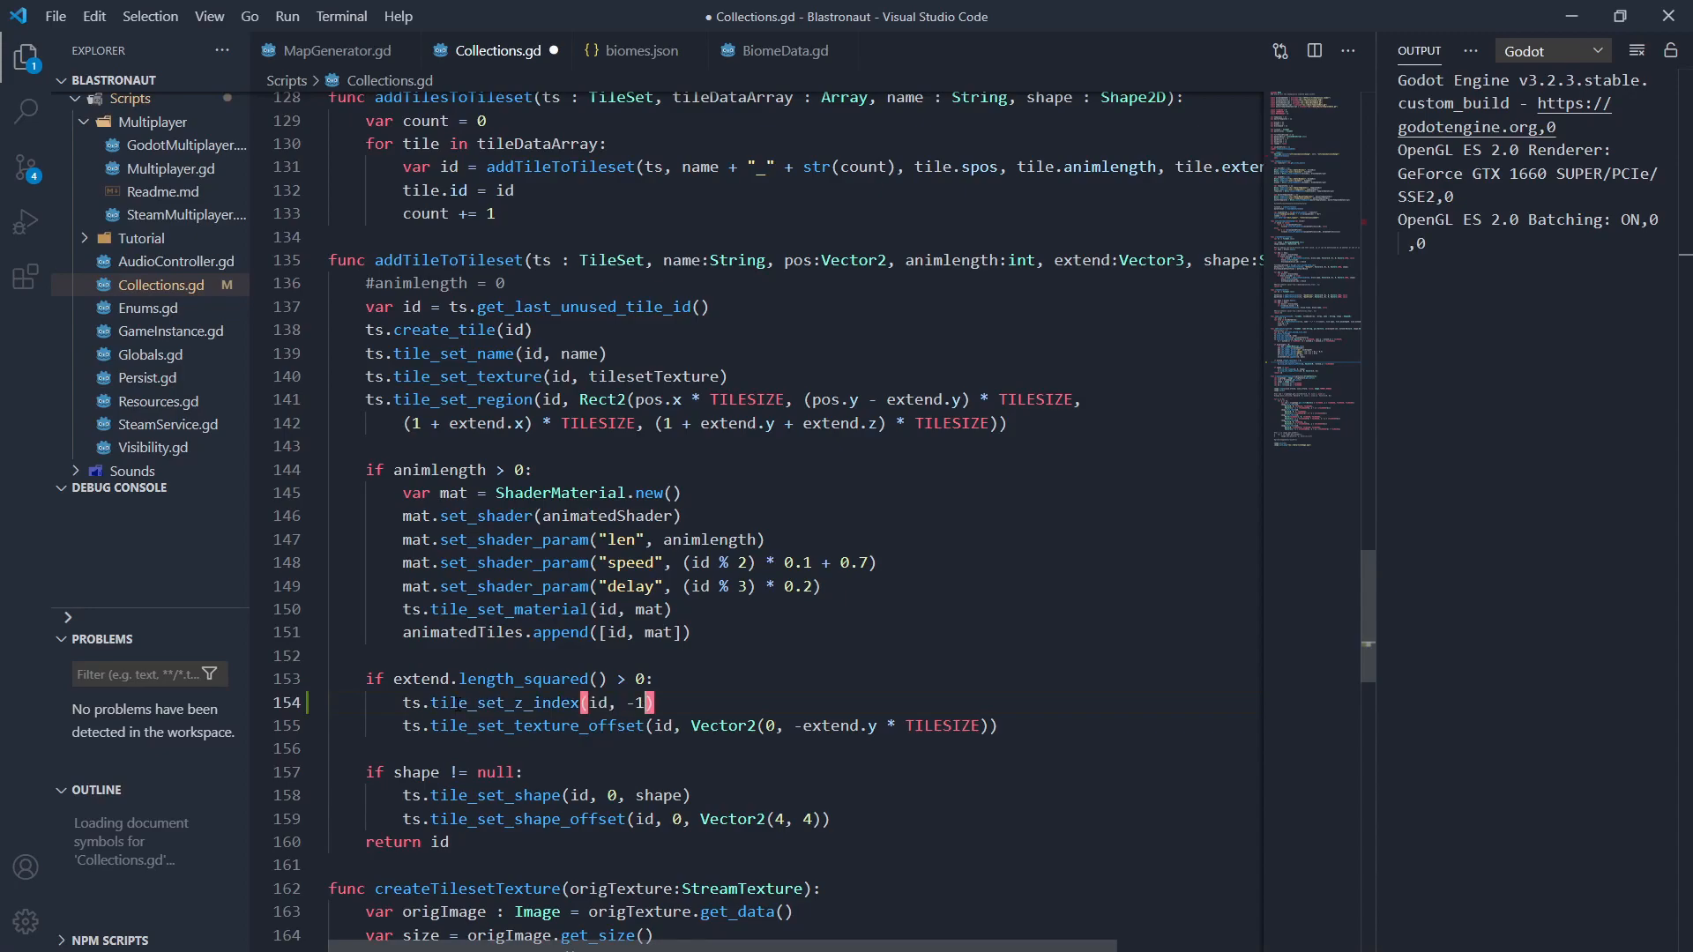
key("ctrl+s")
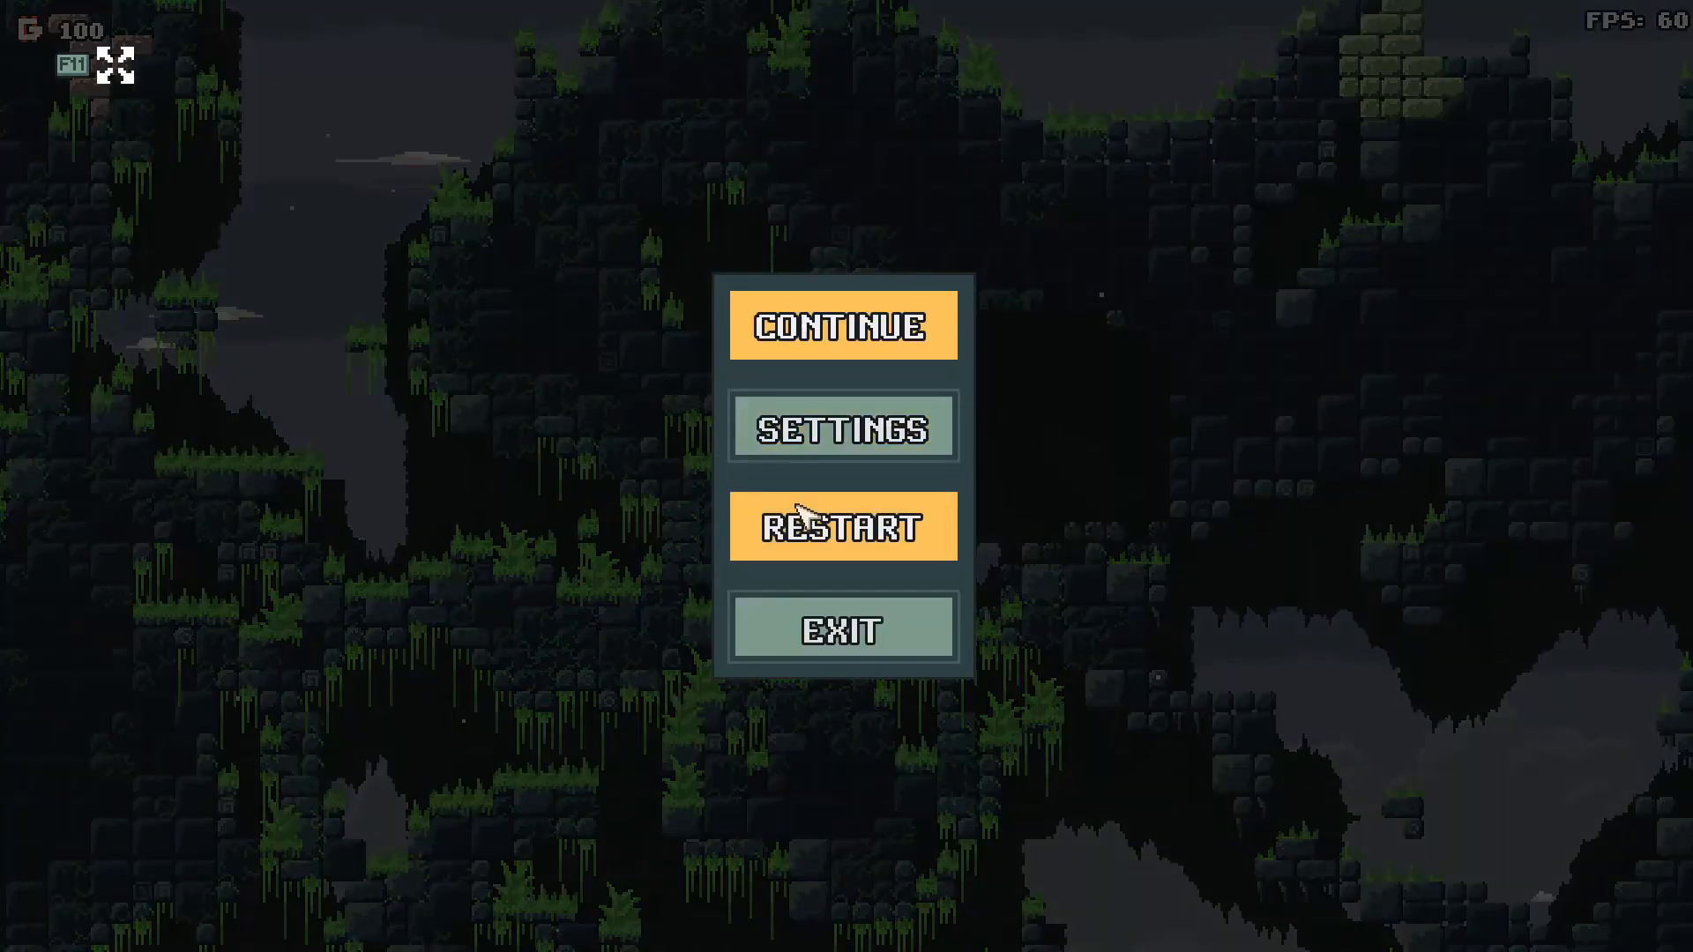
Uncheck Tile animations in Settings, resume, then pause and toggle the setting again.
left_click(842, 425)
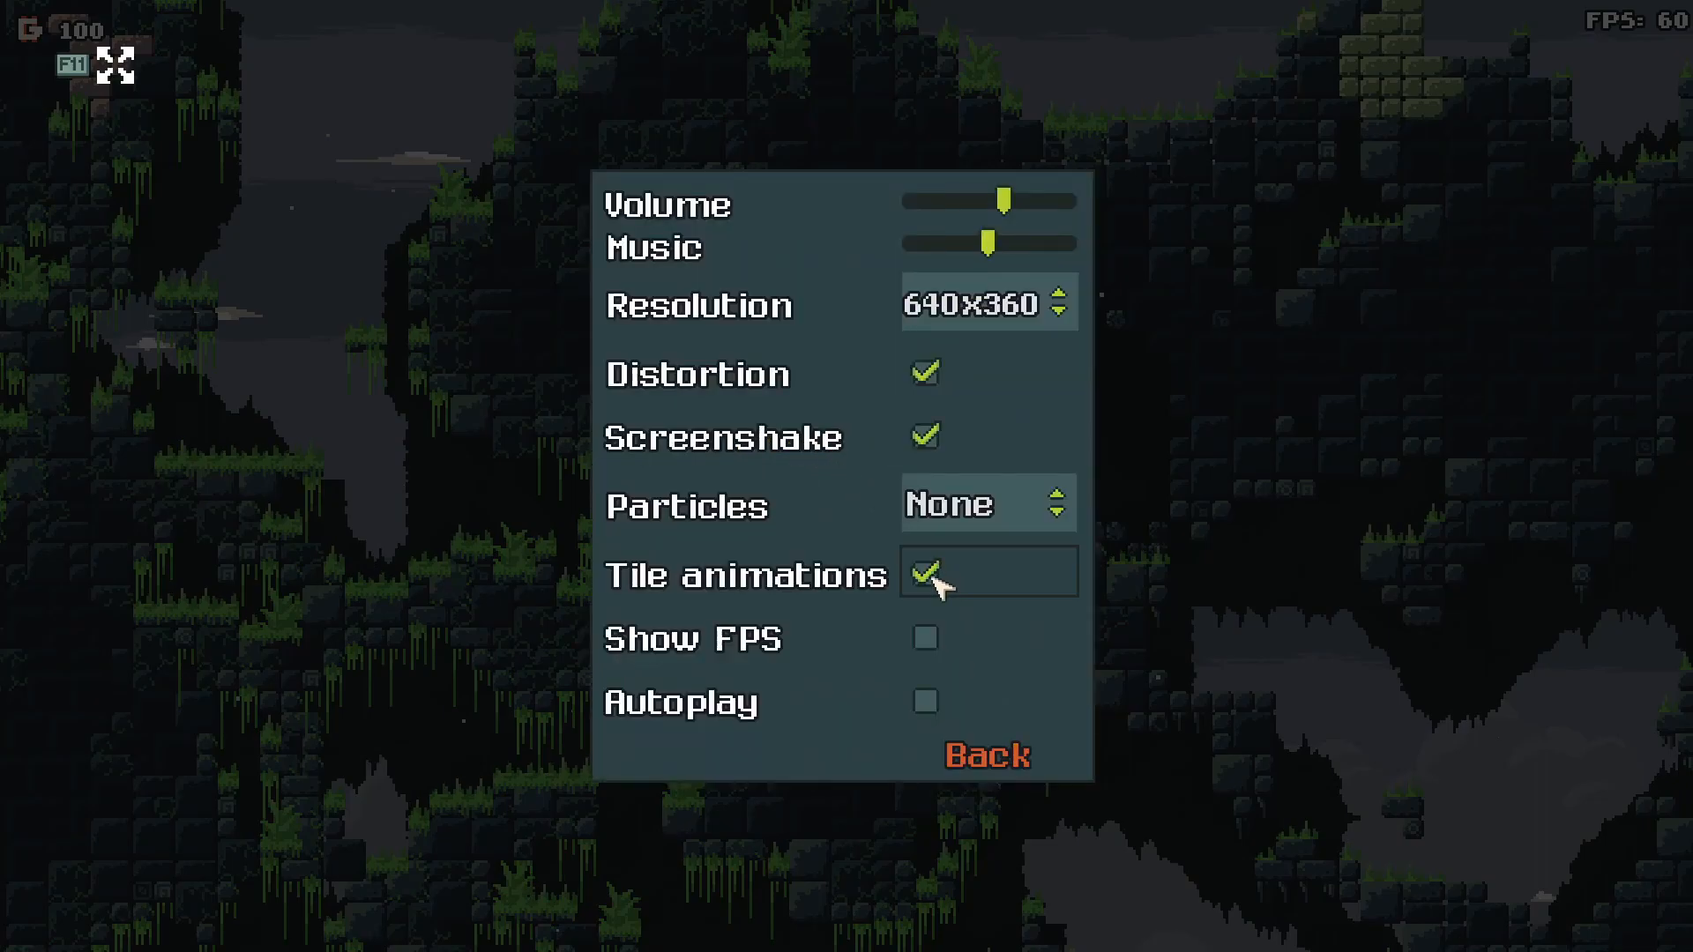
left_click(984, 754)
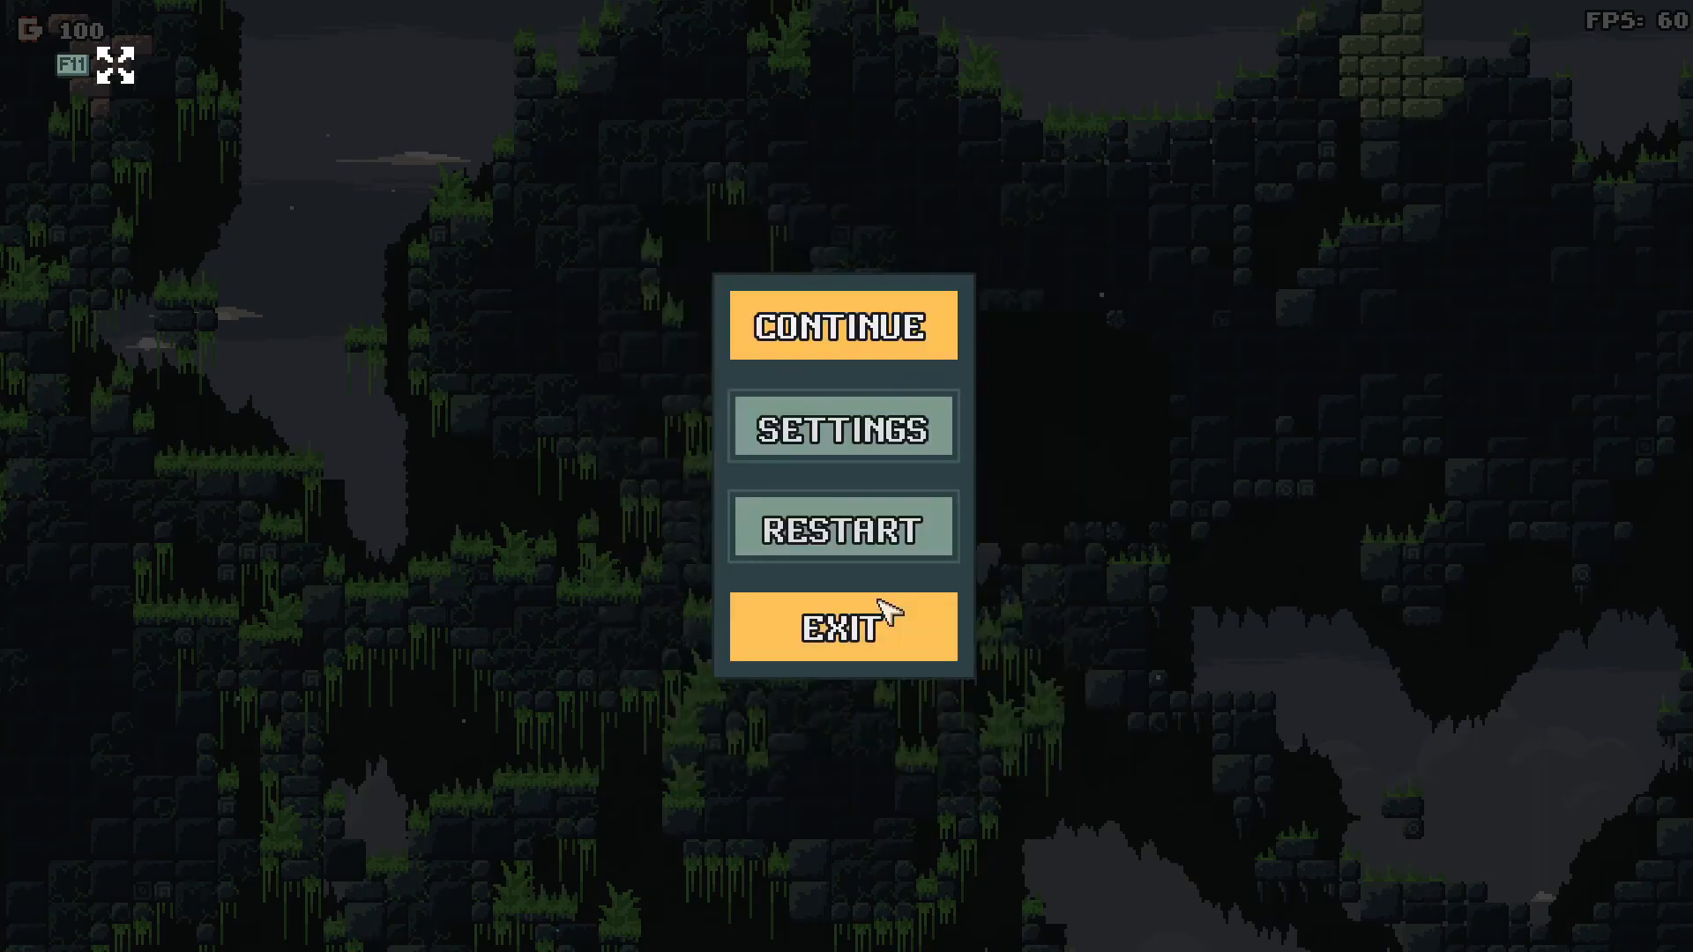
left_click(842, 324)
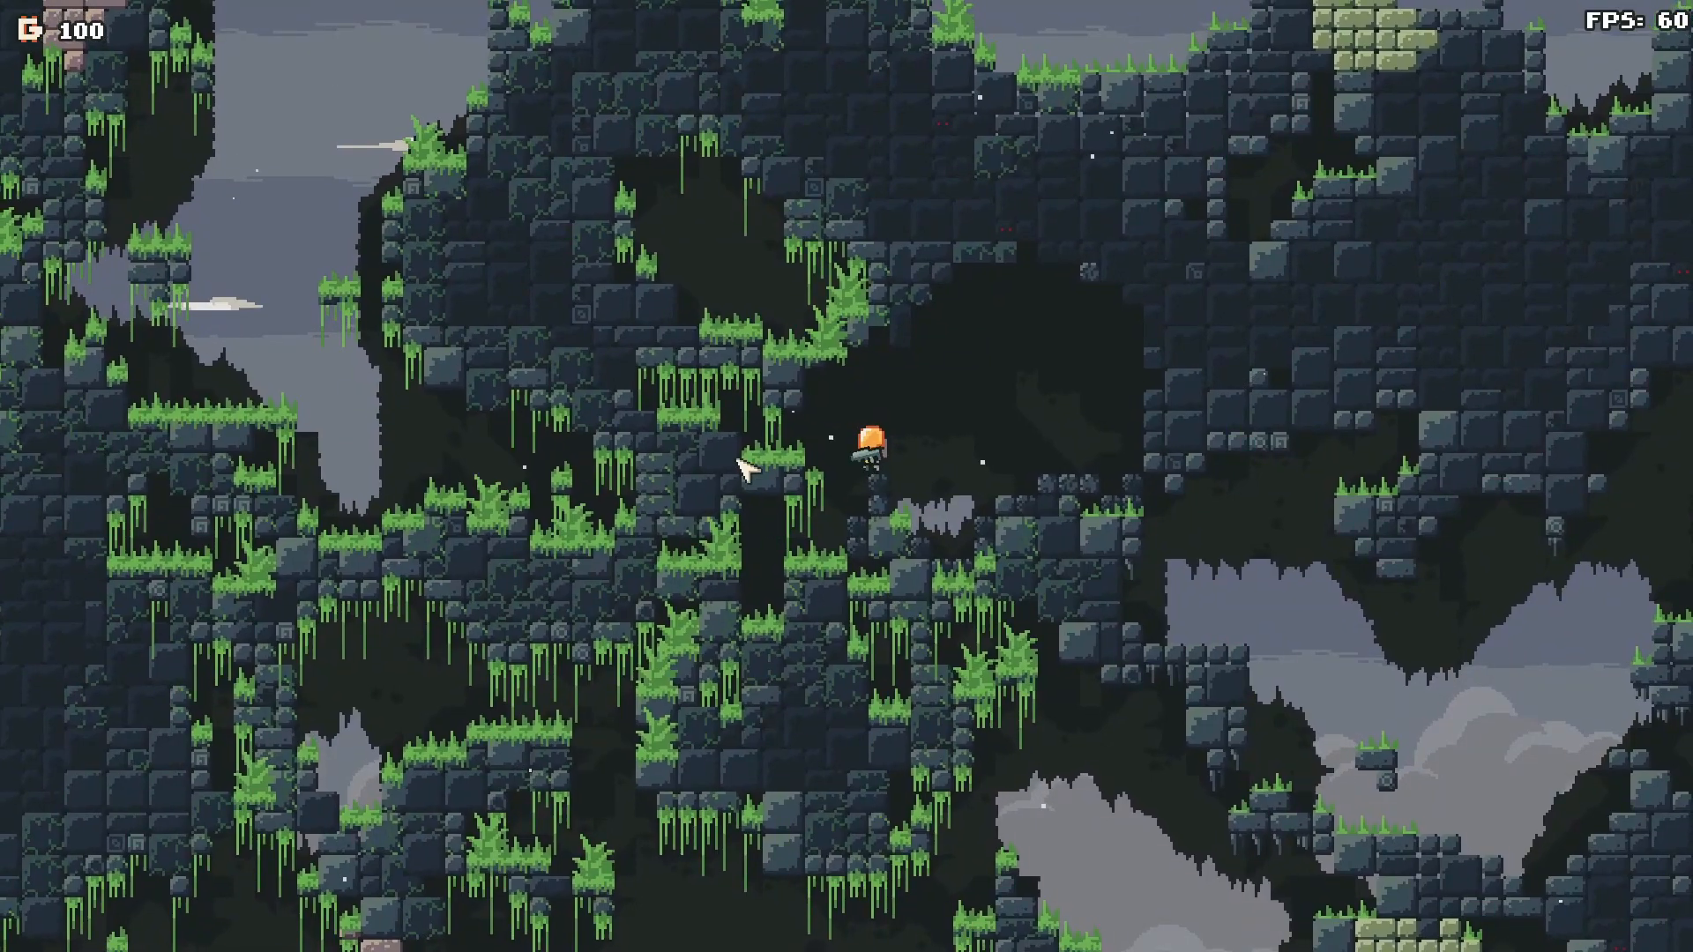
key("Escape")
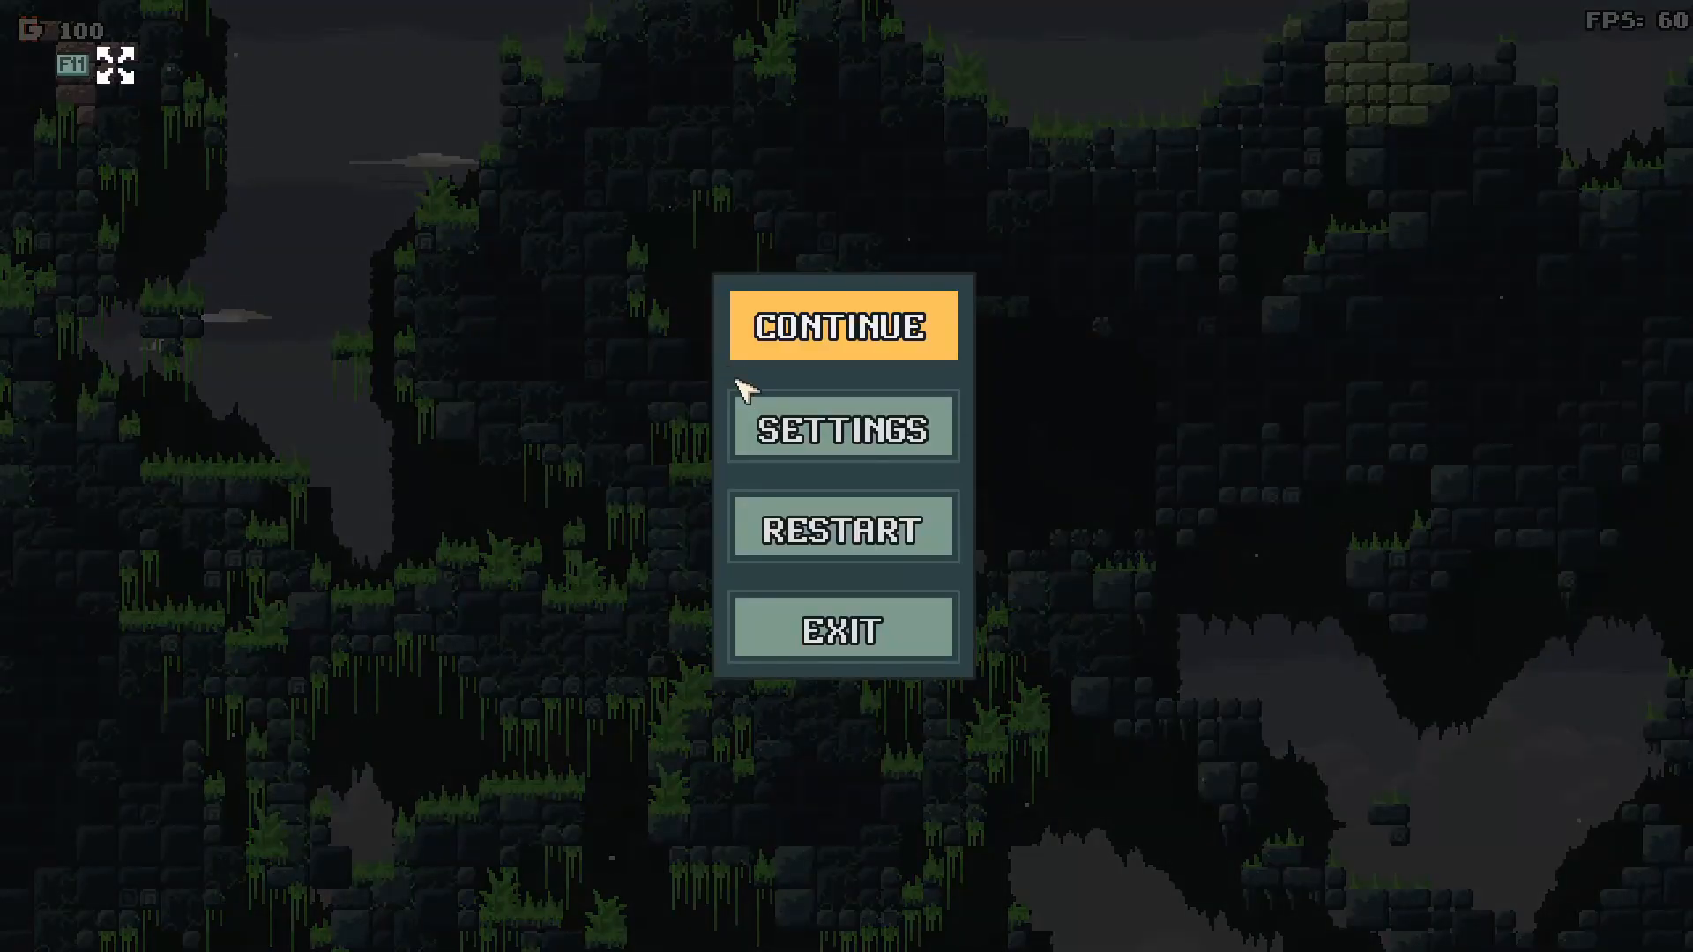
left_click(843, 428)
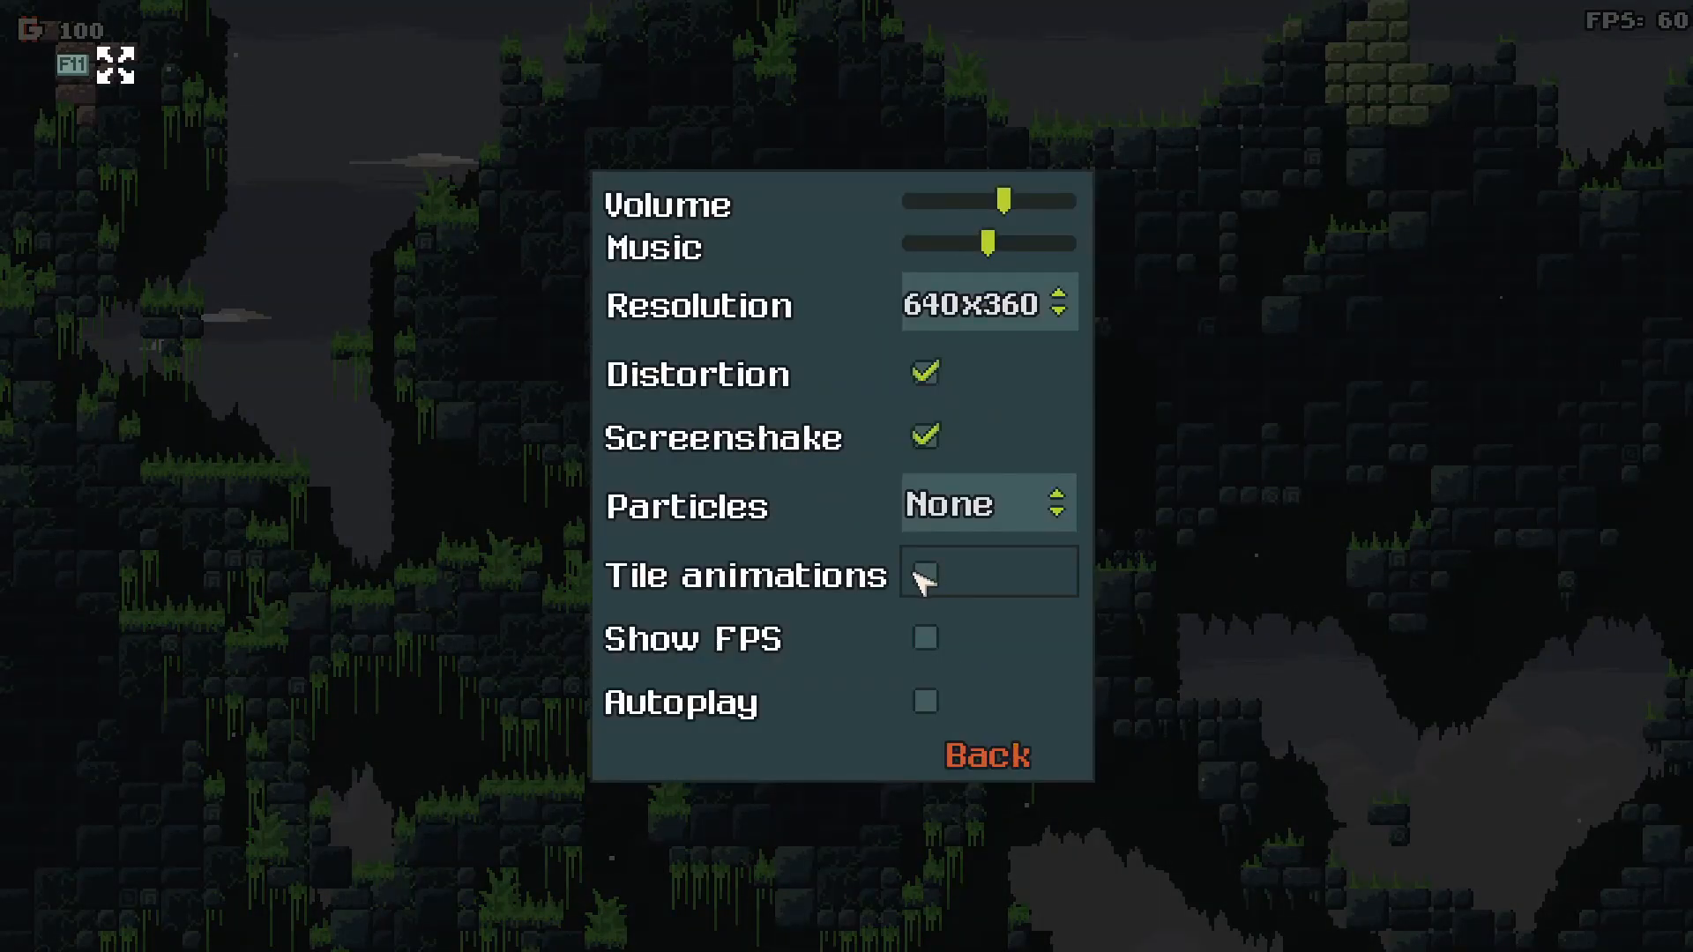
left_click(984, 753)
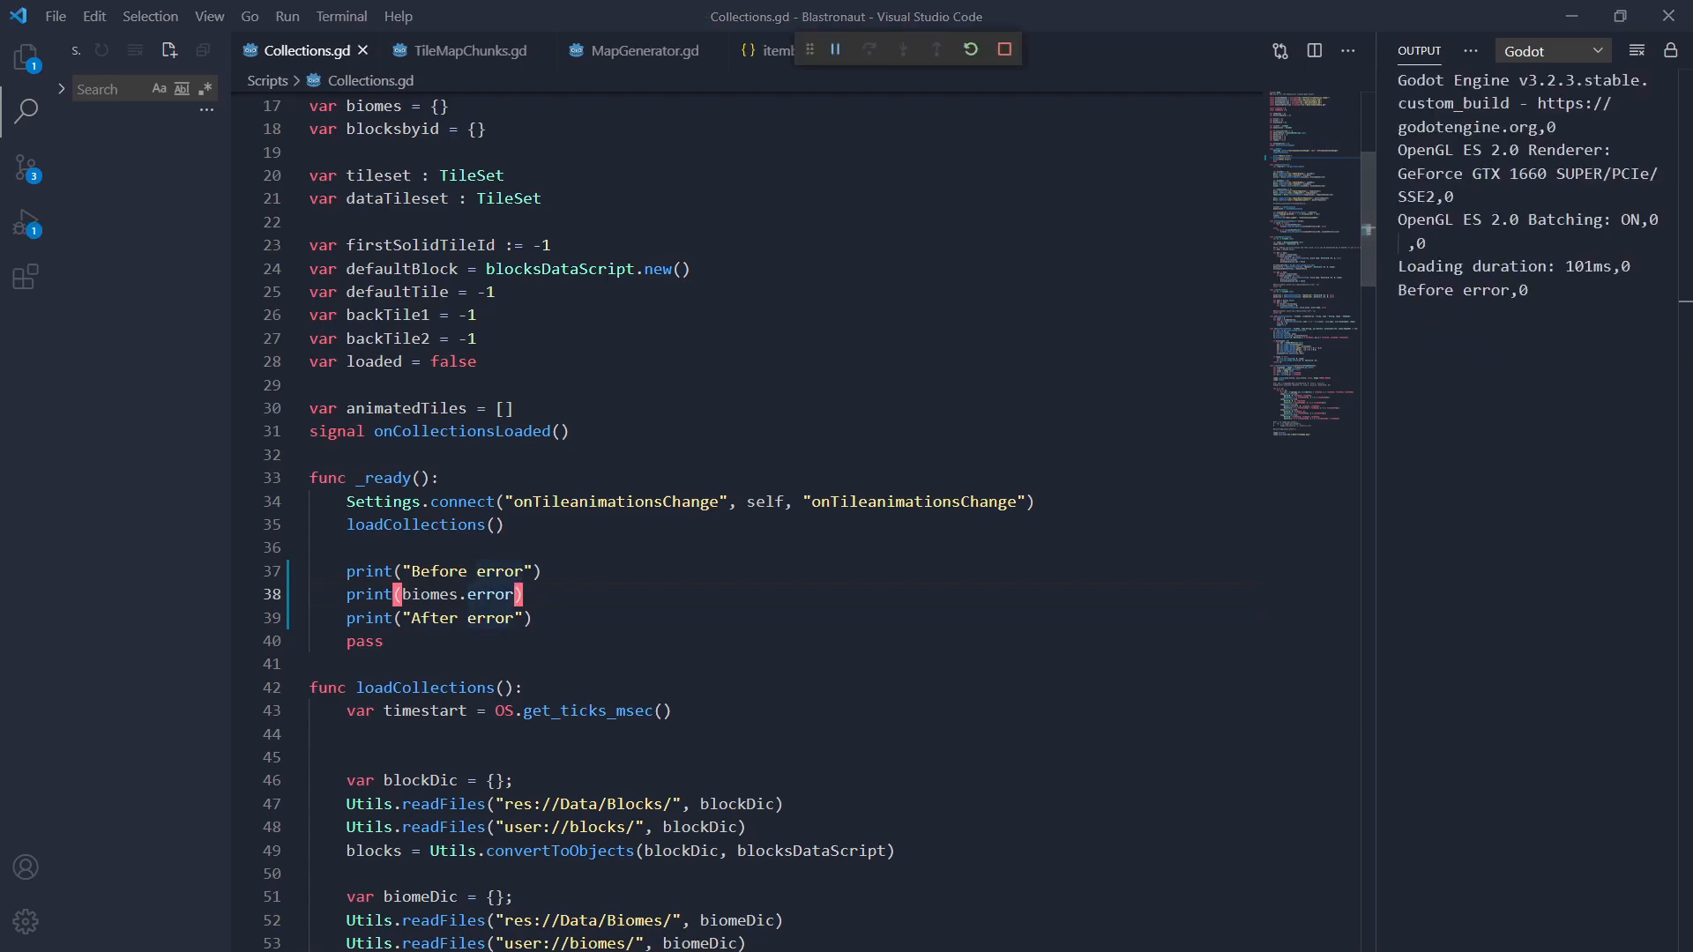
Mark the 'Before error' output line and return to the Explorer file tree.
left_click(870, 49)
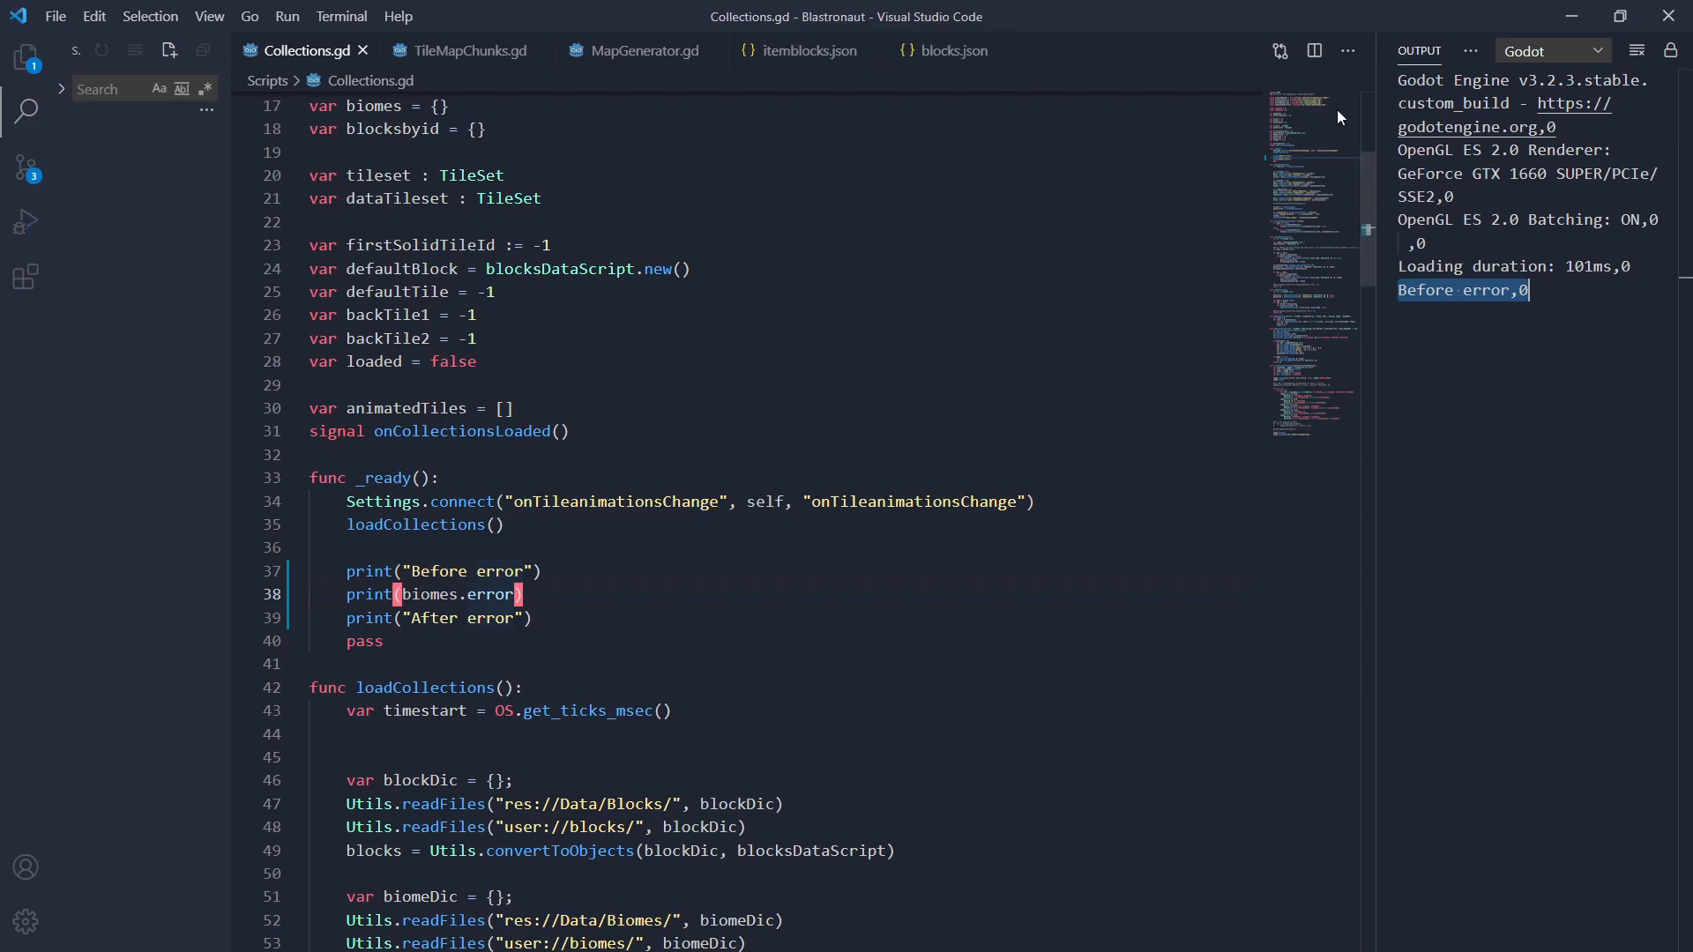
left_click(25, 57)
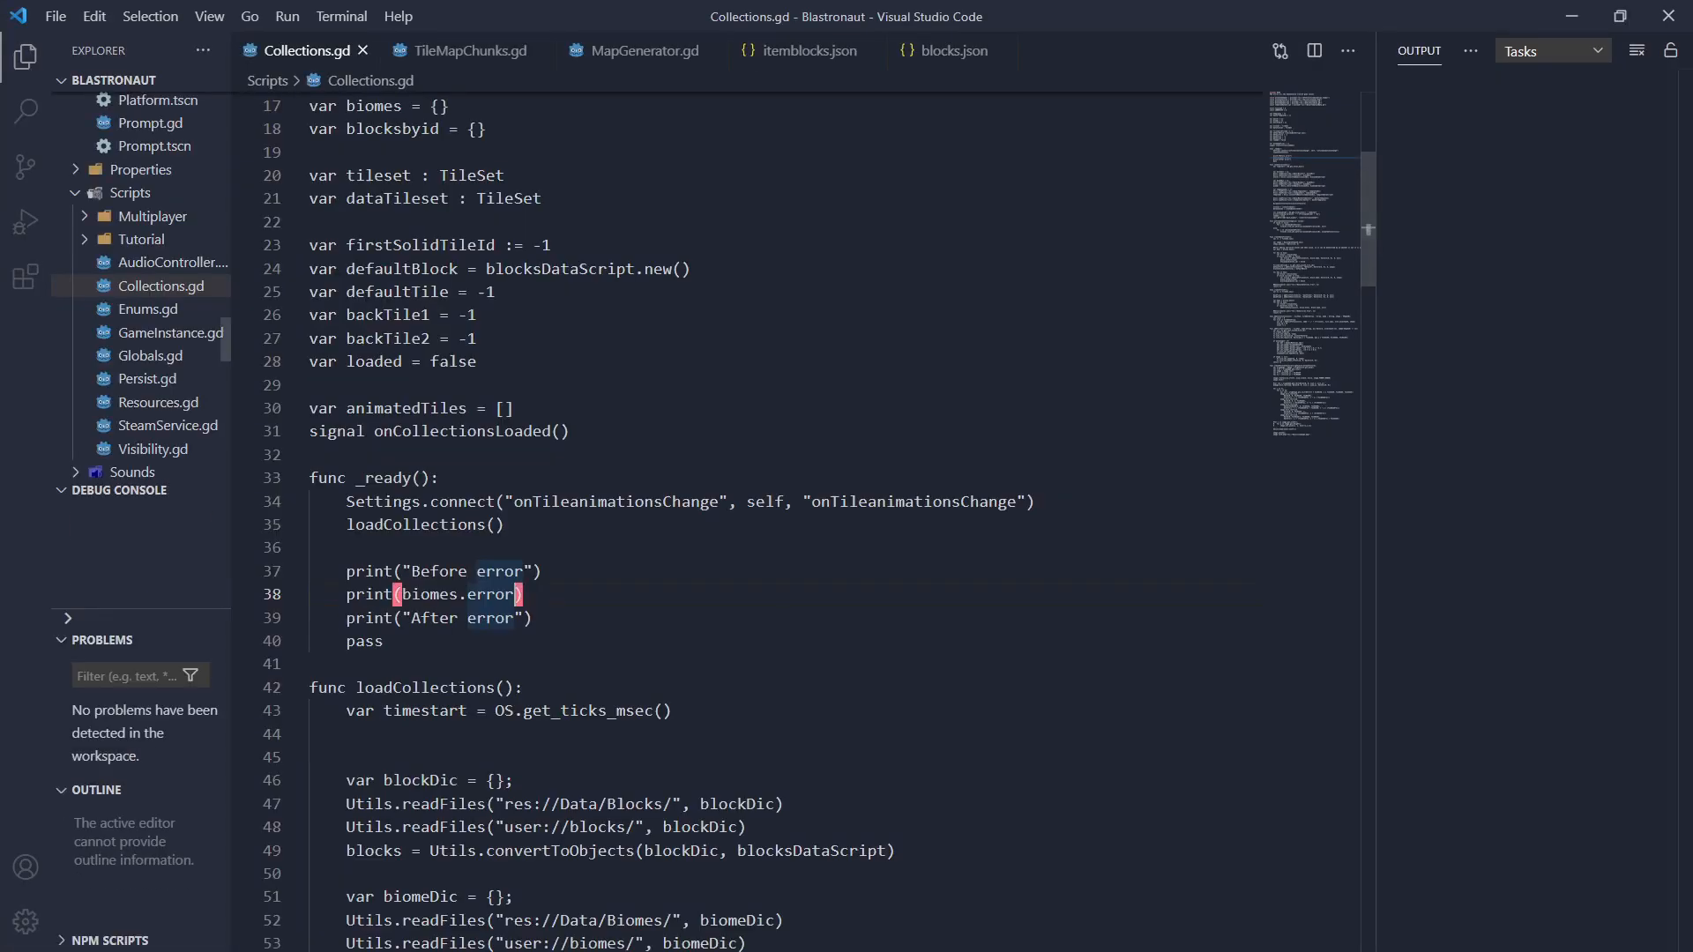